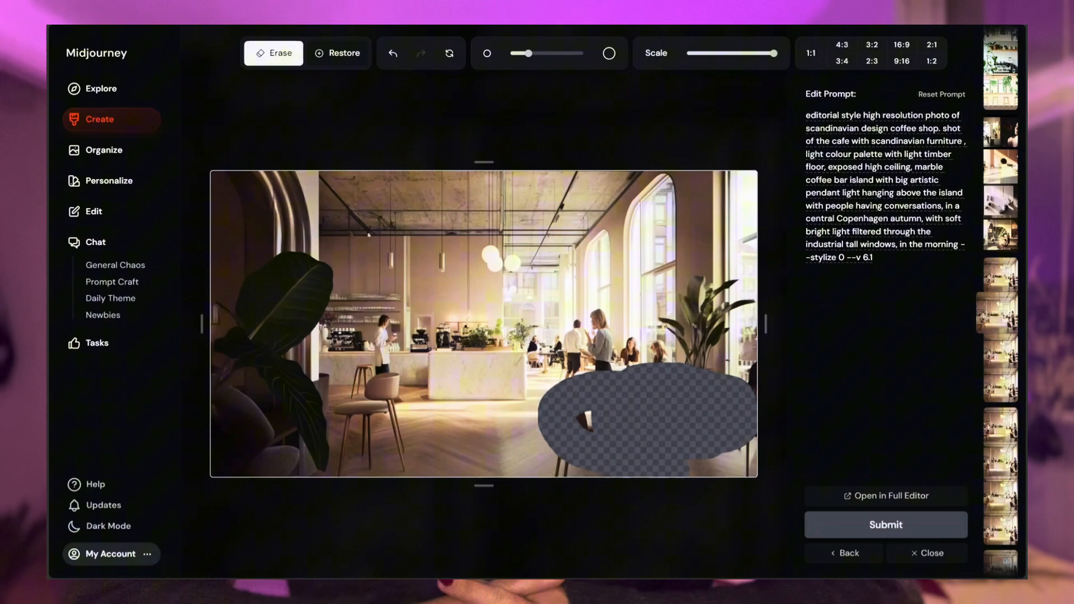
- Search the gallery for 'Boutique hotel design' renders
{"action": "left_click", "coordinate": [883, 524]}
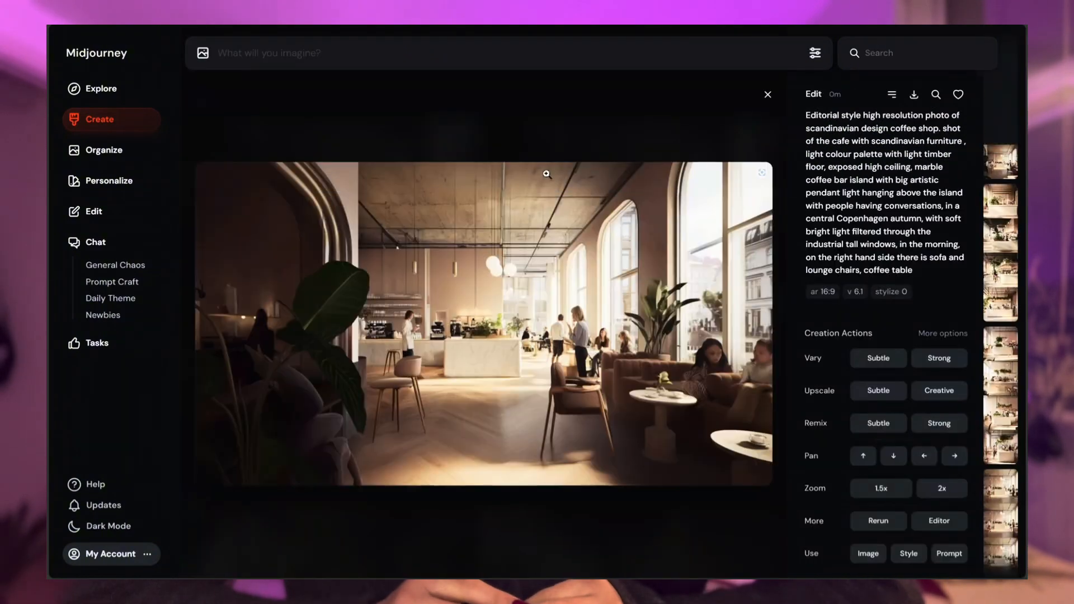
{"action": "type", "text": "Boutique hotel design lon"}
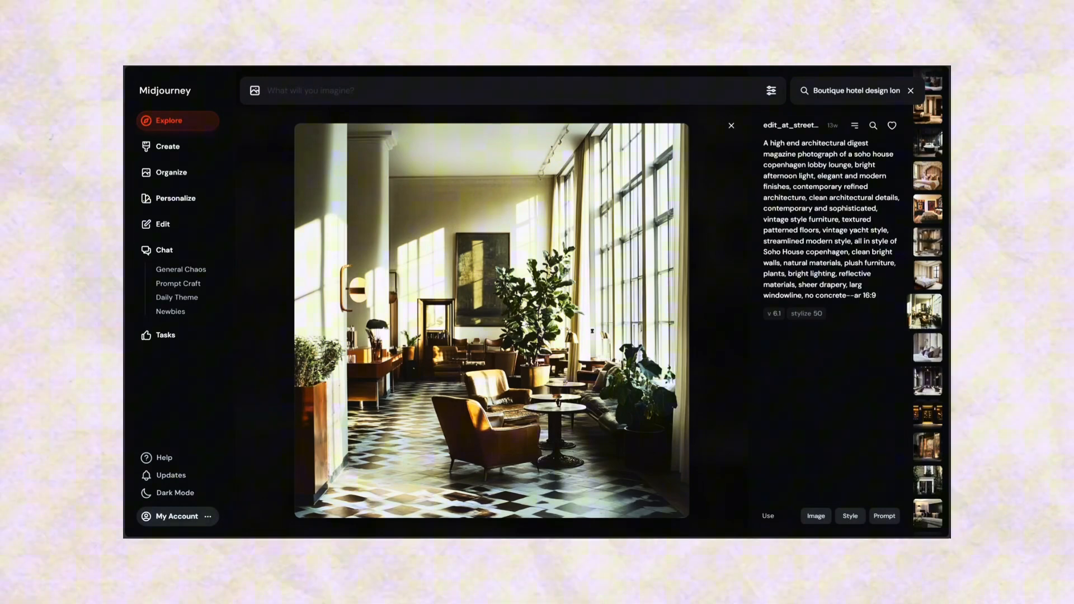
- View a Lingnan-style café result, then go to the Midjourney home page with Sign Up and Log In
{"action": "left_click", "coordinate": [730, 125]}
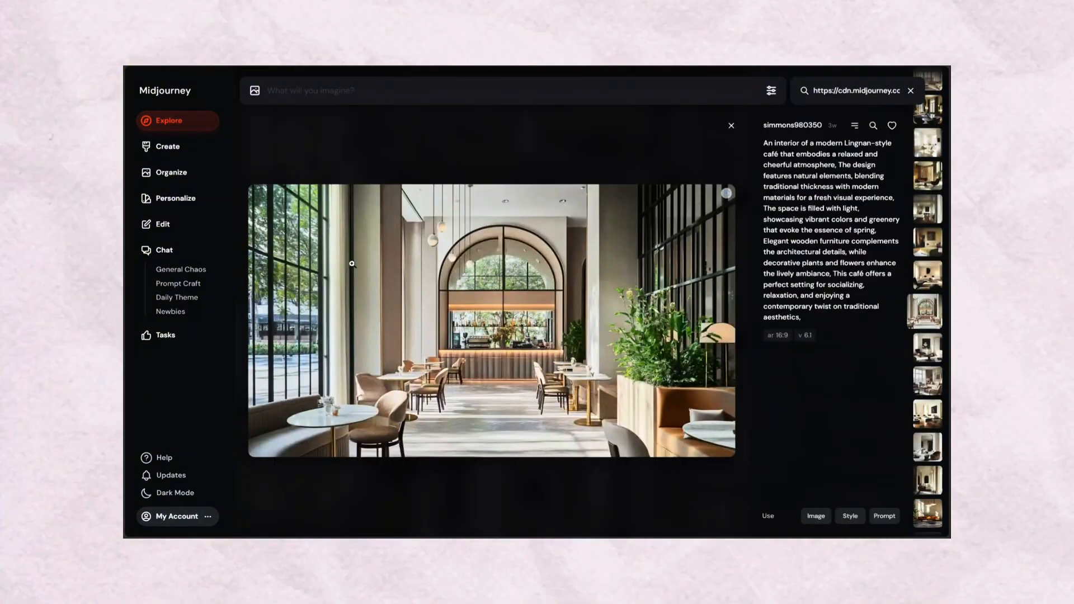
{"action": "left_click", "coordinate": [730, 125]}
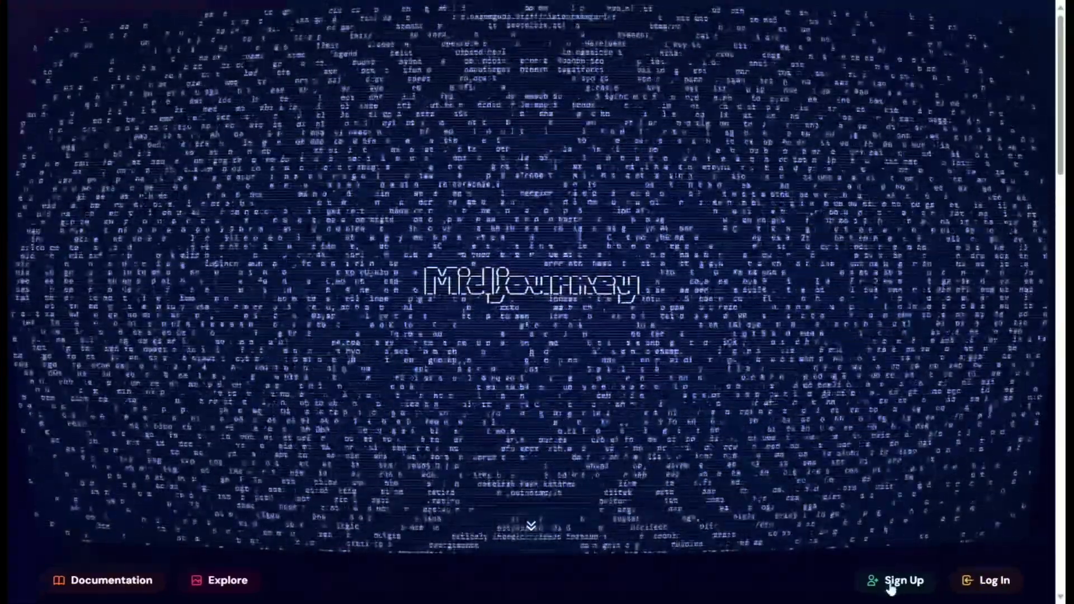
- Sign up through the login dialog and review the yearly Basic, Standard, Pro and Mega plans
{"action": "left_click", "coordinate": [903, 581]}
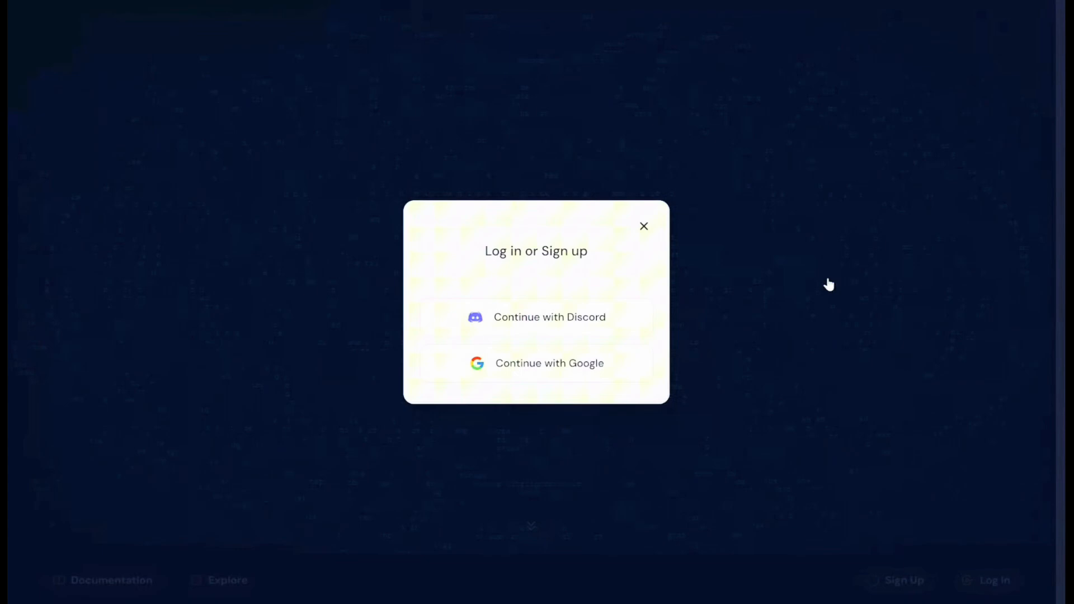
{"action": "mouse_move", "coordinate": [541, 376]}
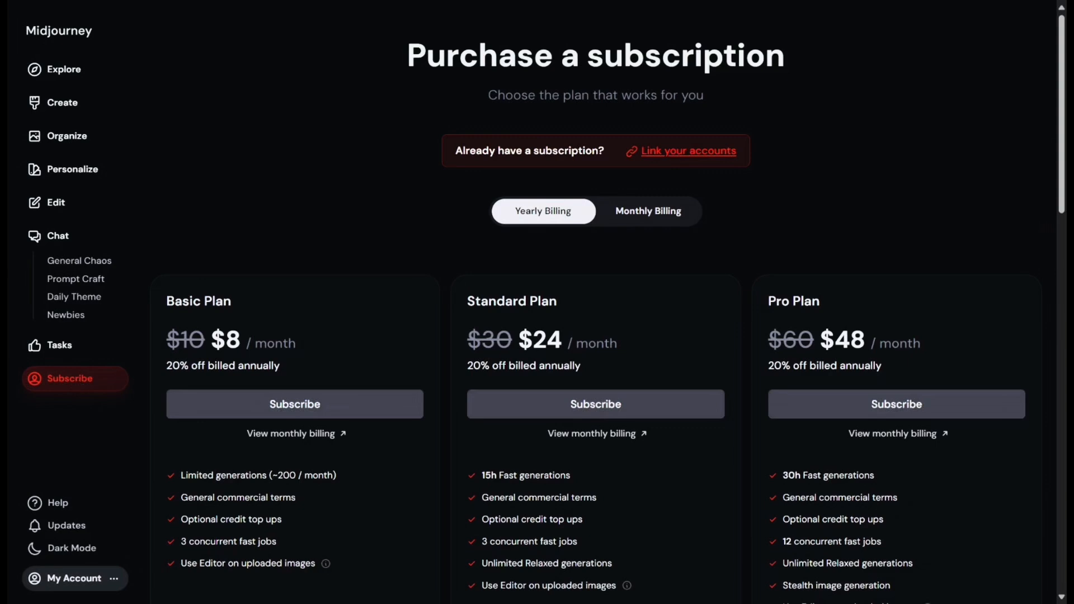
{"action": "scroll", "scroll_direction": "down", "scroll_amount": 3}
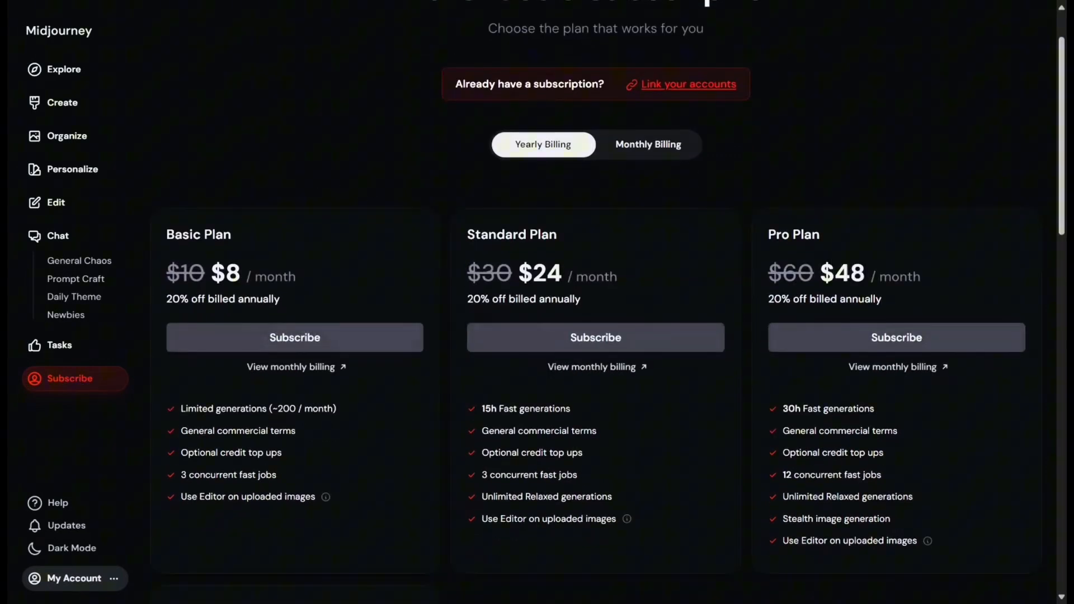
{"action": "scroll", "scroll_direction": "down", "scroll_amount": 3}
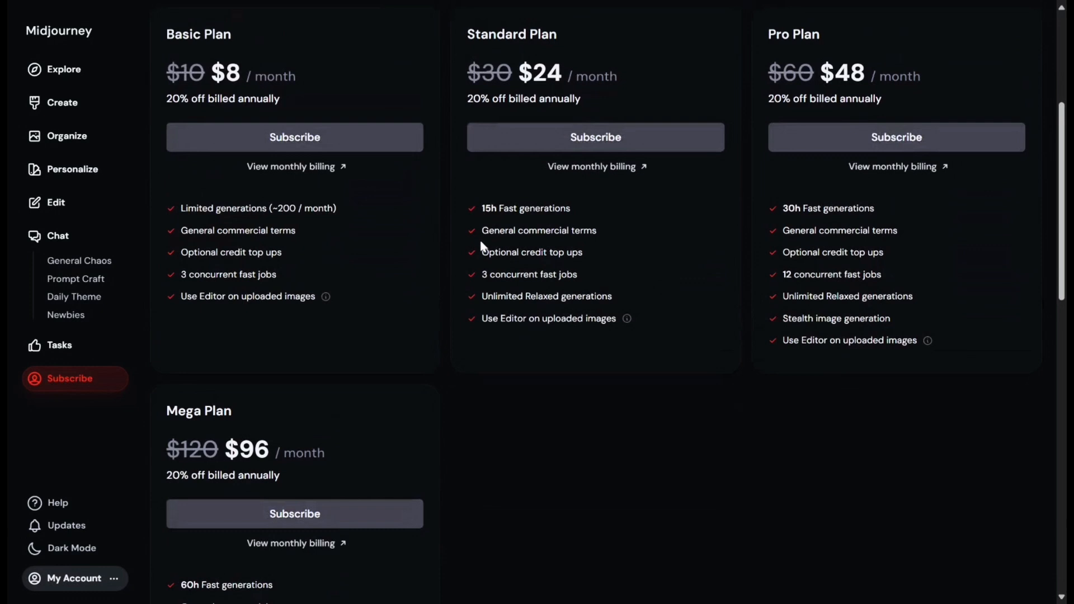
{"action": "scroll", "scroll_direction": "up", "scroll_amount": 3}
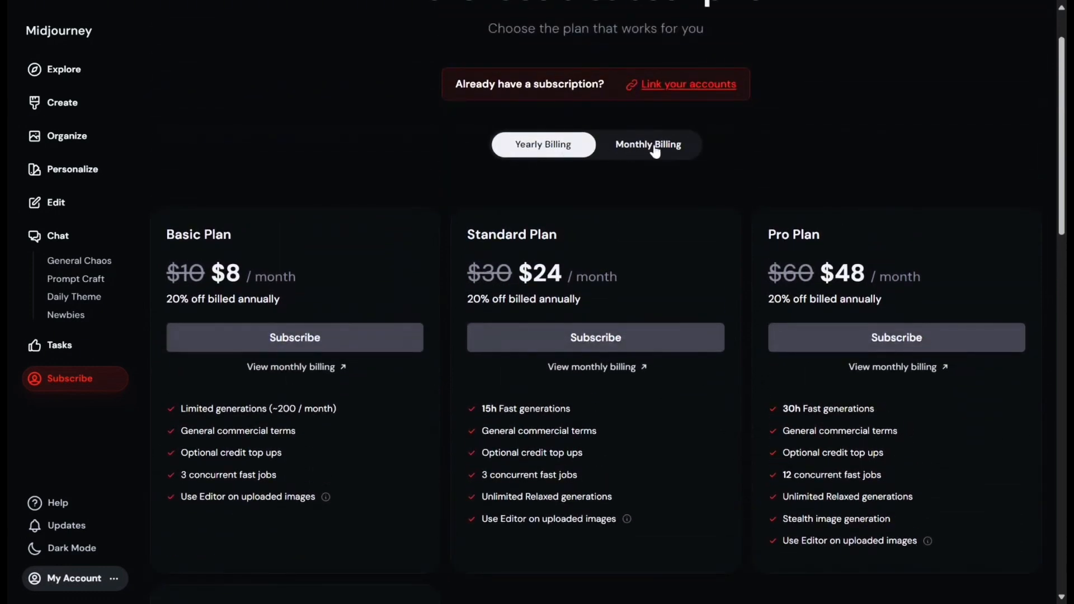
- Switch to monthly billing ($10/$30/$60/$120) and highlight plan features like Pro's 30h Fast generations
{"action": "left_click", "coordinate": [648, 144]}
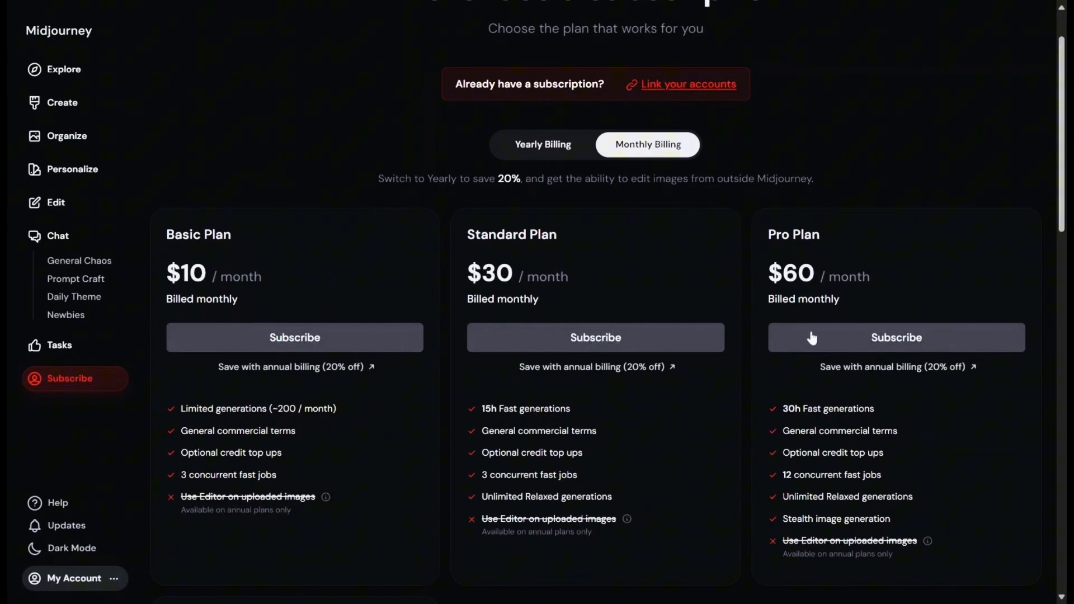
{"action": "scroll", "scroll_direction": "down", "scroll_amount": 3}
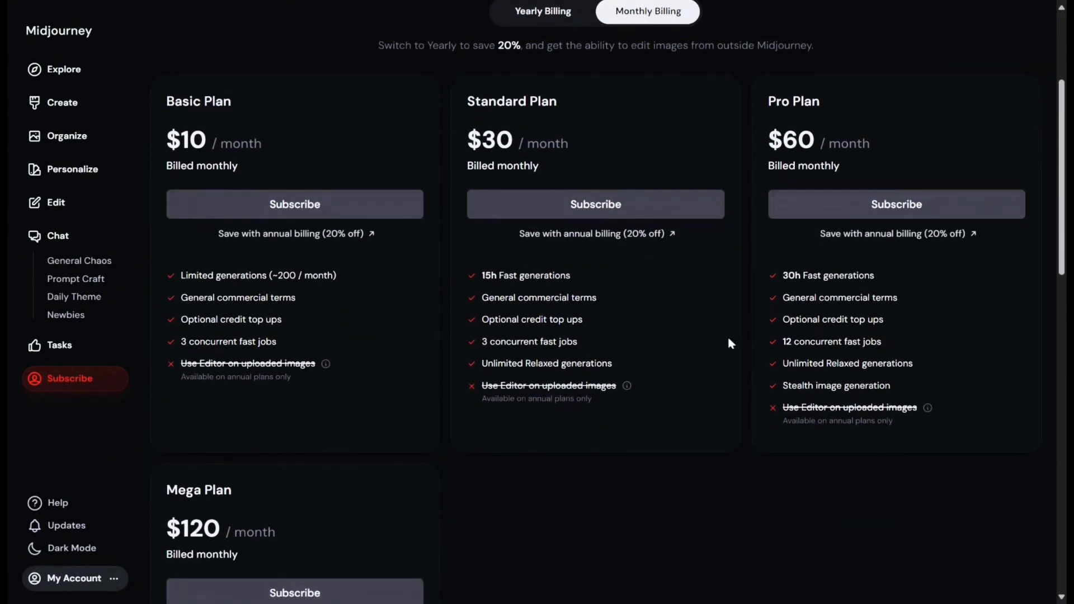
{"action": "mouse_move", "coordinate": [271, 248]}
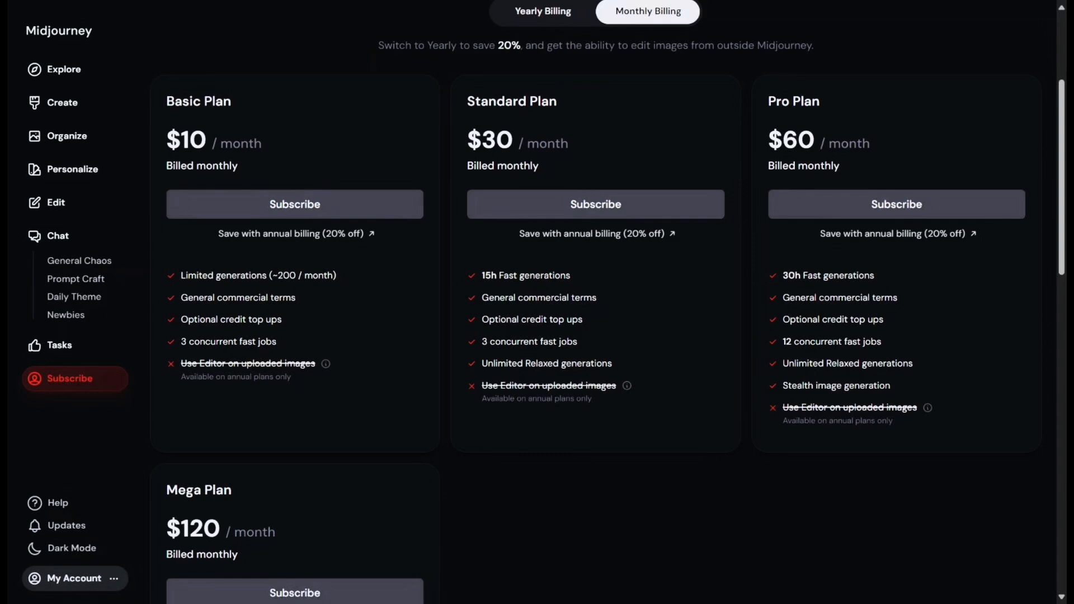
{"action": "double_click", "coordinate": [258, 275]}
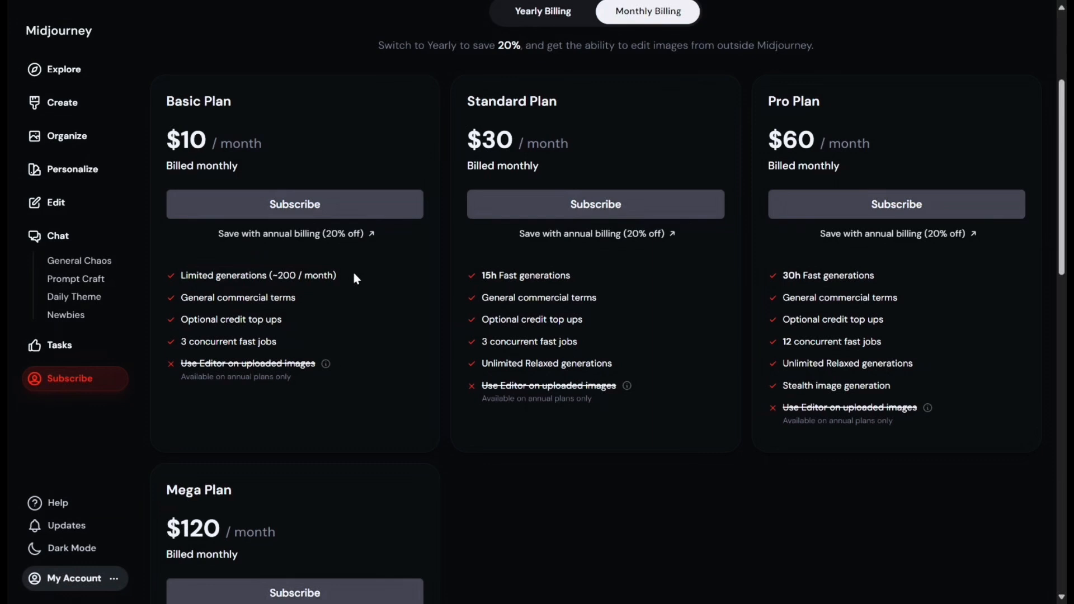
{"action": "mouse_move", "coordinate": [295, 291]}
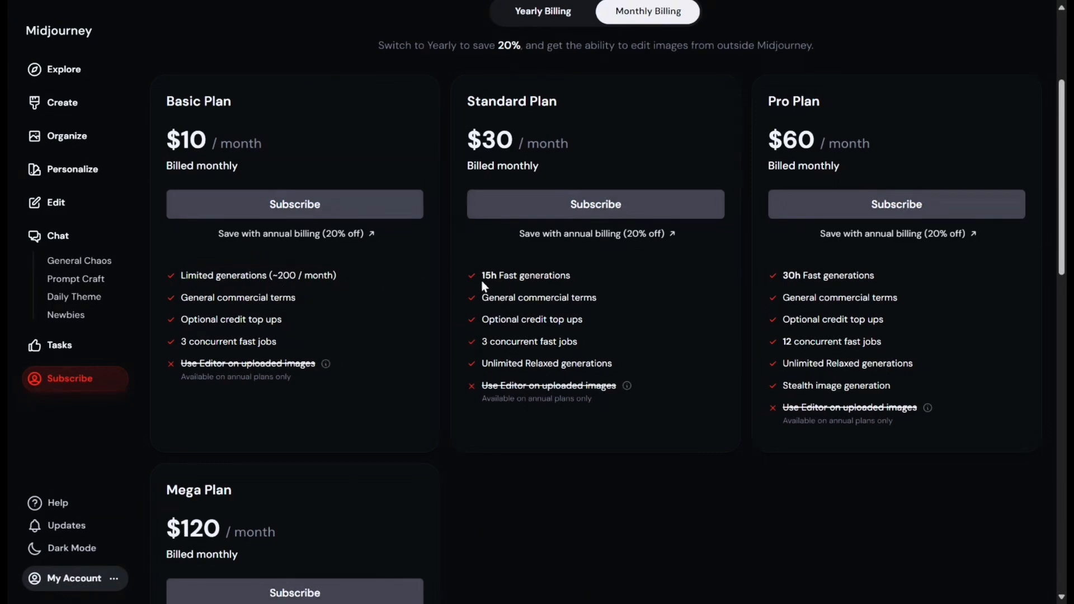
{"action": "double_click", "coordinate": [526, 275]}
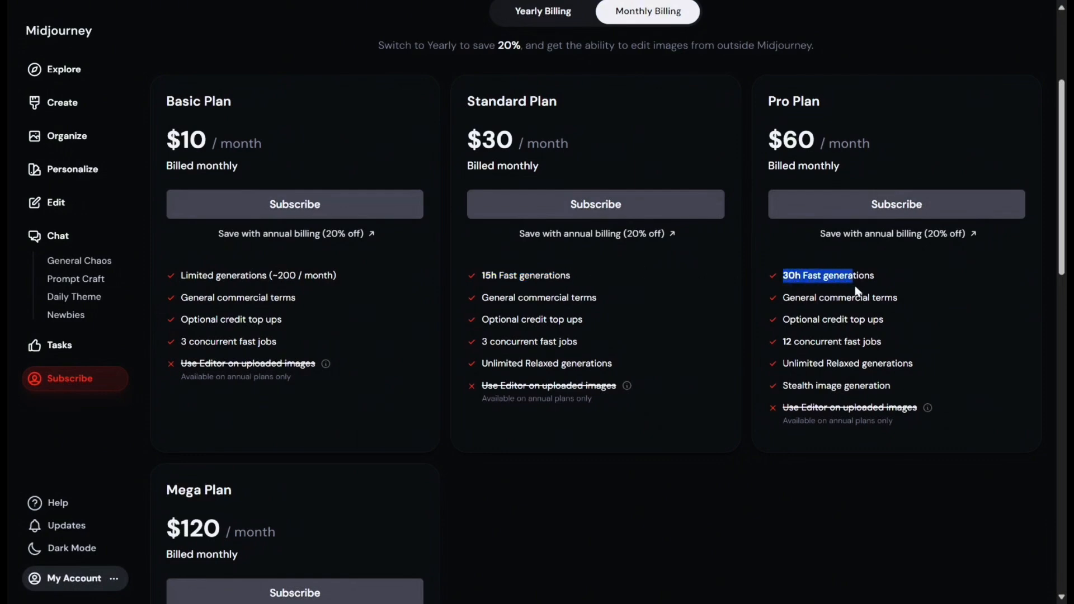
- Scroll through the monthly plan feature lists and back to the top
{"action": "scroll", "scroll_direction": "down", "scroll_amount": 3}
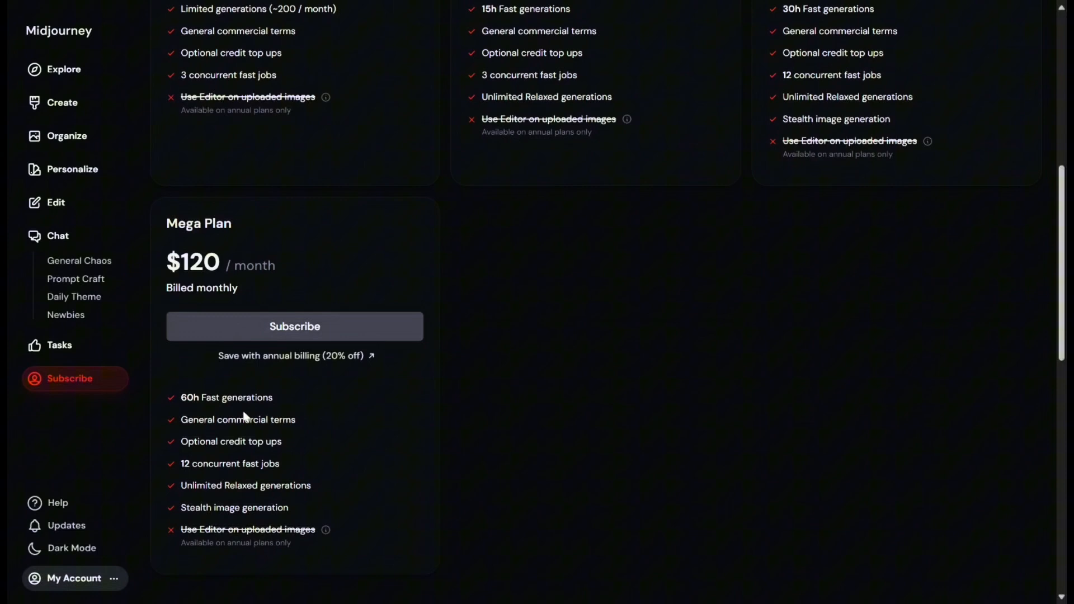
{"action": "scroll", "scroll_direction": "up", "scroll_amount": 3}
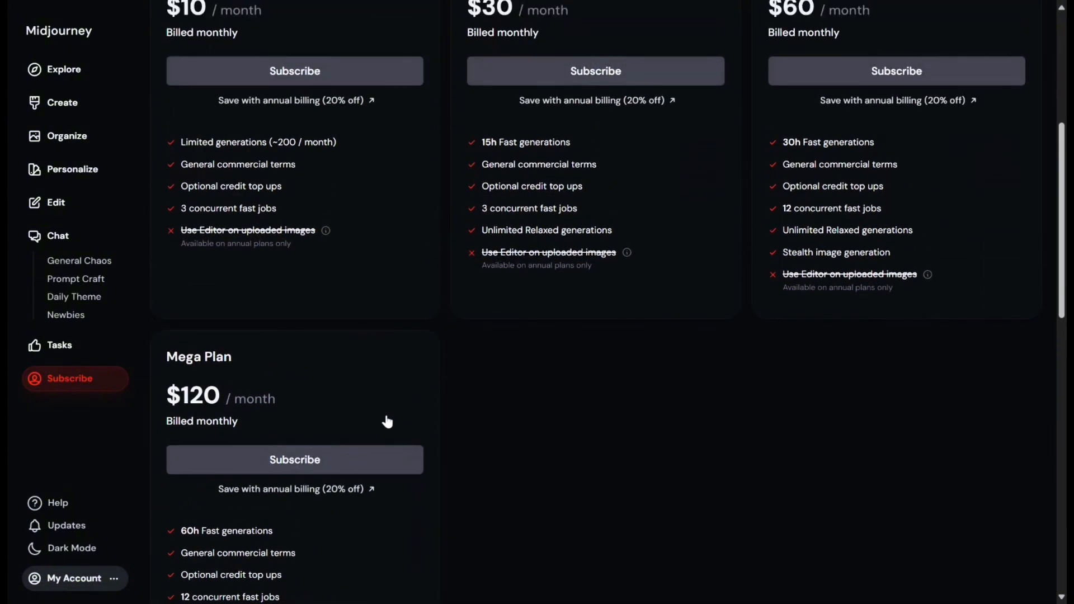
{"action": "scroll", "scroll_direction": "up", "scroll_amount": 3}
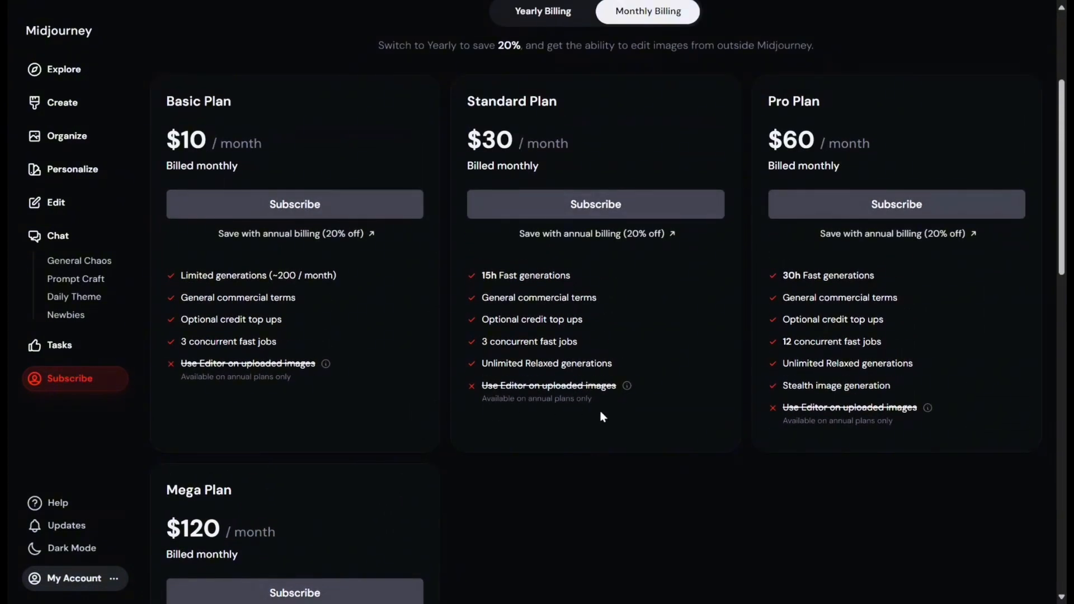
{"action": "mouse_move", "coordinate": [812, 200]}
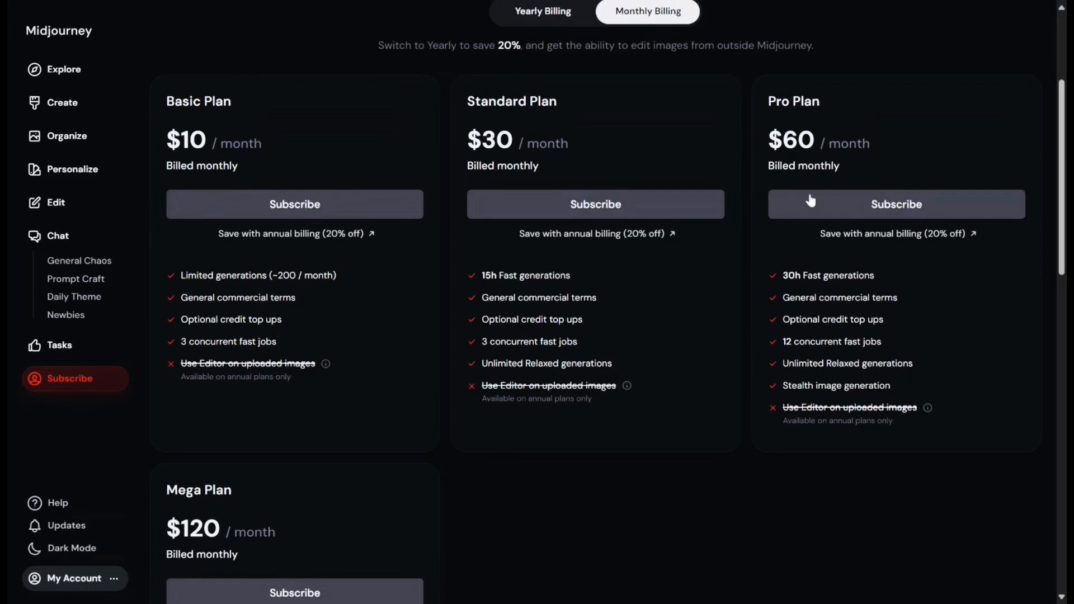
{"action": "scroll", "scroll_direction": "down", "scroll_amount": 3}
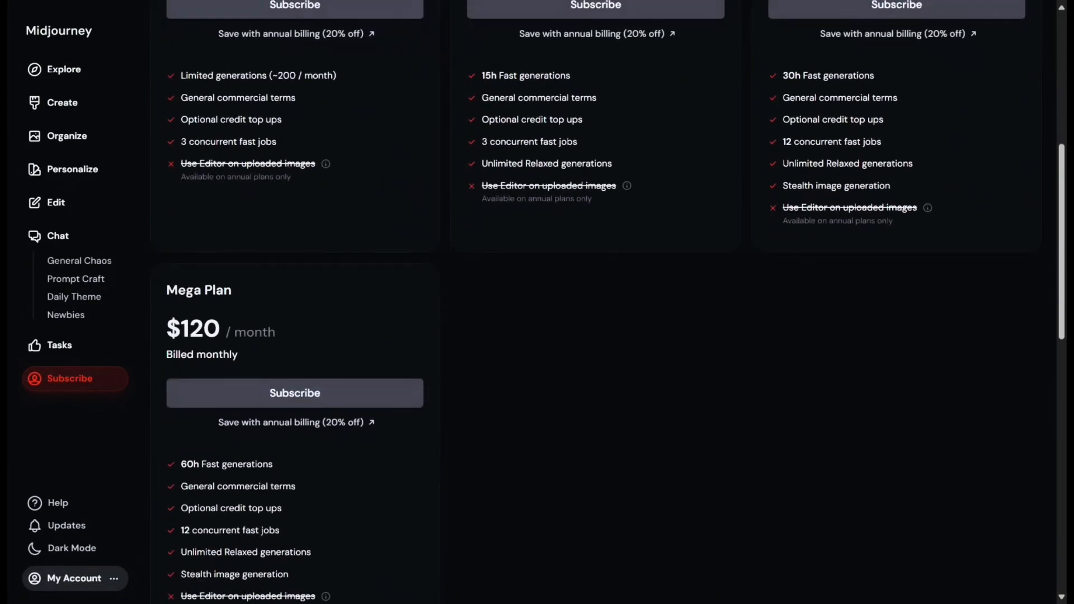
{"action": "scroll", "scroll_direction": "up", "scroll_amount": 3}
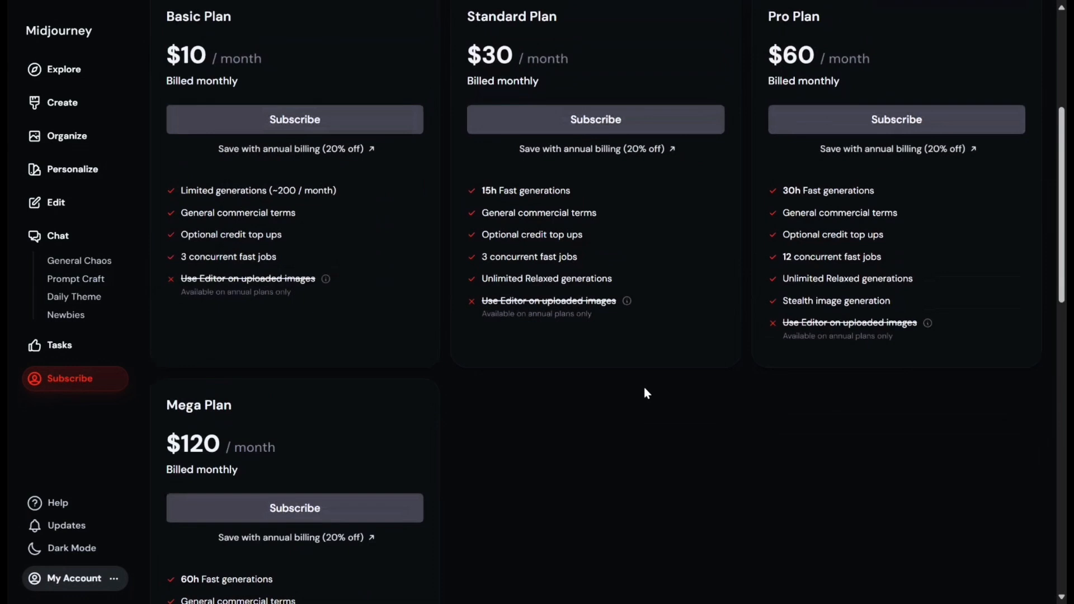
{"action": "scroll", "scroll_direction": "up", "scroll_amount": 3}
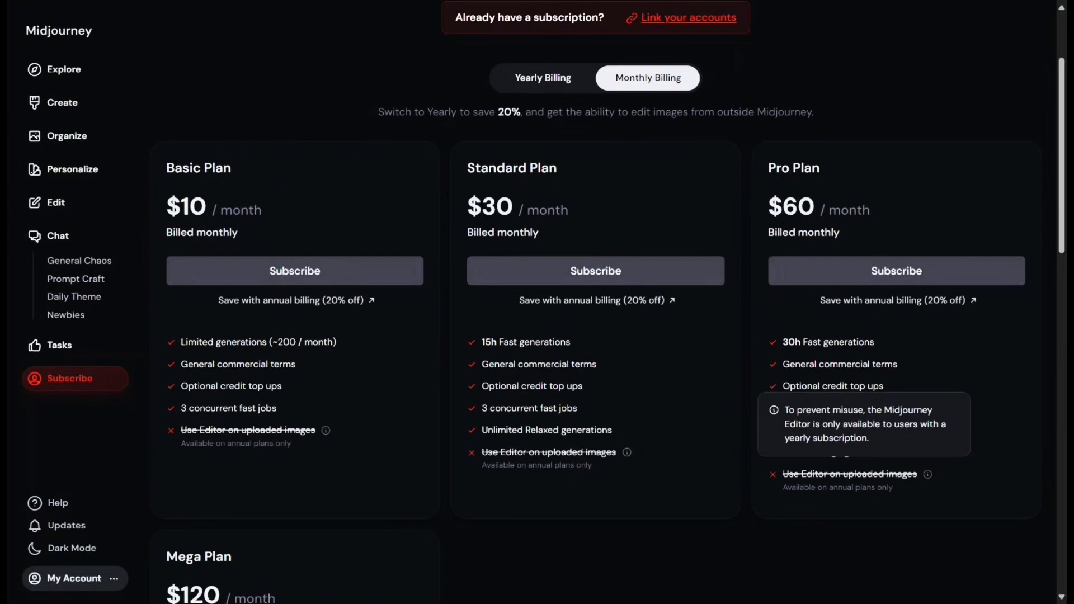
{"action": "mouse_move", "coordinate": [455, 407]}
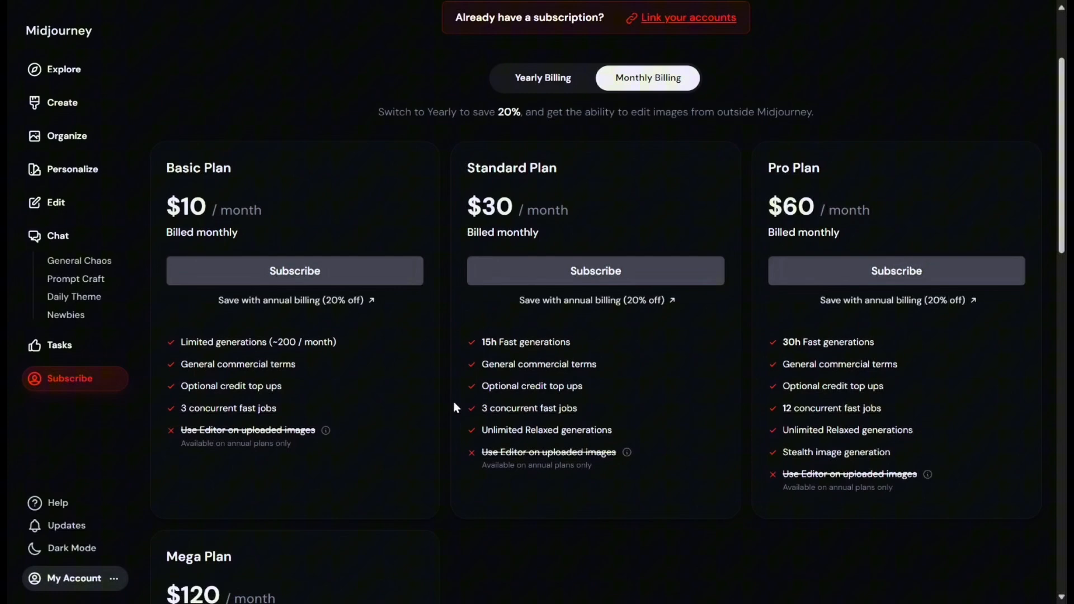
{"action": "mouse_move", "coordinate": [210, 213]}
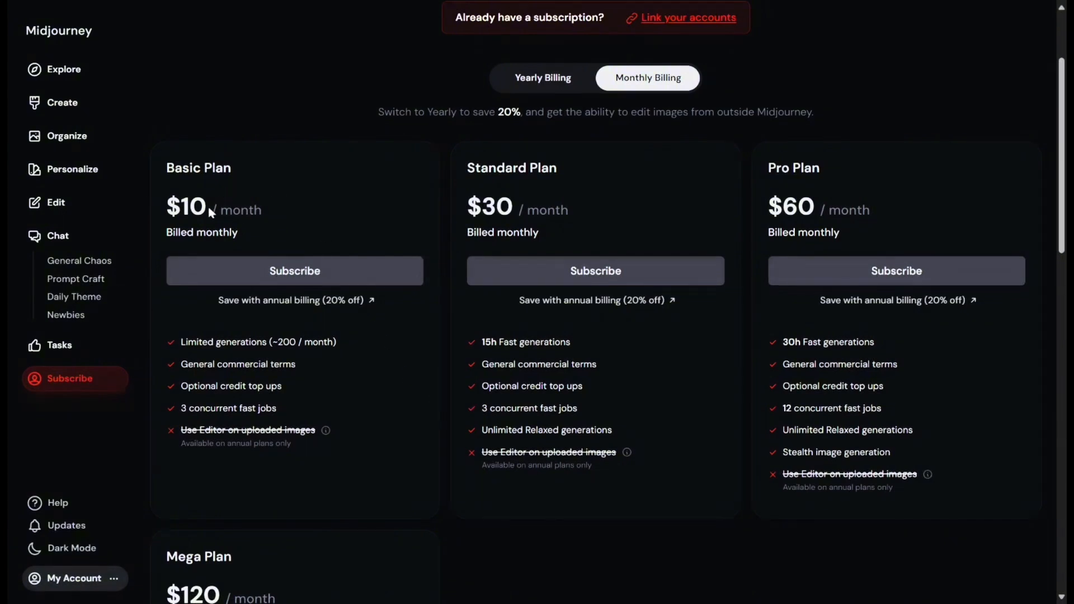
{"action": "mouse_move", "coordinate": [217, 203]}
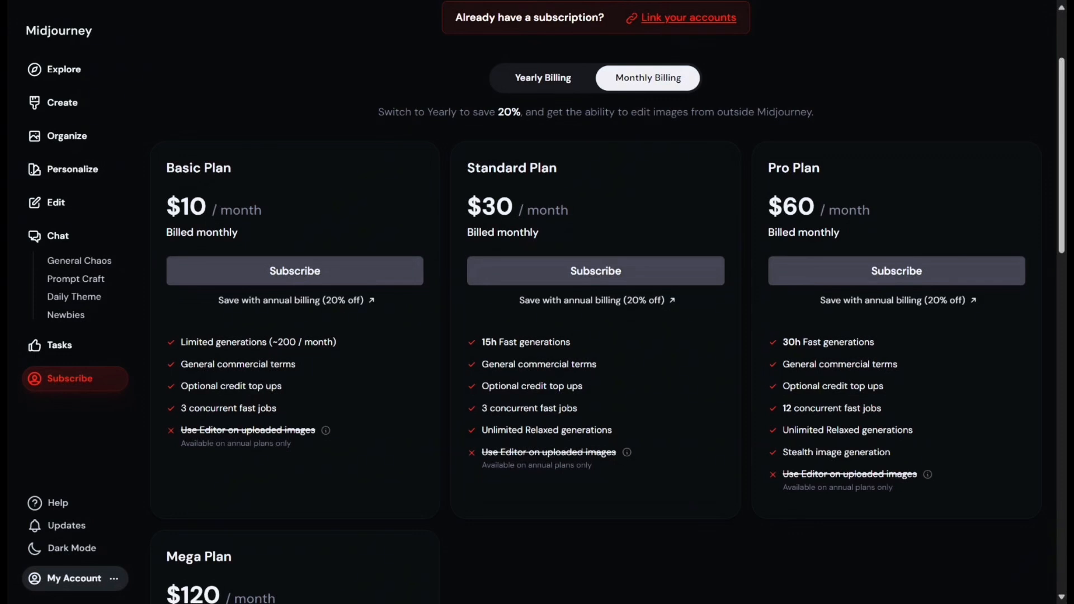
- Return to the community Explore feed and scroll down through its images
{"action": "left_click", "coordinate": [63, 69]}
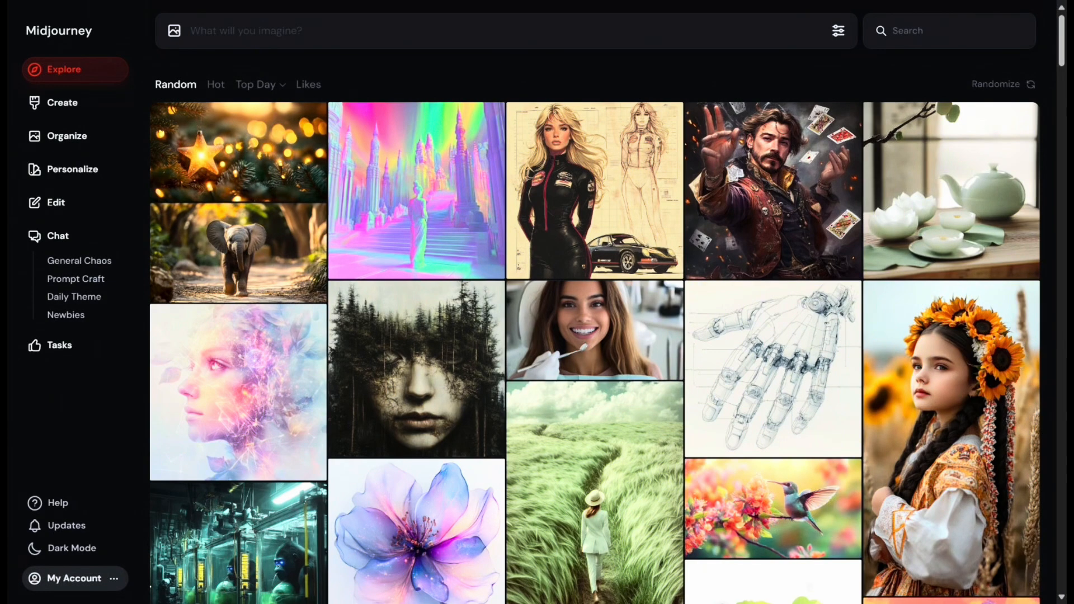
{"action": "scroll", "scroll_direction": "down", "scroll_amount": 3}
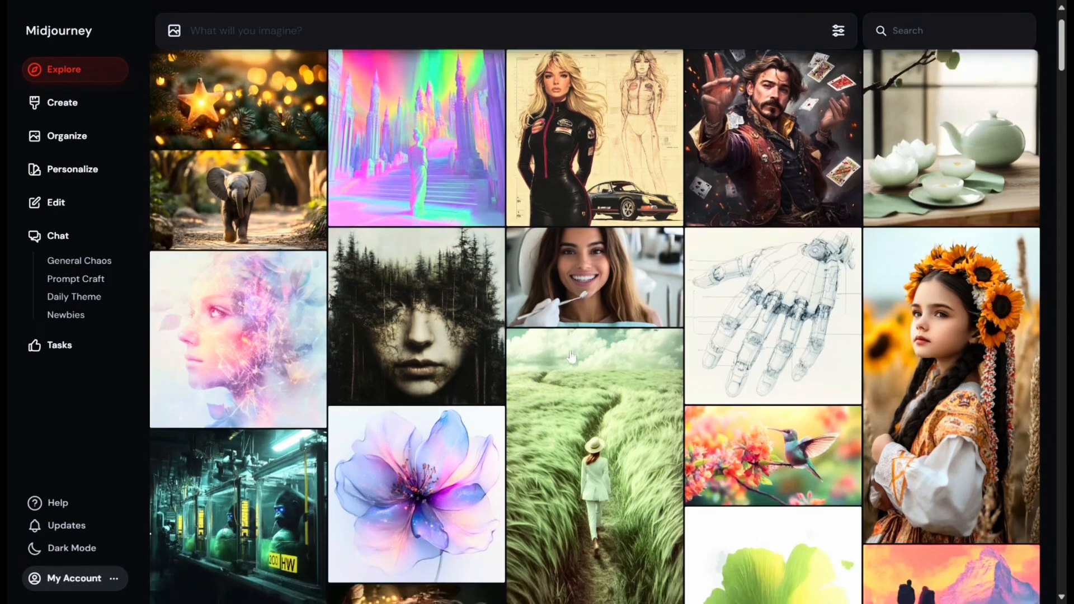
{"action": "scroll", "scroll_direction": "down", "scroll_amount": 3}
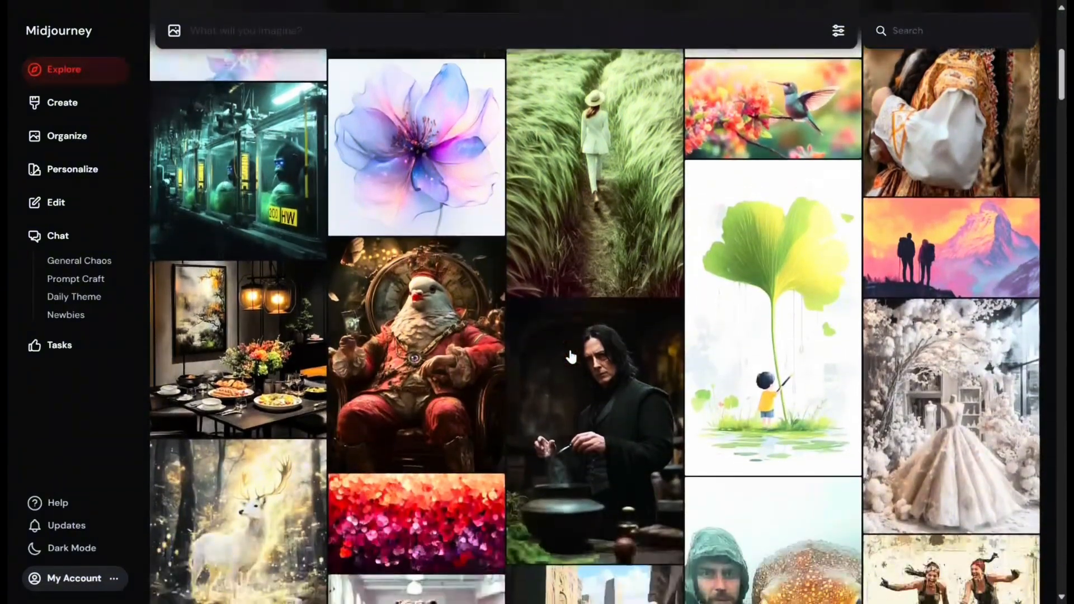
{"action": "scroll", "scroll_direction": "down", "scroll_amount": 3}
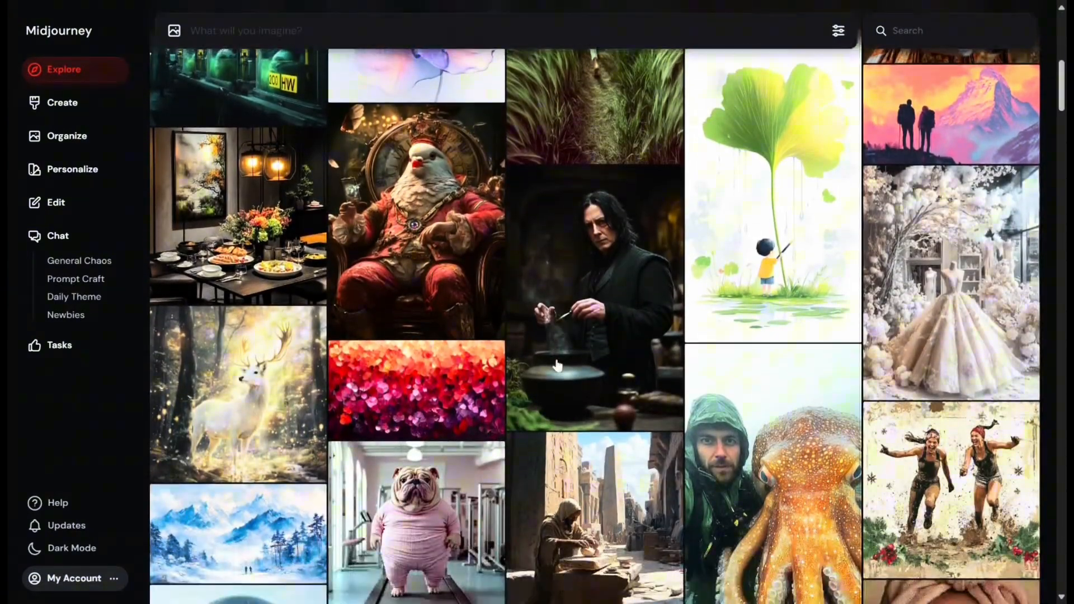
{"action": "scroll", "scroll_direction": "down", "scroll_amount": 3}
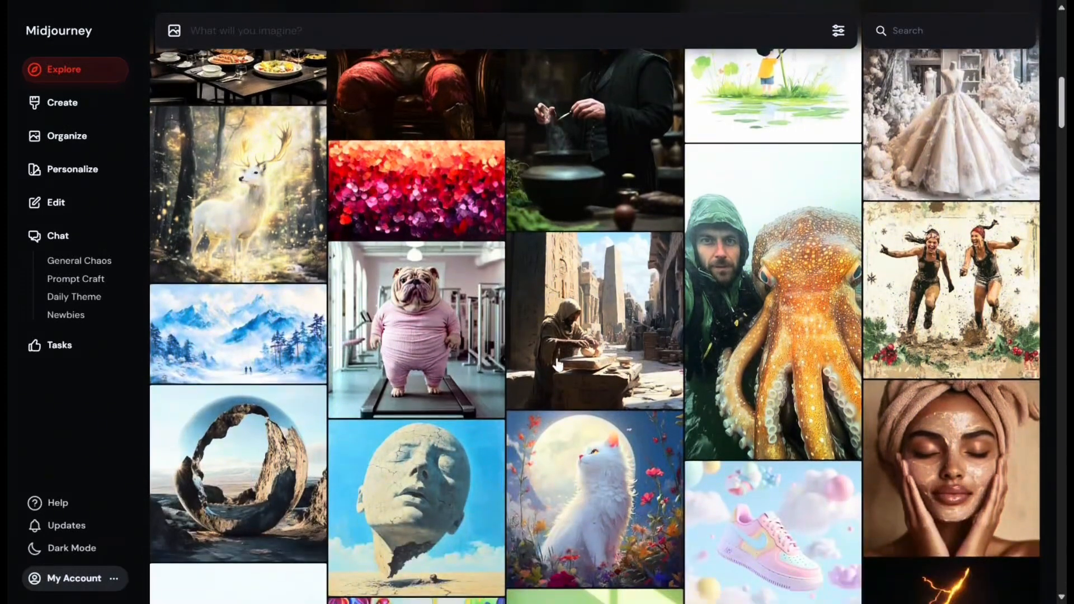
{"action": "scroll", "scroll_direction": "down", "scroll_amount": 3}
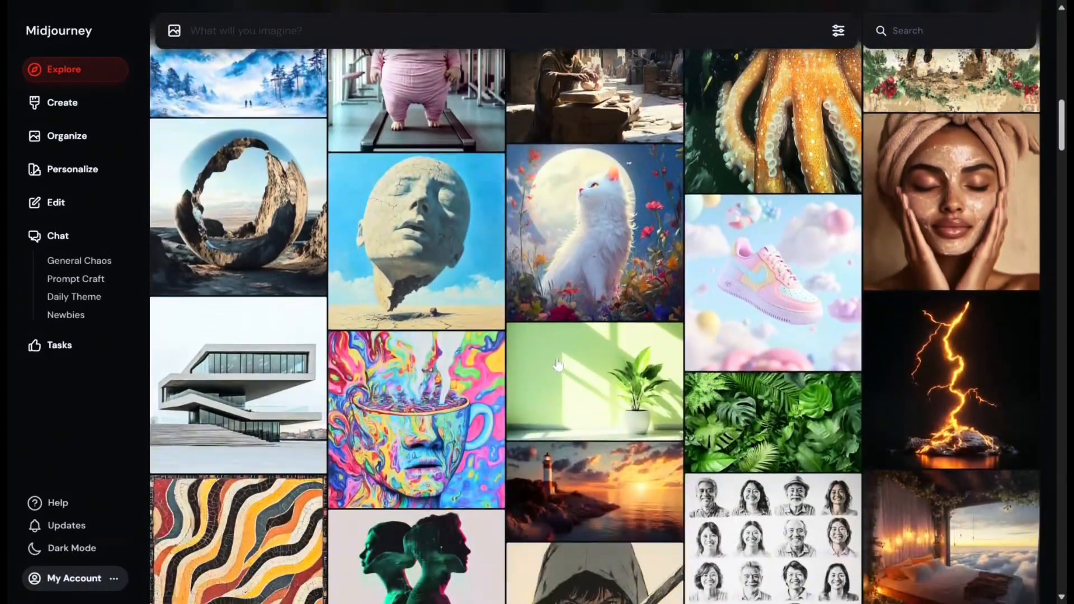
{"action": "scroll", "scroll_direction": "down", "scroll_amount": 3}
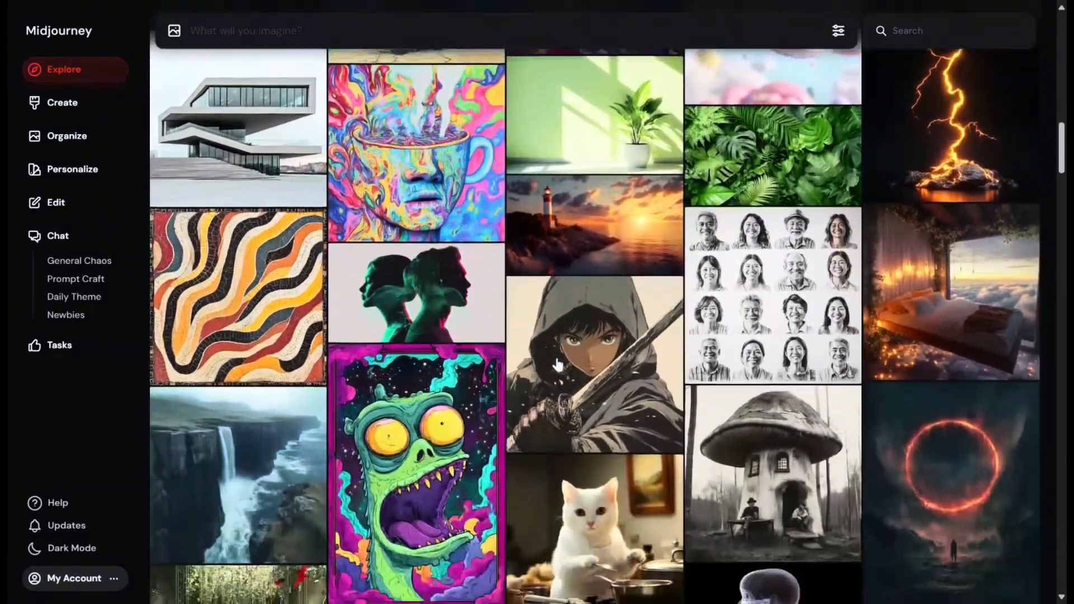
{"action": "scroll", "scroll_direction": "down", "scroll_amount": 3}
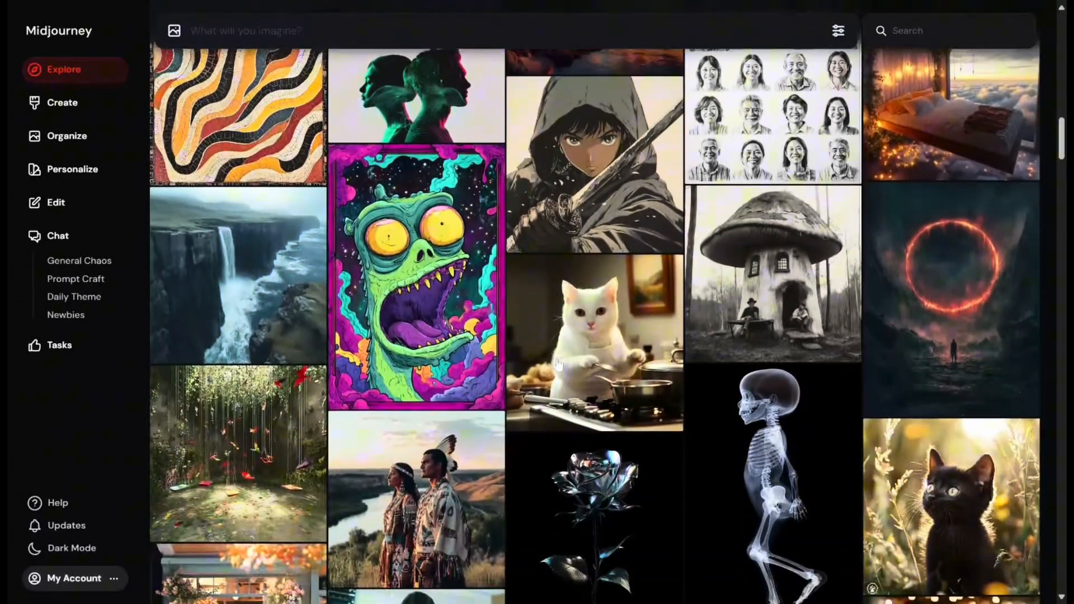
{"action": "scroll", "scroll_direction": "down", "scroll_amount": 3}
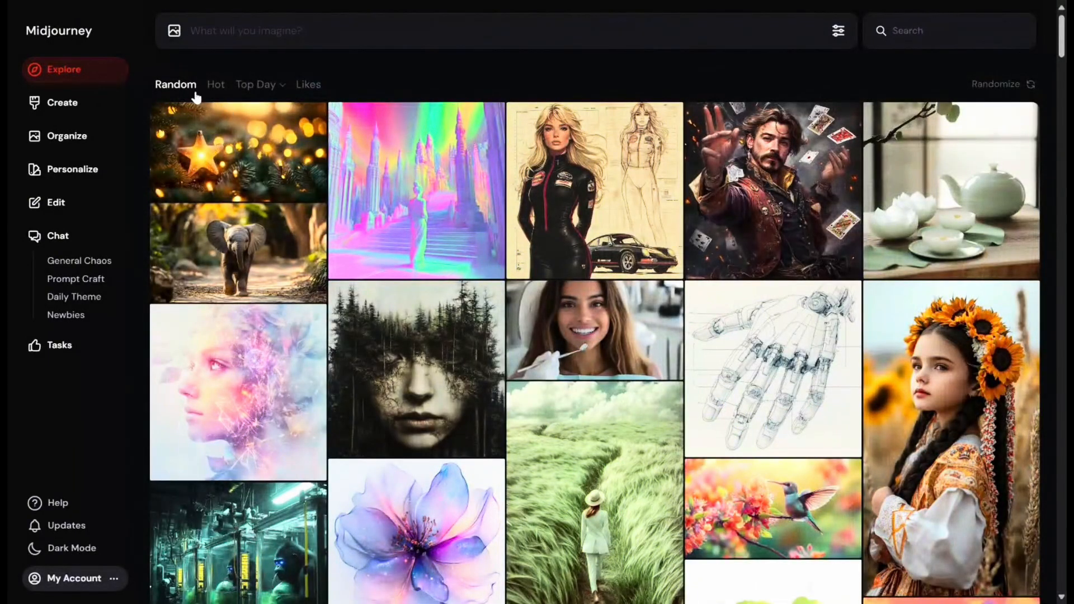
- Switch the feed to Hot, then Top Day, checking the other time ranges and keeping daily
{"action": "left_click", "coordinate": [215, 83]}
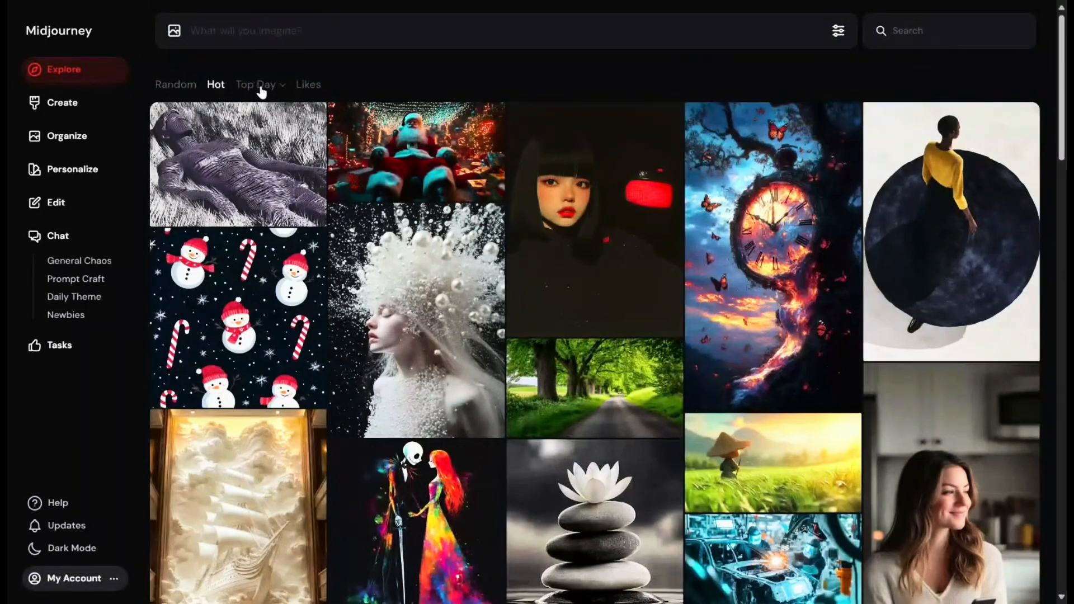
{"action": "left_click", "coordinate": [255, 84]}
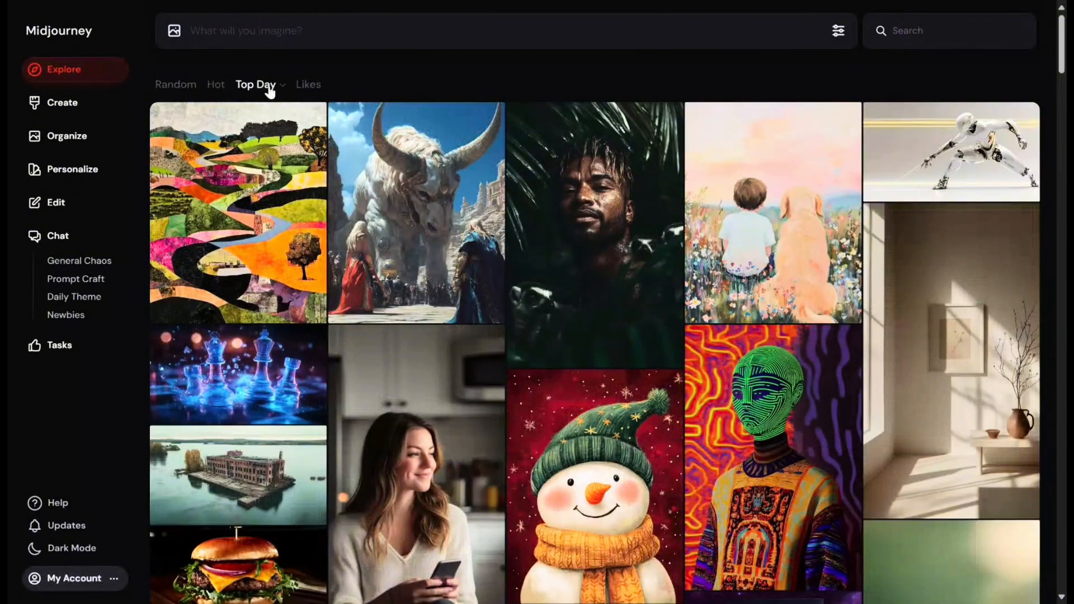
{"action": "left_click", "coordinate": [255, 84]}
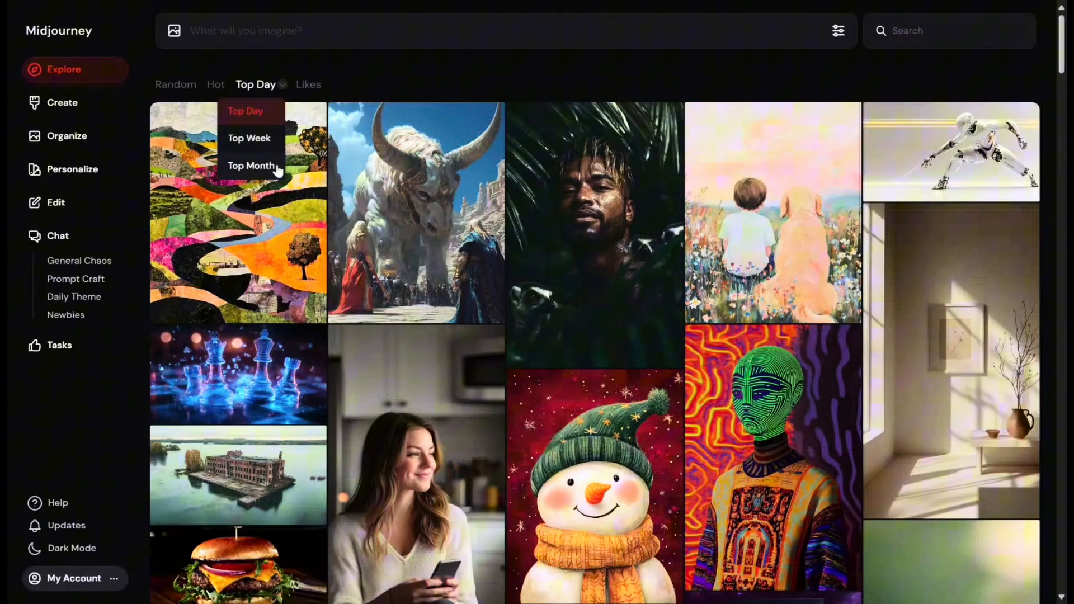
{"action": "left_click", "coordinate": [387, 66]}
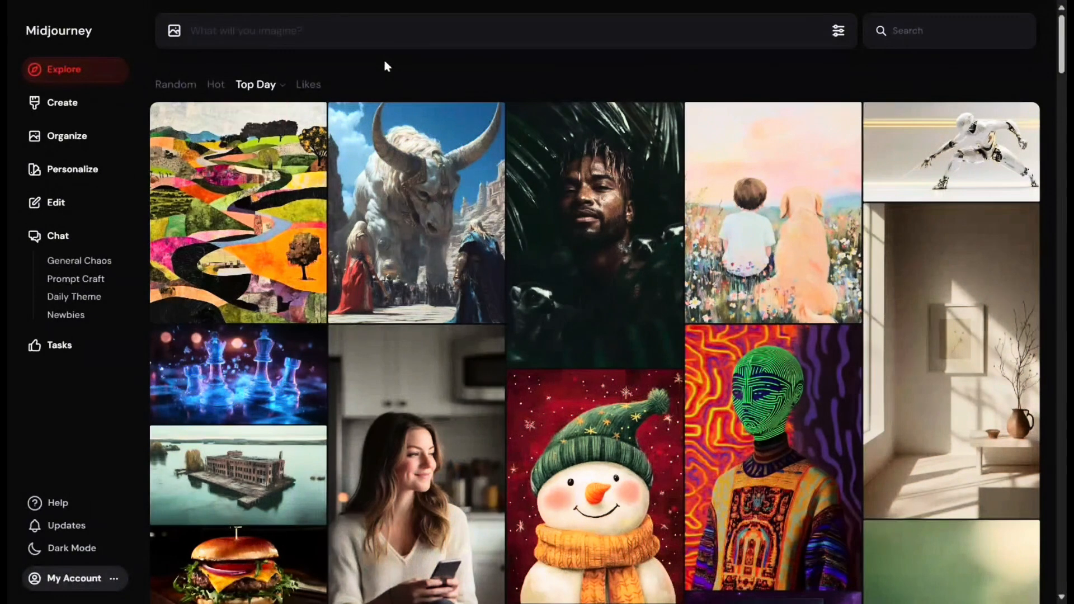
- Enlarge the boy and golden retriever painting to see its prompt, then return to the feed
{"action": "left_click", "coordinate": [948, 30]}
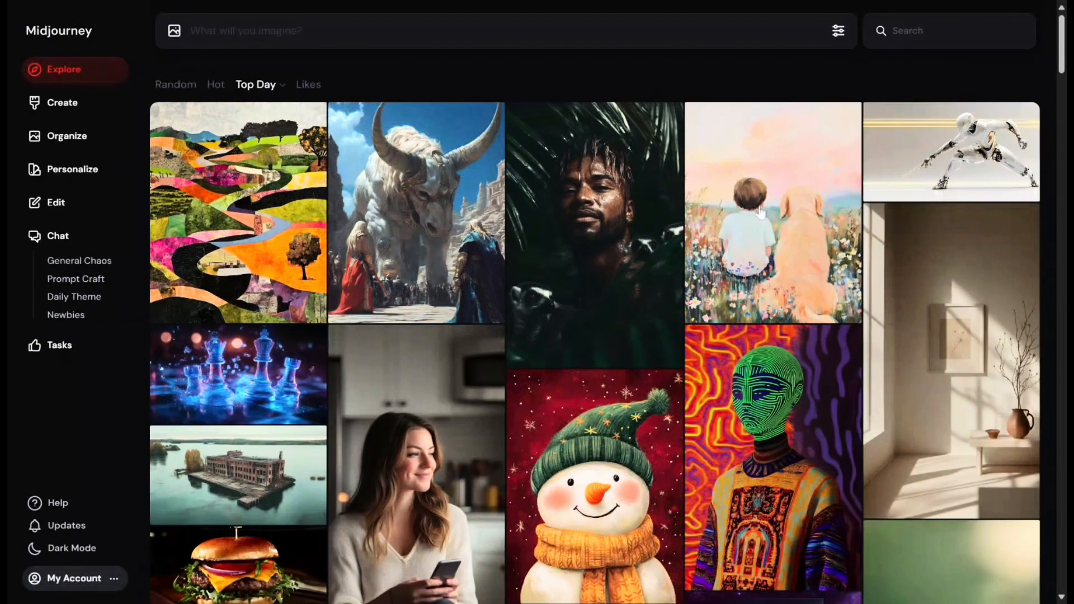
{"action": "left_click", "coordinate": [773, 212]}
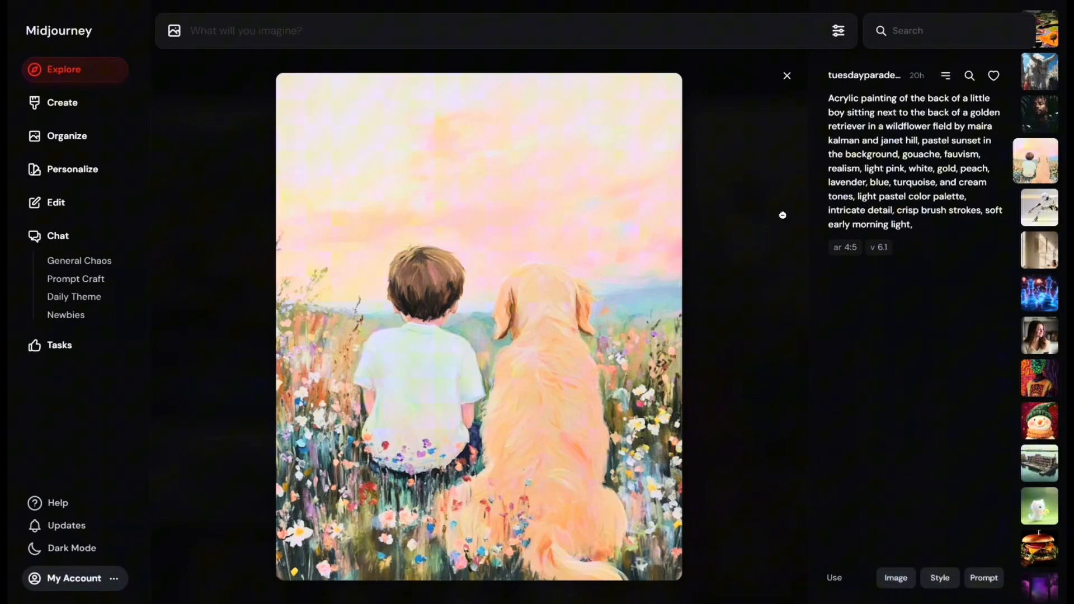
{"action": "left_click", "coordinate": [786, 75]}
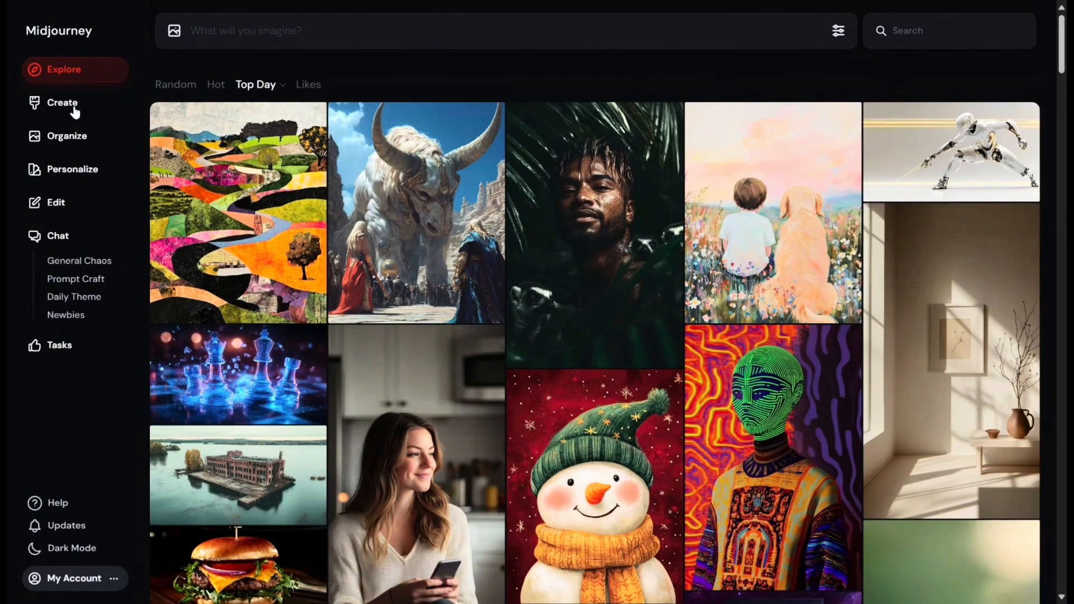
{"action": "mouse_move", "coordinate": [65, 110]}
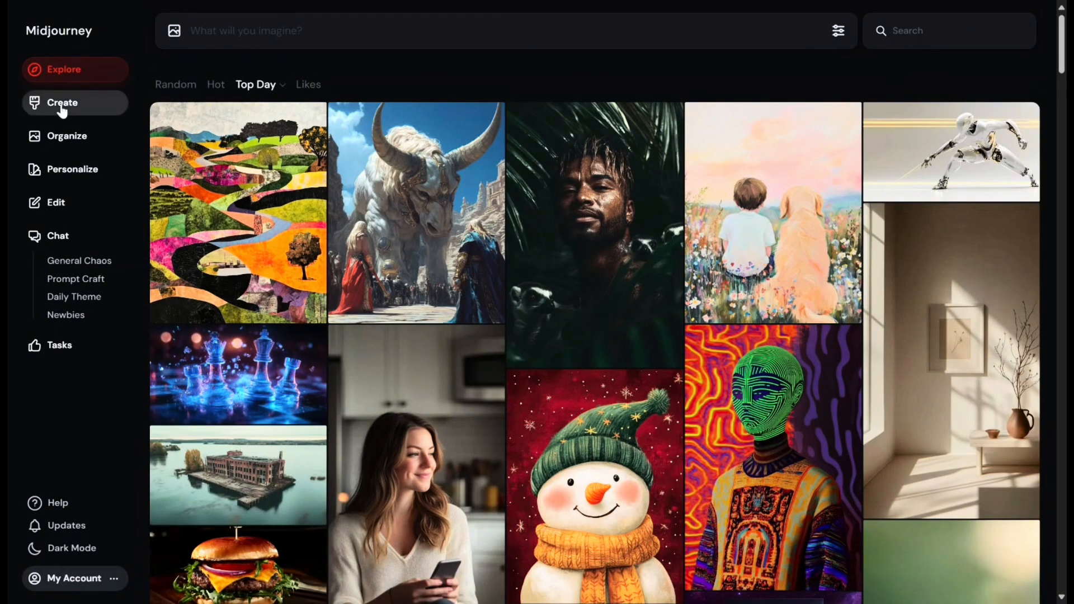
- Go to the Create page of your own renders and briefly check the generation settings
{"action": "left_click", "coordinate": [63, 102]}
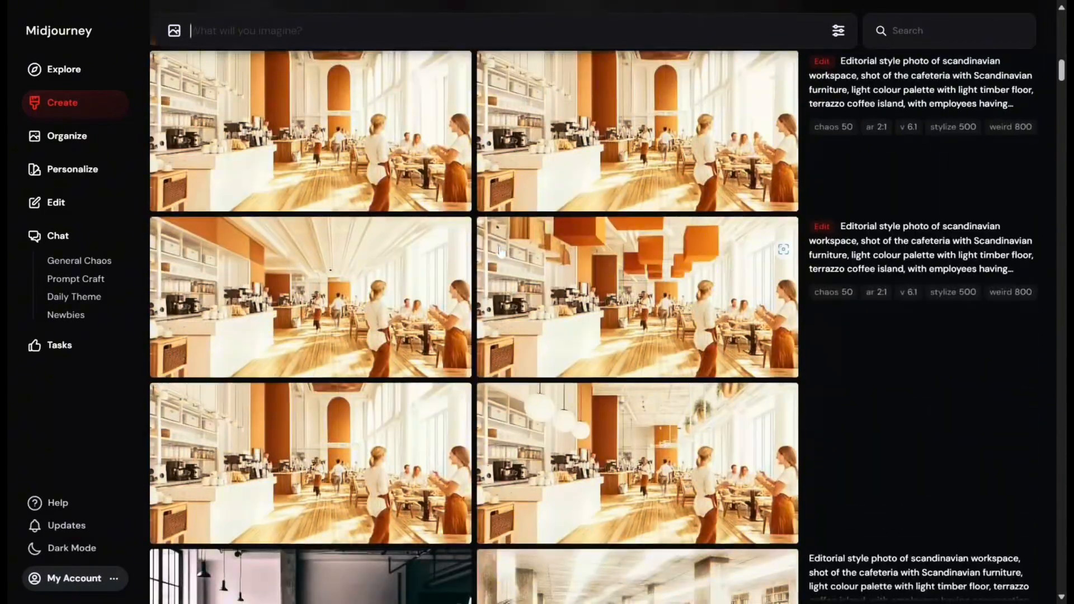
{"action": "scroll", "scroll_direction": "down", "scroll_amount": 3}
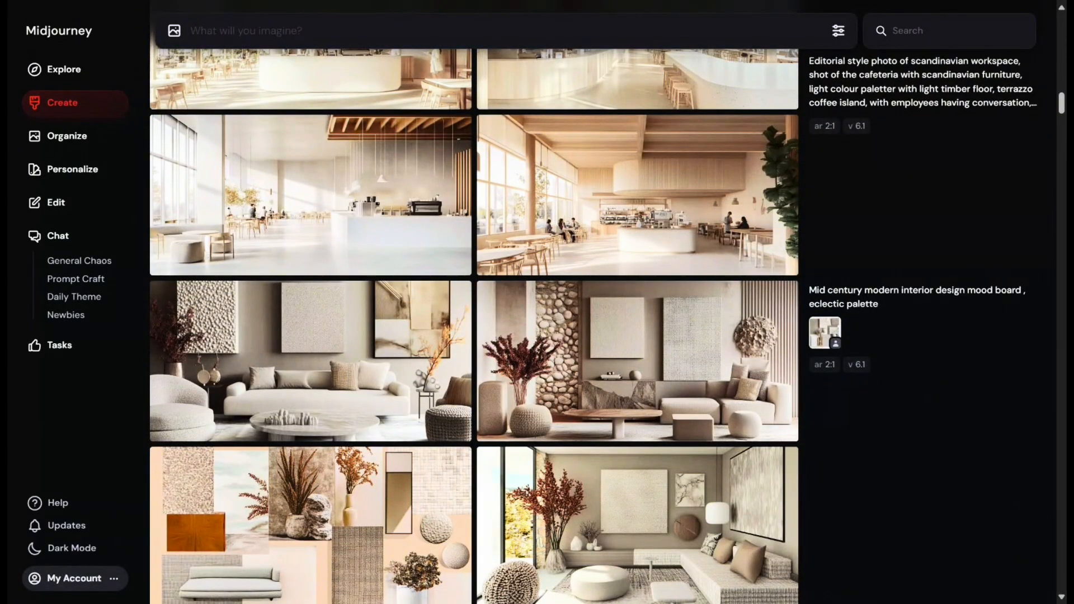
{"action": "left_click", "coordinate": [838, 32]}
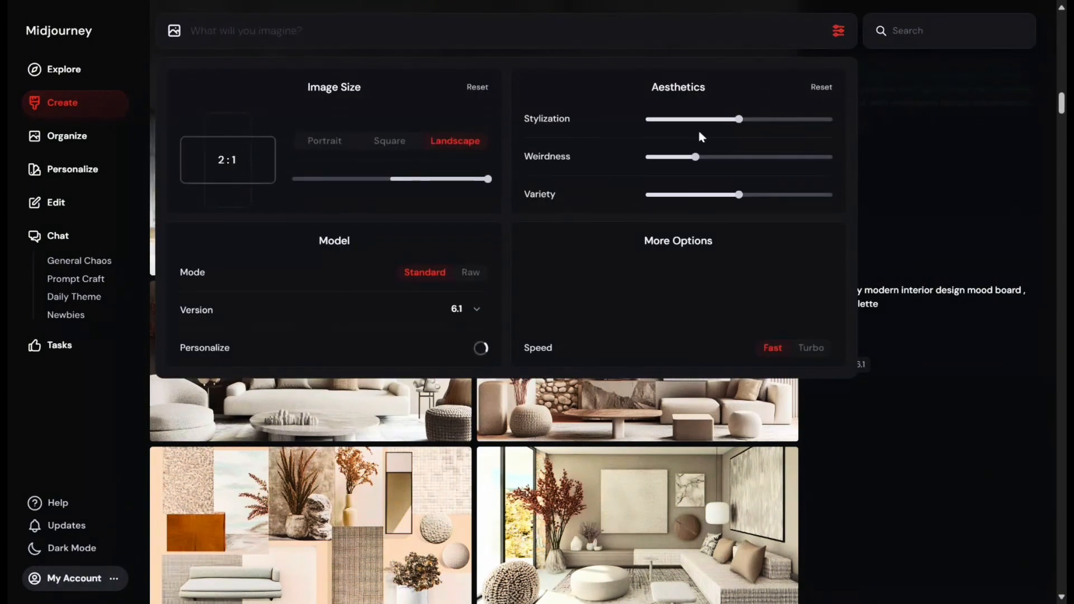
{"action": "left_click", "coordinate": [838, 32]}
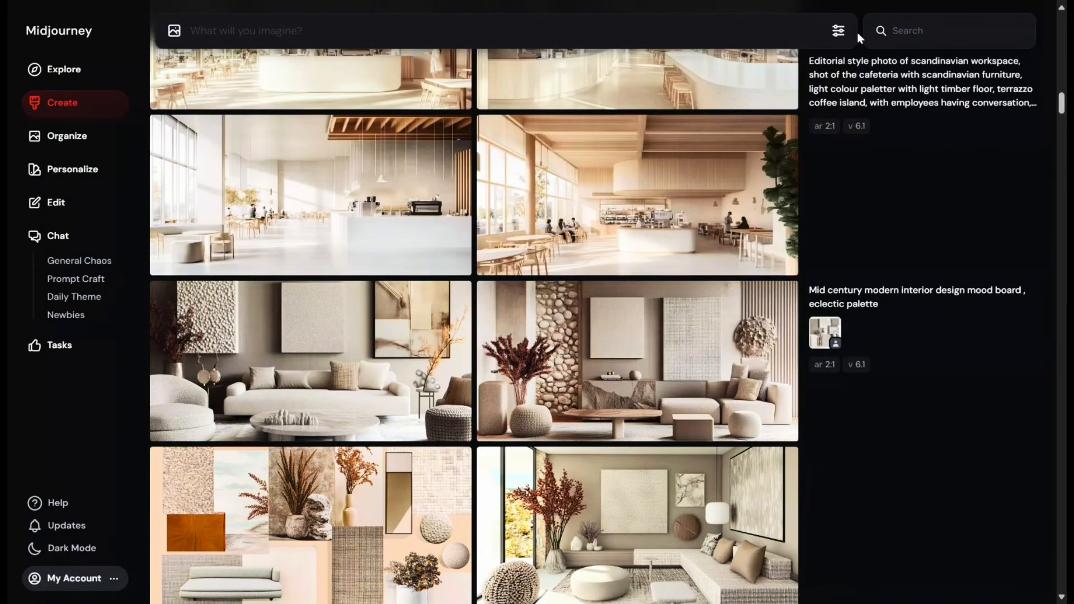
{"action": "mouse_move", "coordinate": [606, 97]}
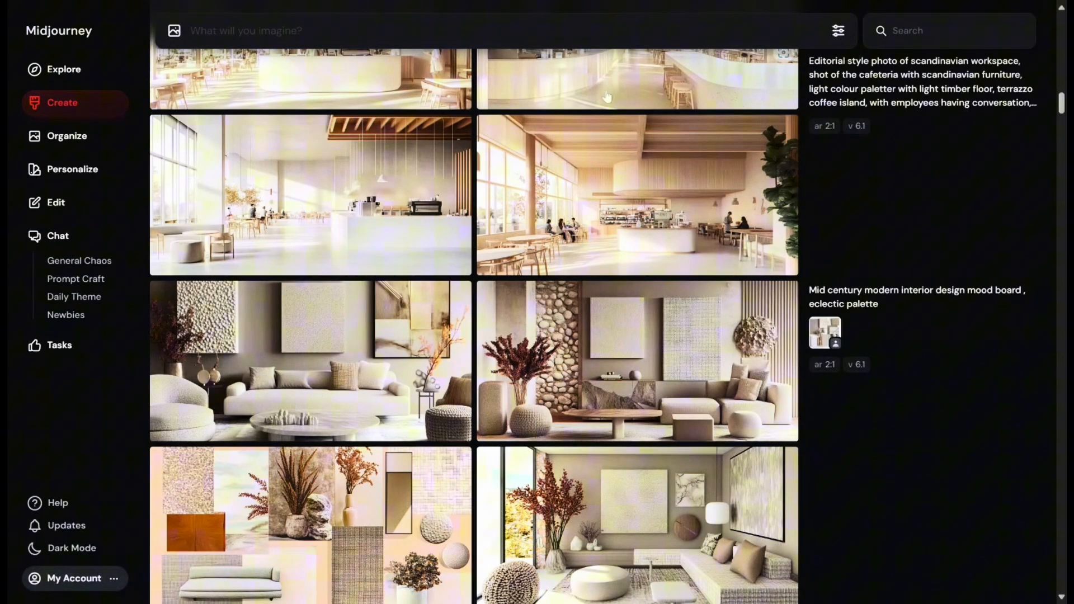
- Browse the Organize archive's dated image groups and expand its Filters section
{"action": "left_click", "coordinate": [66, 135]}
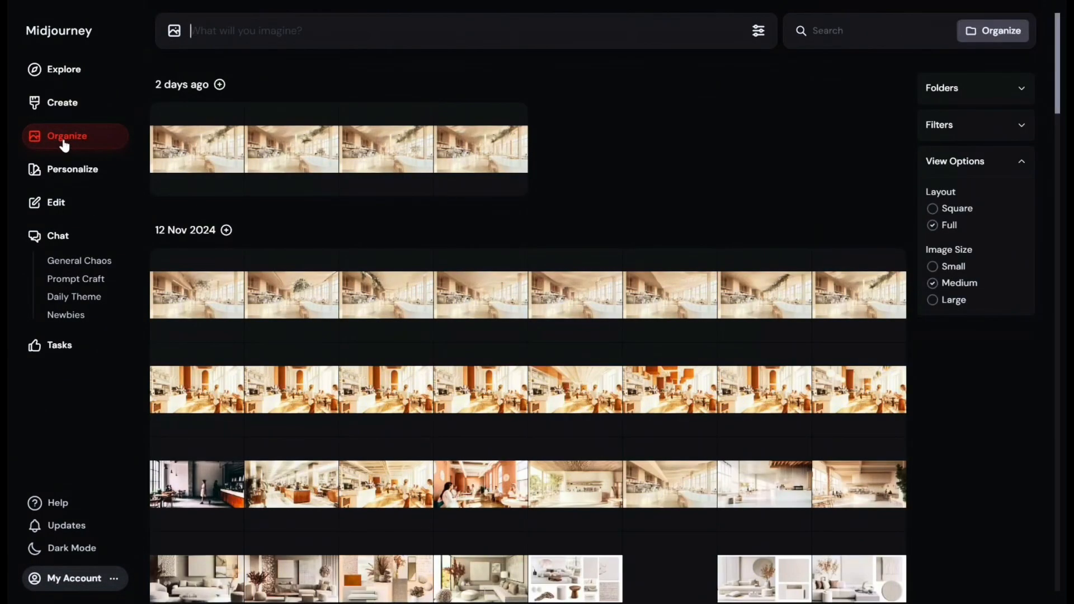
{"action": "scroll", "scroll_direction": "down", "scroll_amount": 3}
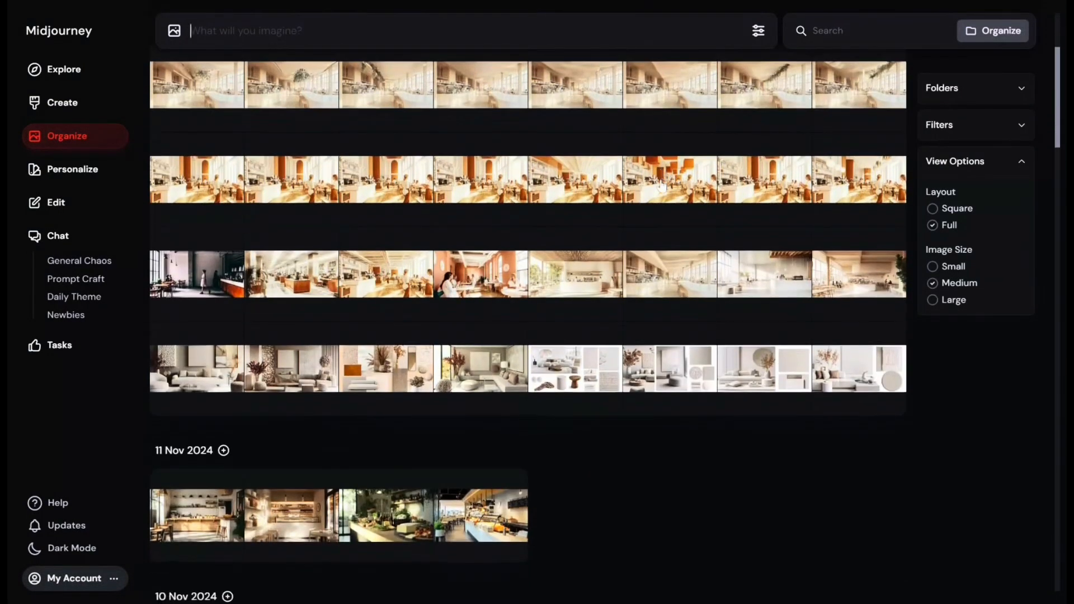
{"action": "scroll", "scroll_direction": "down", "scroll_amount": 3}
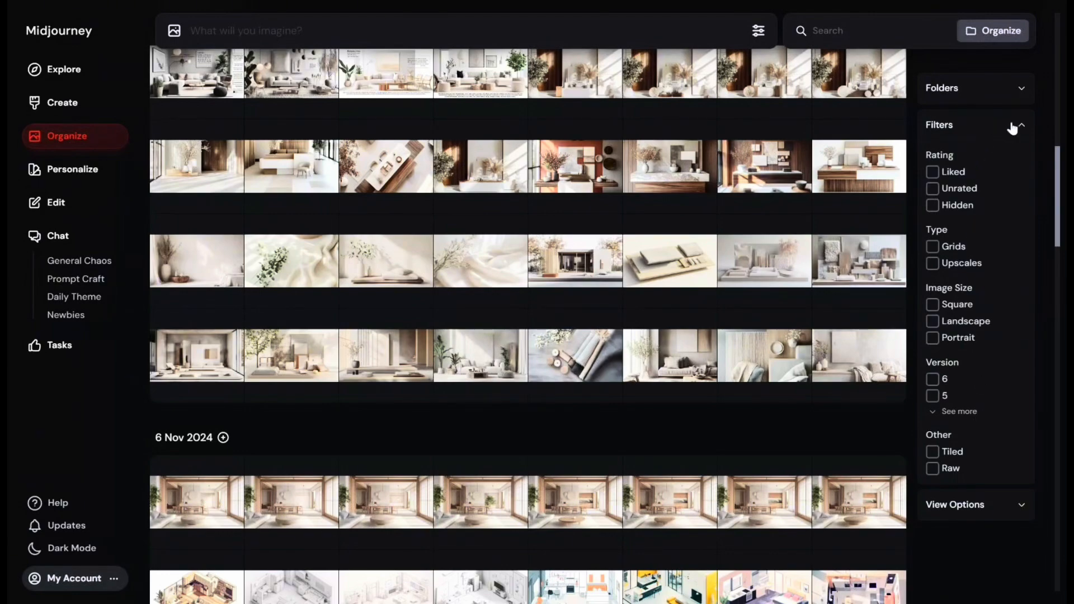
{"action": "left_click", "coordinate": [1021, 125]}
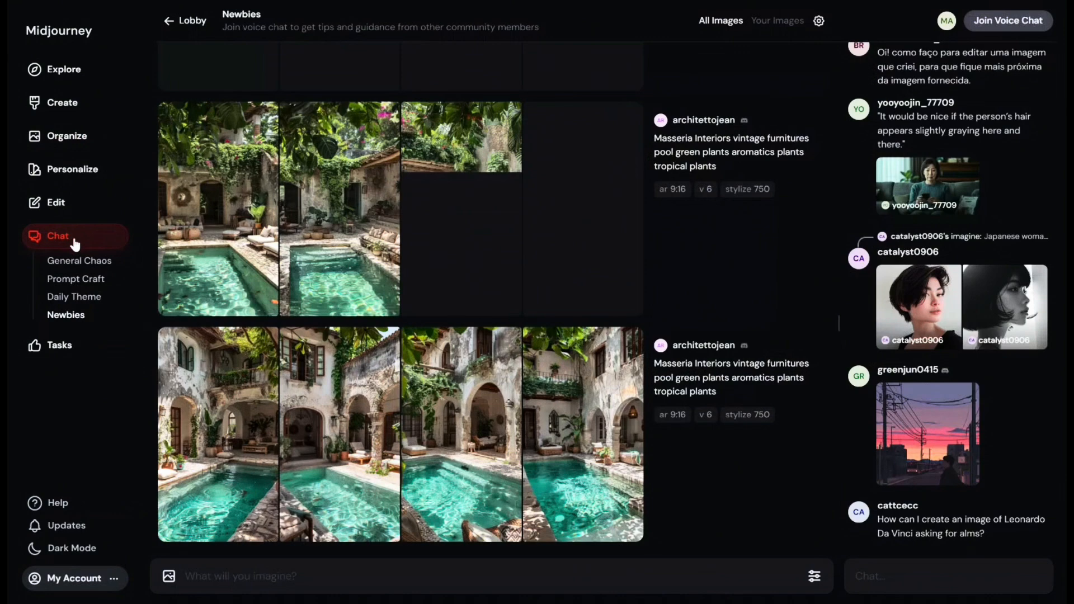
- Scroll up through the Newbies chat images of basketball, doctor and lily-pad renders
{"action": "scroll", "scroll_direction": "up", "scroll_amount": 3}
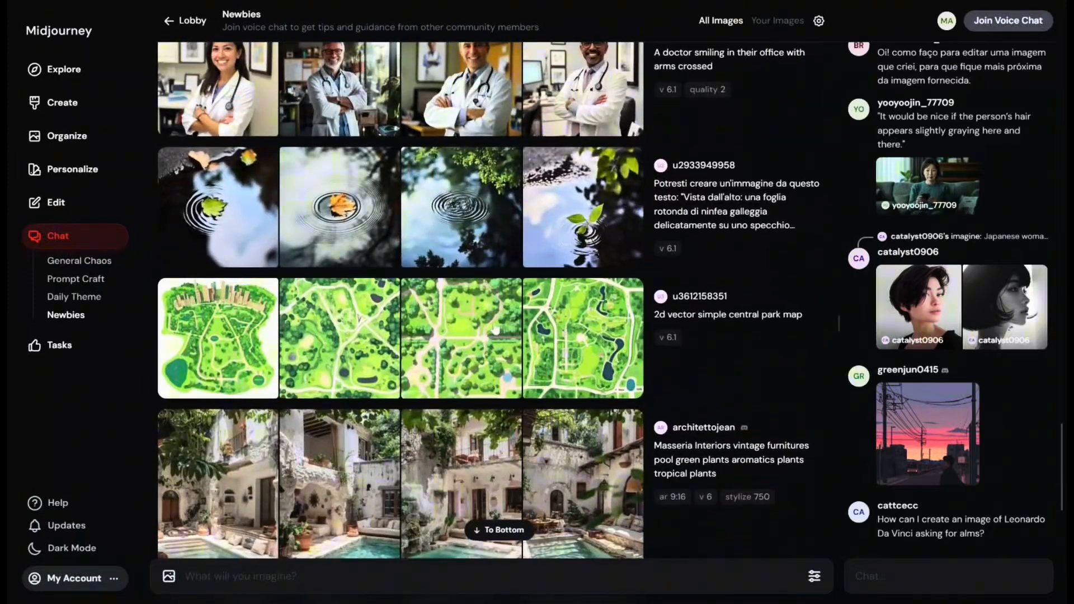
{"action": "scroll", "scroll_direction": "up", "scroll_amount": 3}
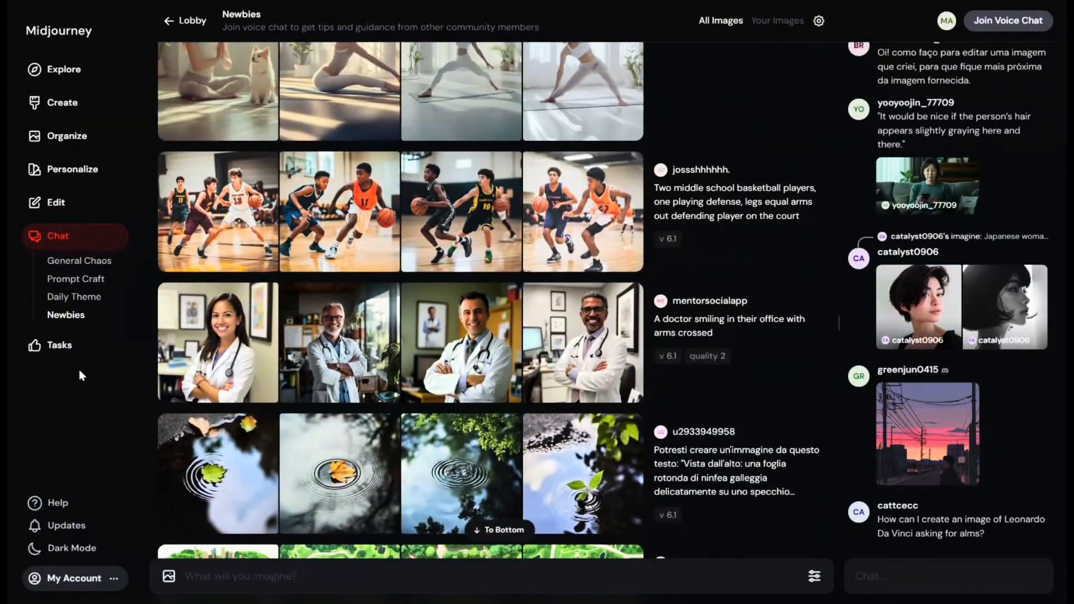
- View the Tasks page with its Image Rankings and Surveys cards
{"action": "left_click", "coordinate": [59, 346]}
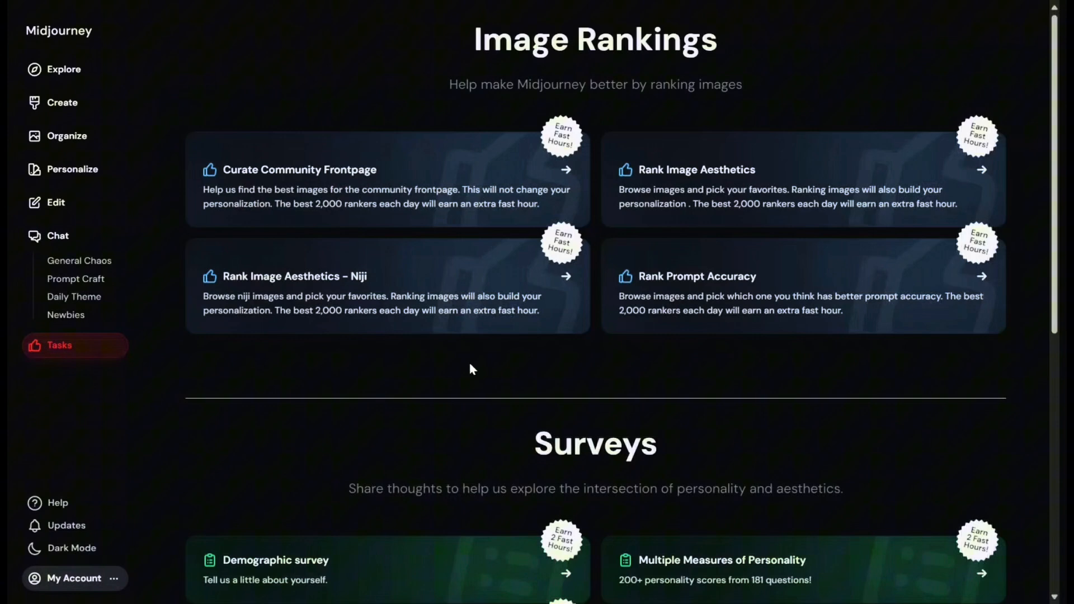
{"action": "mouse_move", "coordinate": [543, 300]}
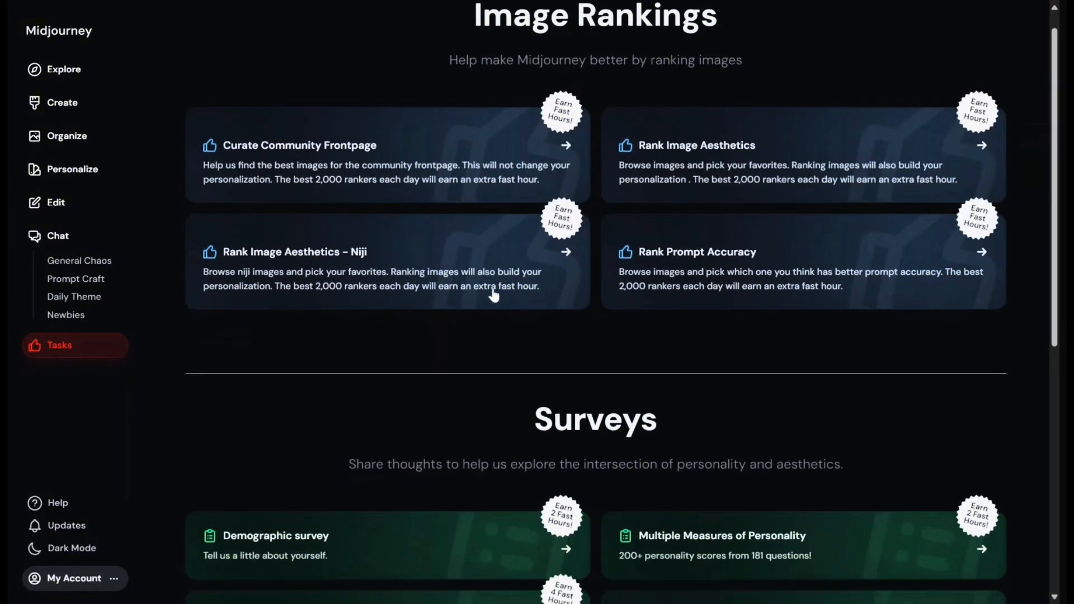
{"action": "scroll", "scroll_direction": "down", "scroll_amount": 3}
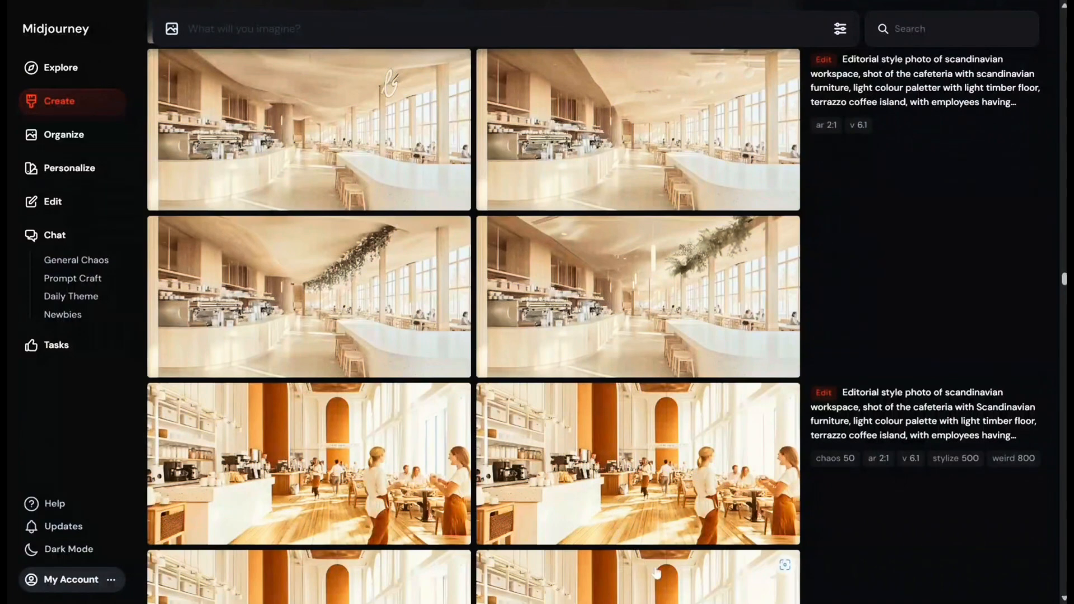
{"action": "mouse_move", "coordinate": [887, 237]}
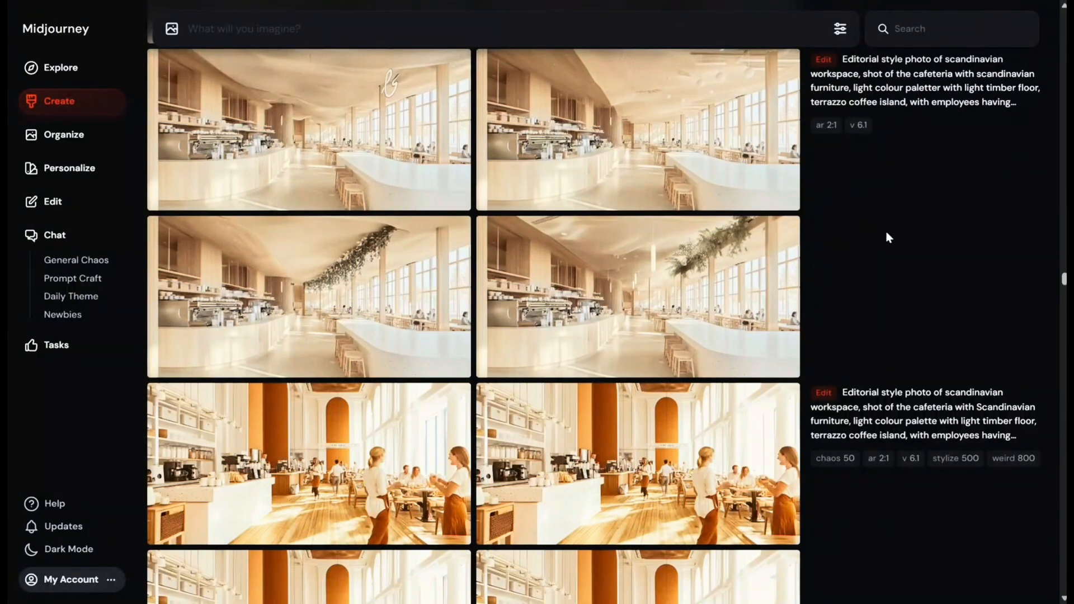
{"action": "mouse_move", "coordinate": [493, 179]}
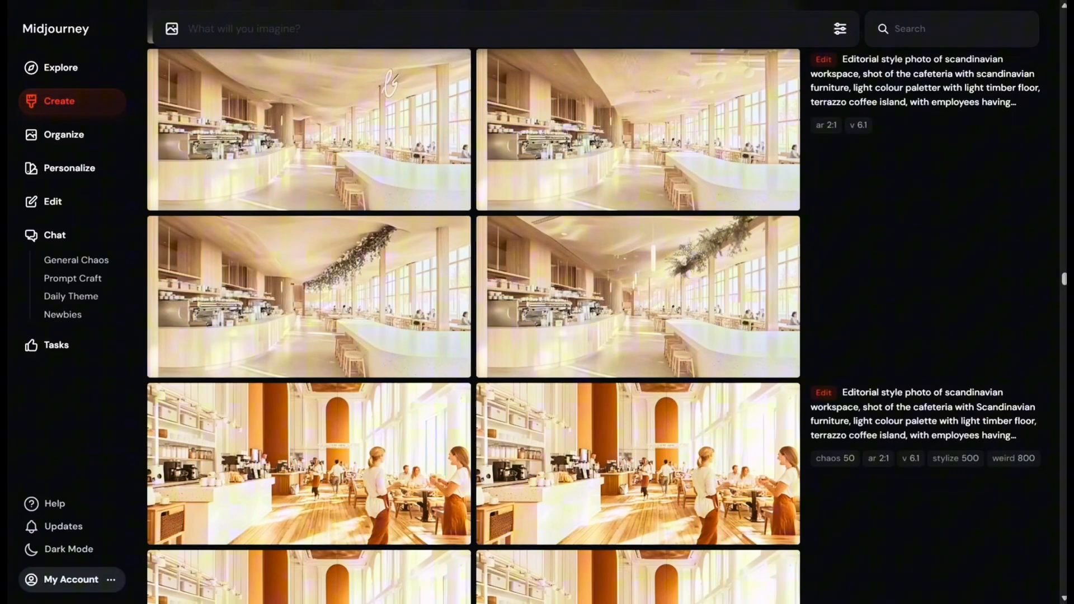
- Enter the prompt 'Scandinavian coffee shop with plants' in the imagine bar
{"action": "type", "text": "Scandinavian co"}
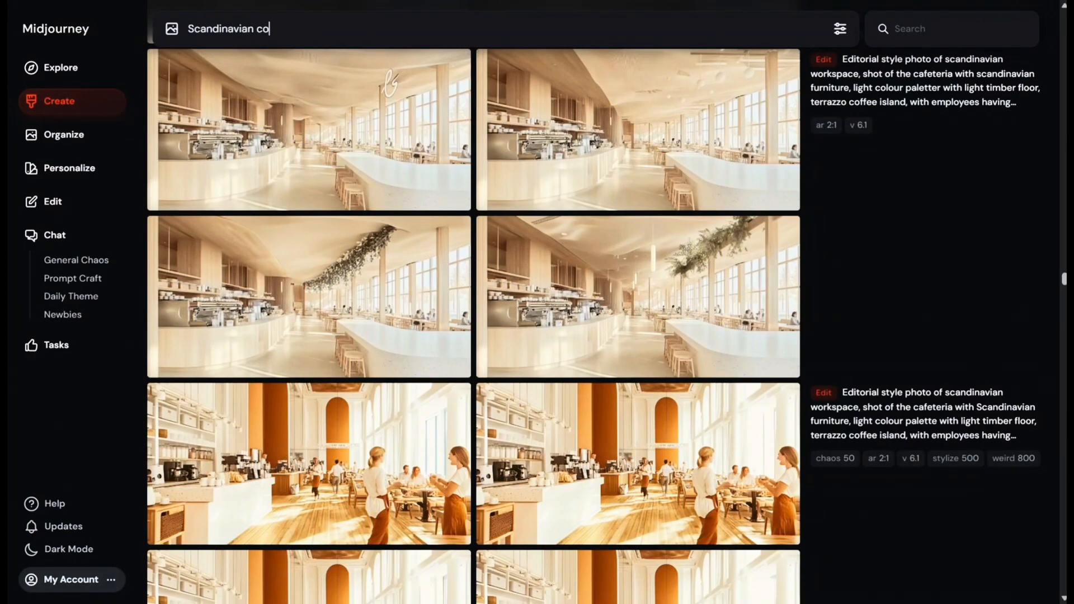
{"action": "type", "text": "ffee shop with plants"}
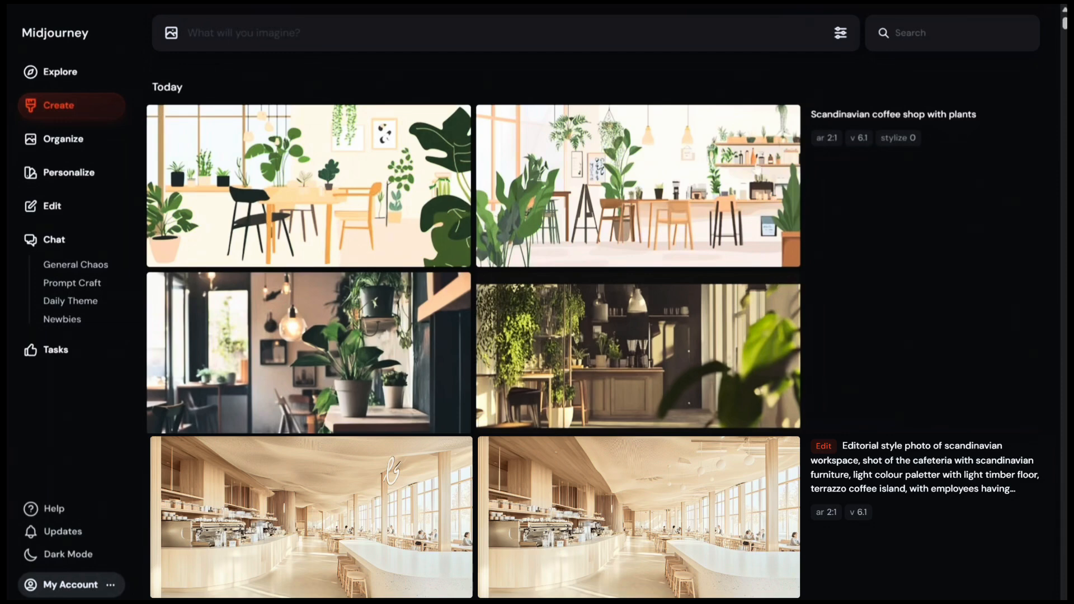
- Set image size to Landscape 2:1 with raised stylization in the generation settings
{"action": "left_click", "coordinate": [840, 33]}
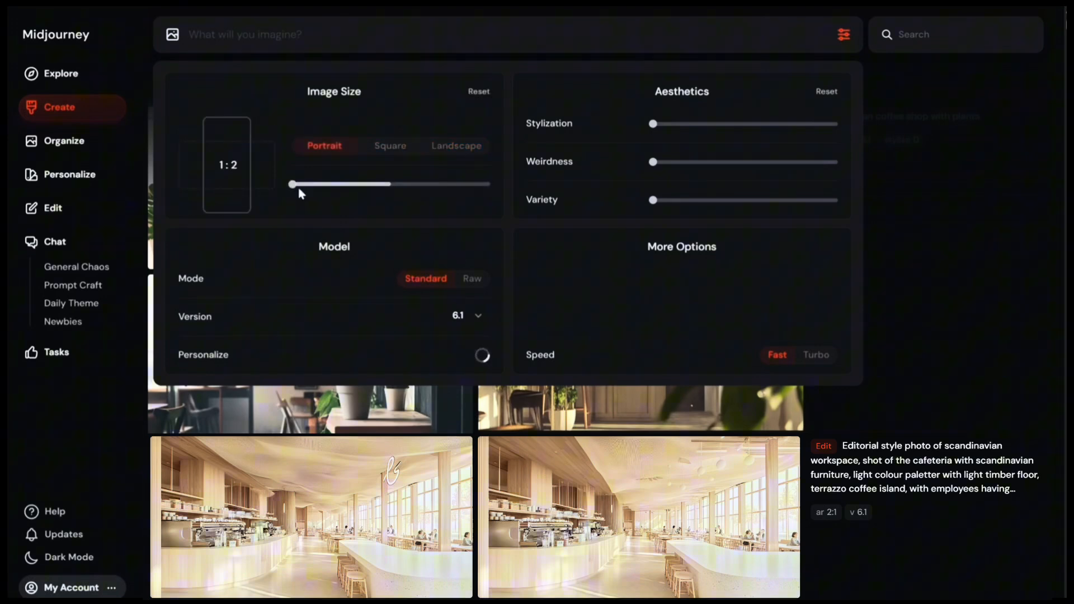
{"action": "left_click_drag", "start_coordinate": [291, 184], "coordinate": [335, 183]}
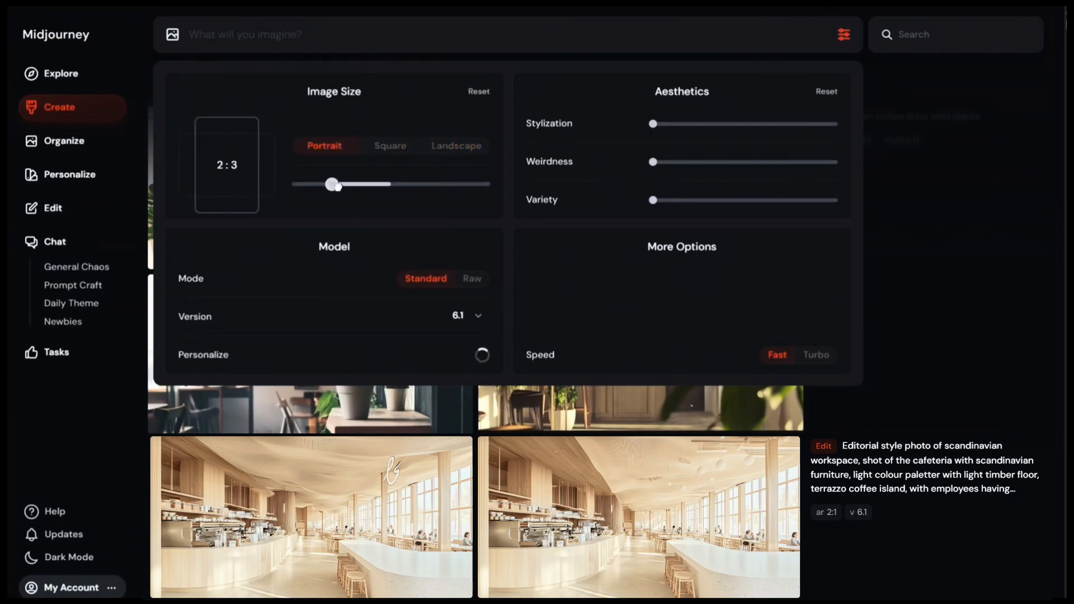
{"action": "left_click", "coordinate": [455, 146]}
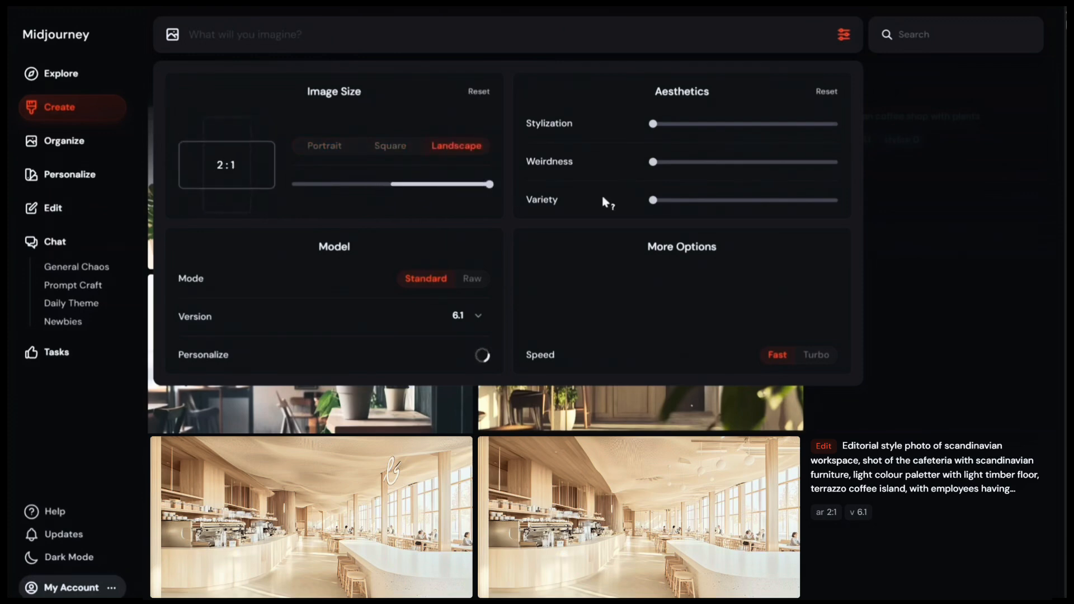
{"action": "mouse_move", "coordinate": [554, 149]}
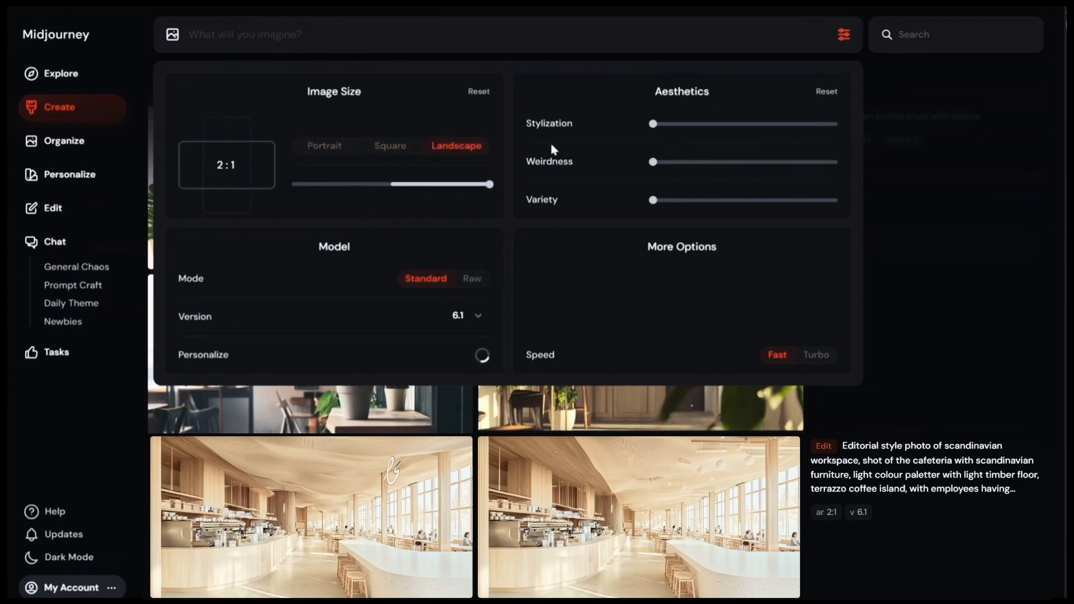
{"action": "mouse_move", "coordinate": [548, 123]}
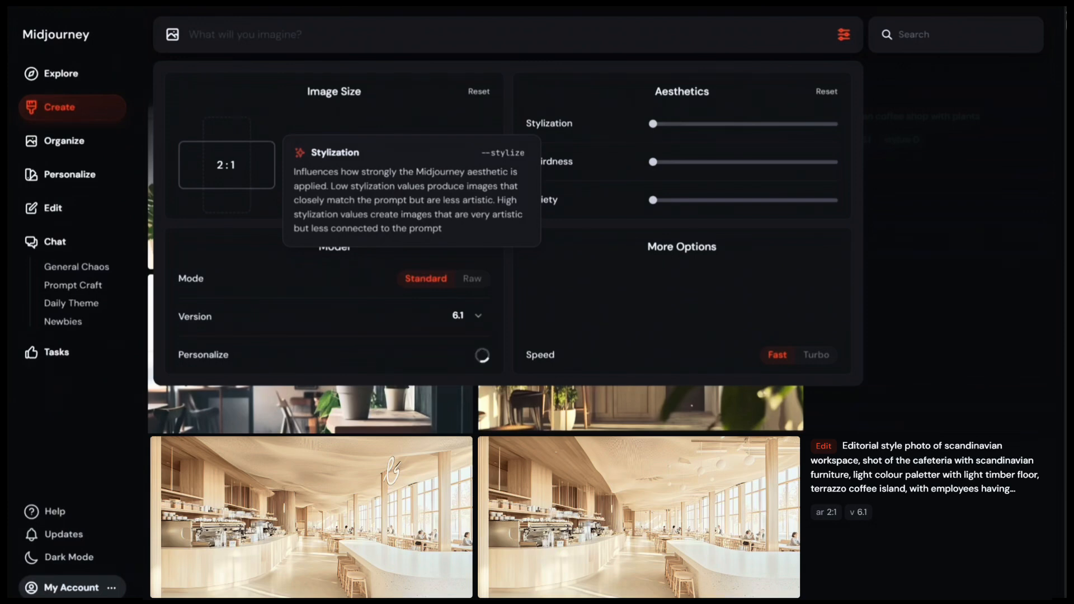
{"action": "mouse_move", "coordinate": [684, 124]}
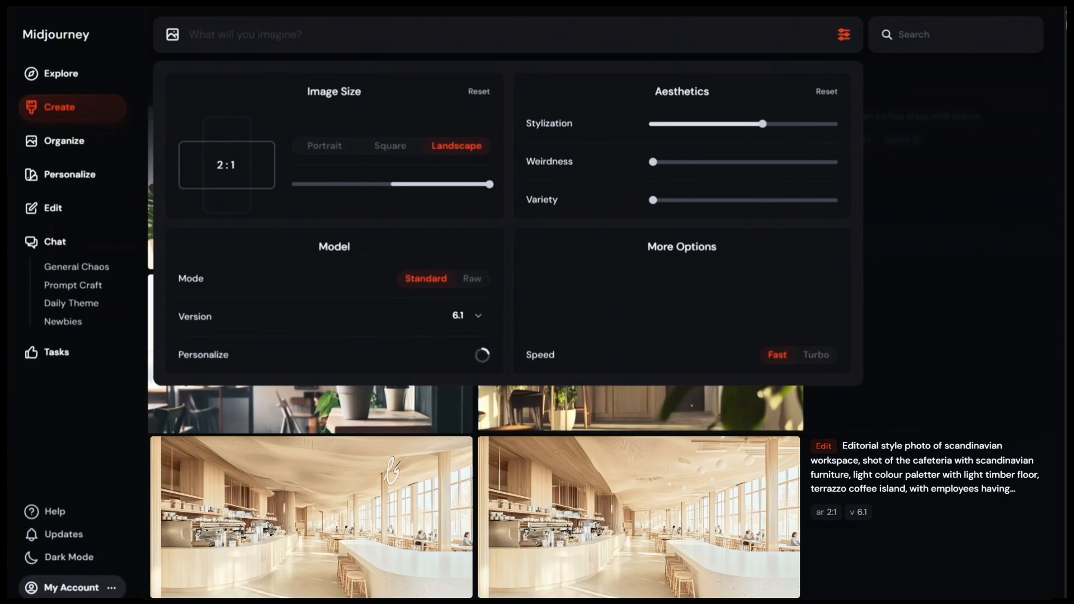
{"action": "left_click", "coordinate": [844, 35]}
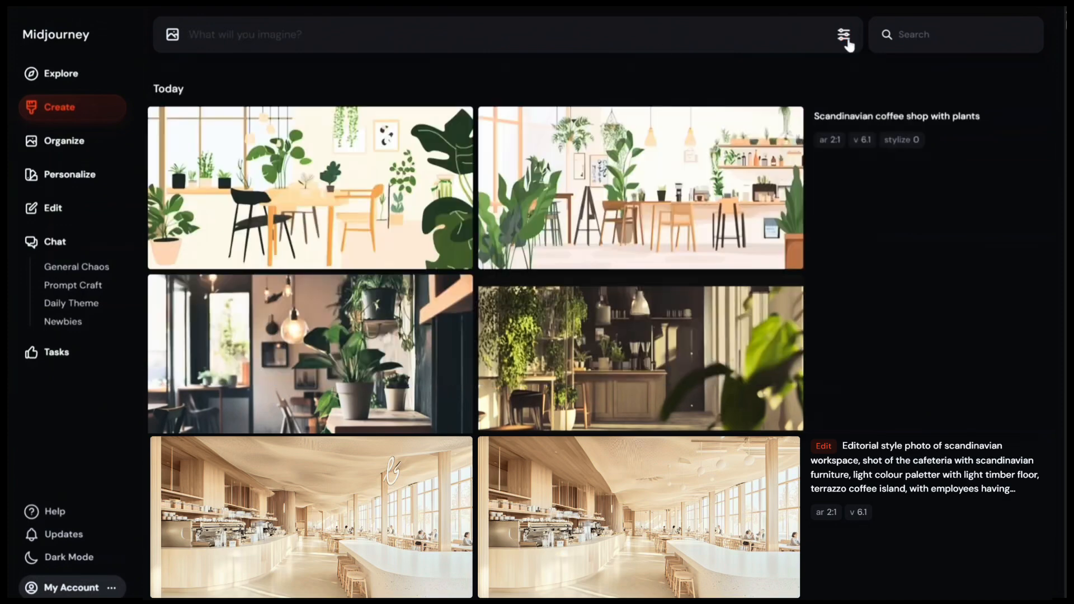
{"action": "mouse_move", "coordinate": [881, 144]}
{"action": "type", "text": "Scandinavian coffee shop with plants"}
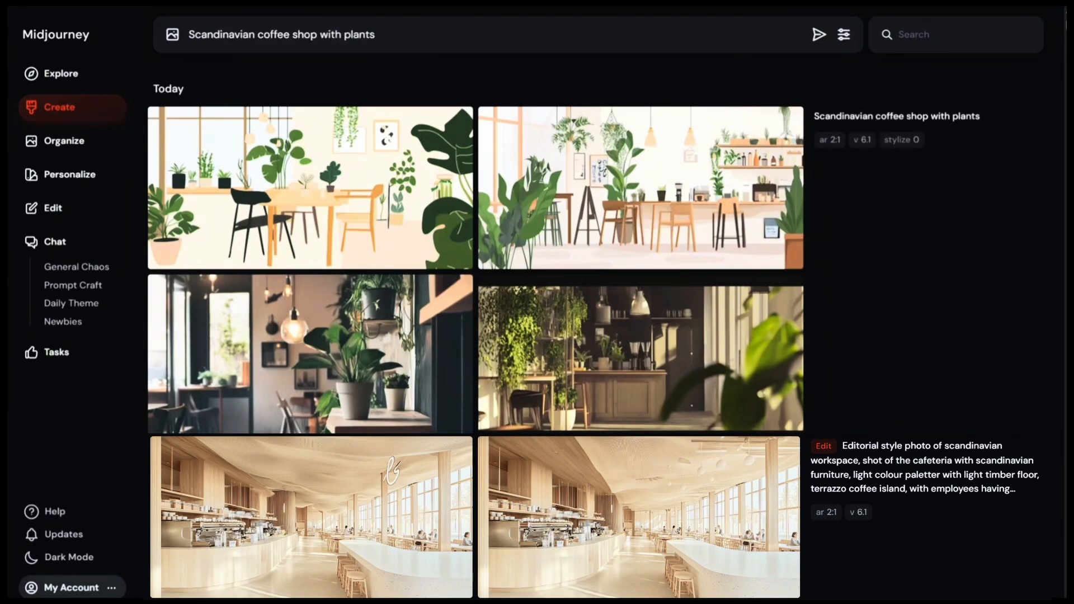
- Submit the coffee shop with plants prompt at 2:1 and stylize 600
{"action": "left_click", "coordinate": [818, 35]}
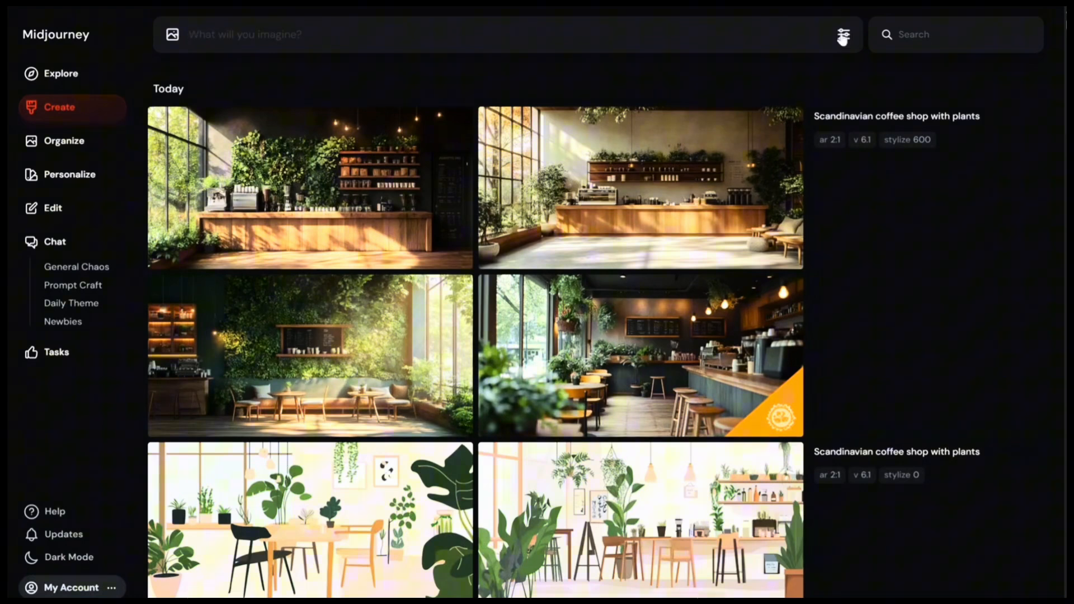
{"action": "left_click", "coordinate": [843, 34]}
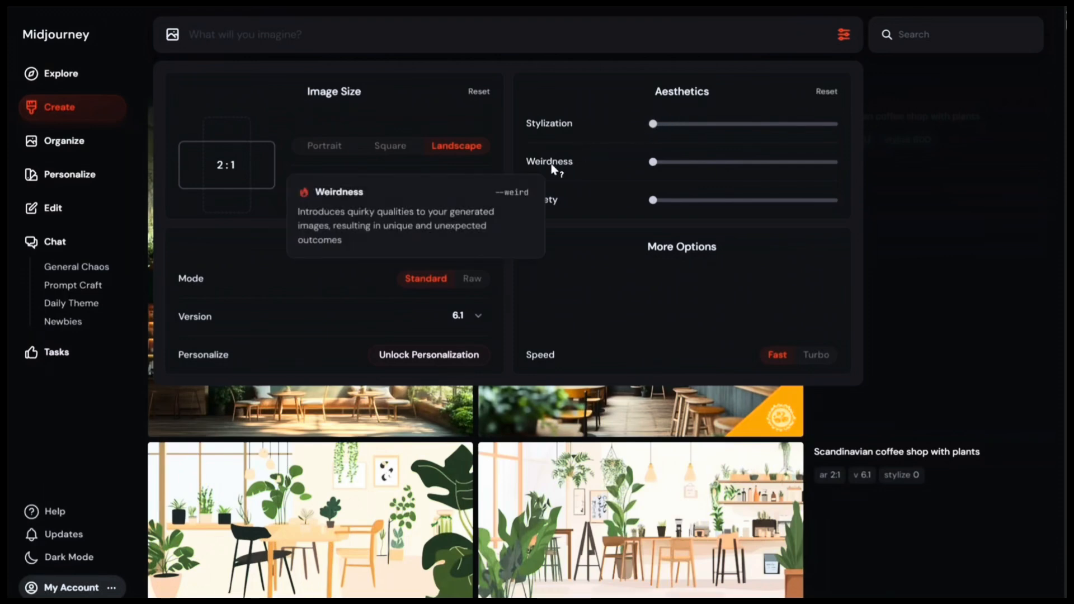
{"action": "mouse_move", "coordinate": [555, 171]}
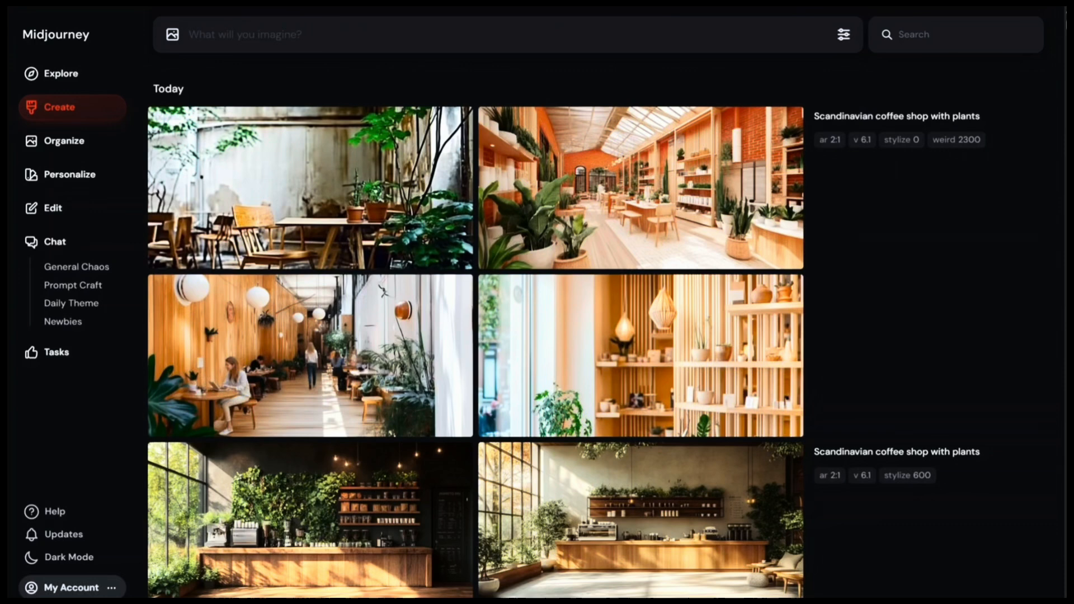
- Preview the orange brick café render from the weird 2300 batch and close it
{"action": "scroll", "scroll_direction": "up", "scroll_amount": 3}
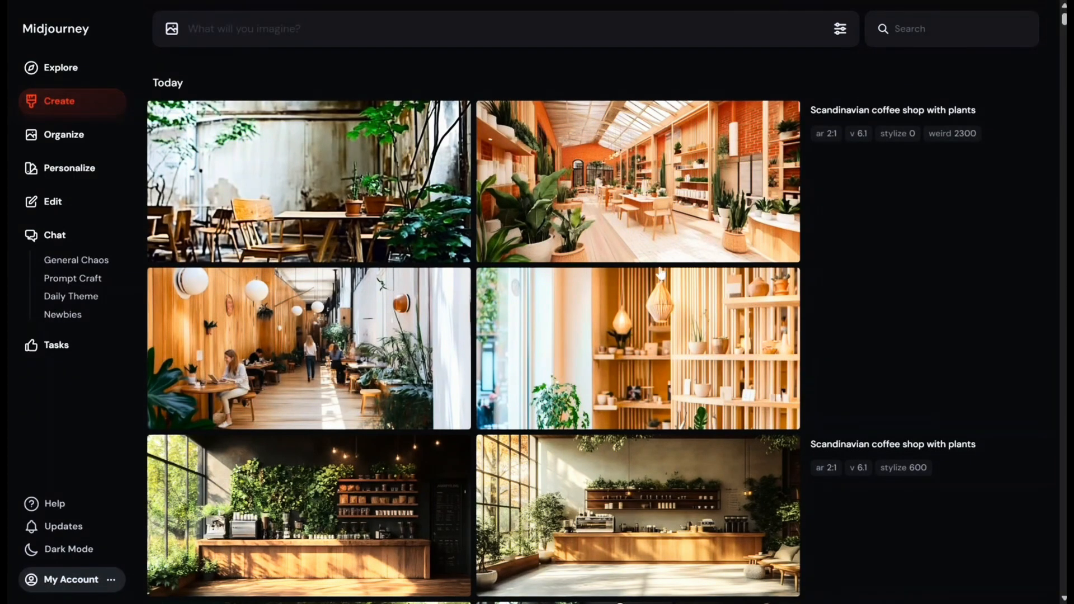
{"action": "left_click", "coordinate": [637, 181]}
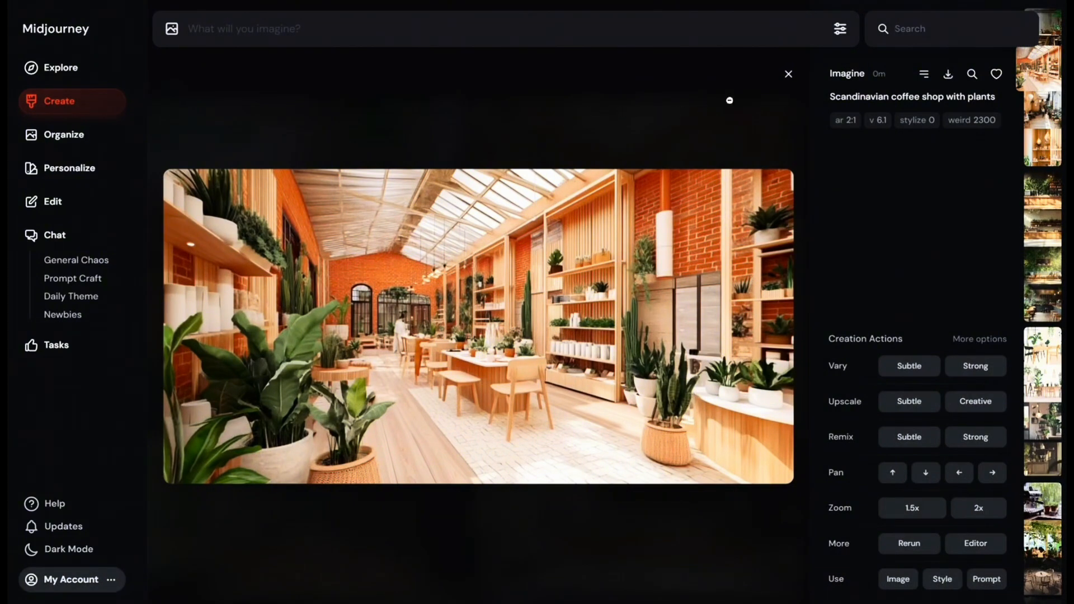
{"action": "left_click", "coordinate": [787, 74]}
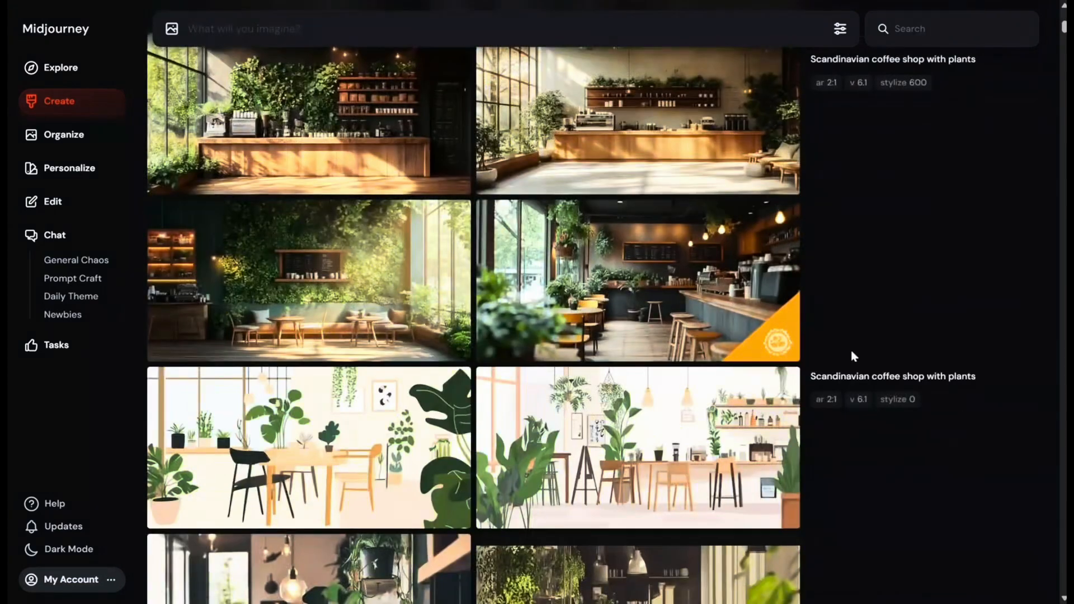
- Reset weirdness to 0 and raise variety to chaos 40 in the generation settings
{"action": "left_click", "coordinate": [840, 29]}
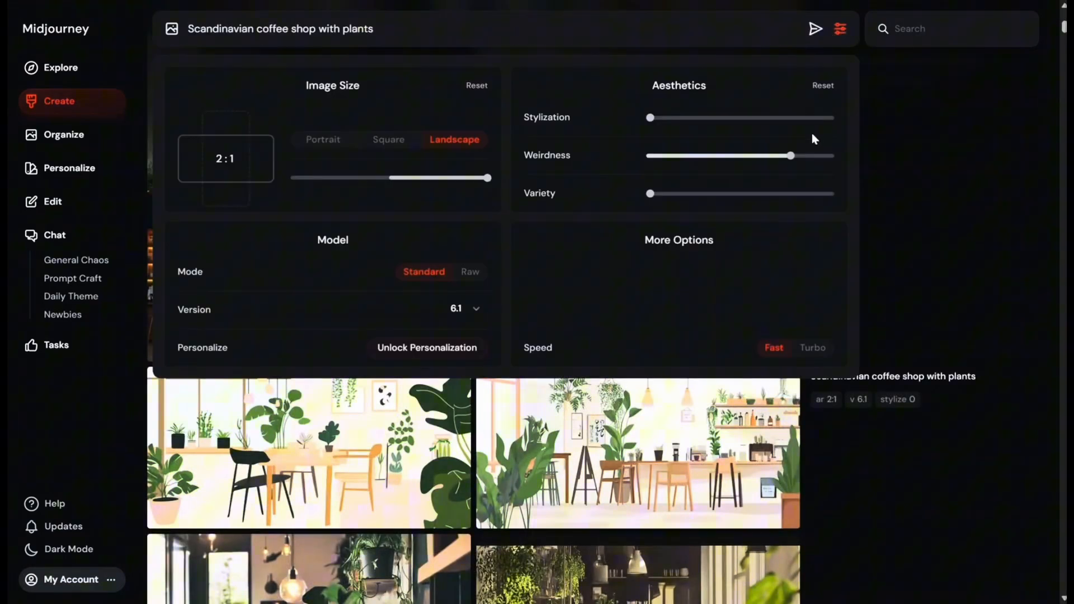
{"action": "mouse_move", "coordinate": [539, 193]}
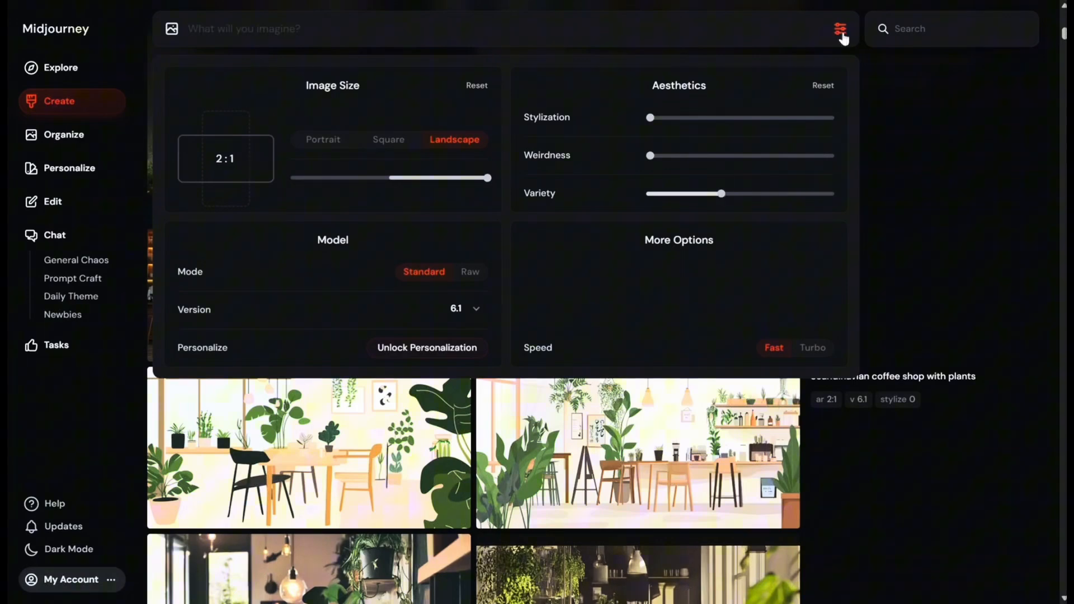
{"action": "left_click", "coordinate": [840, 29]}
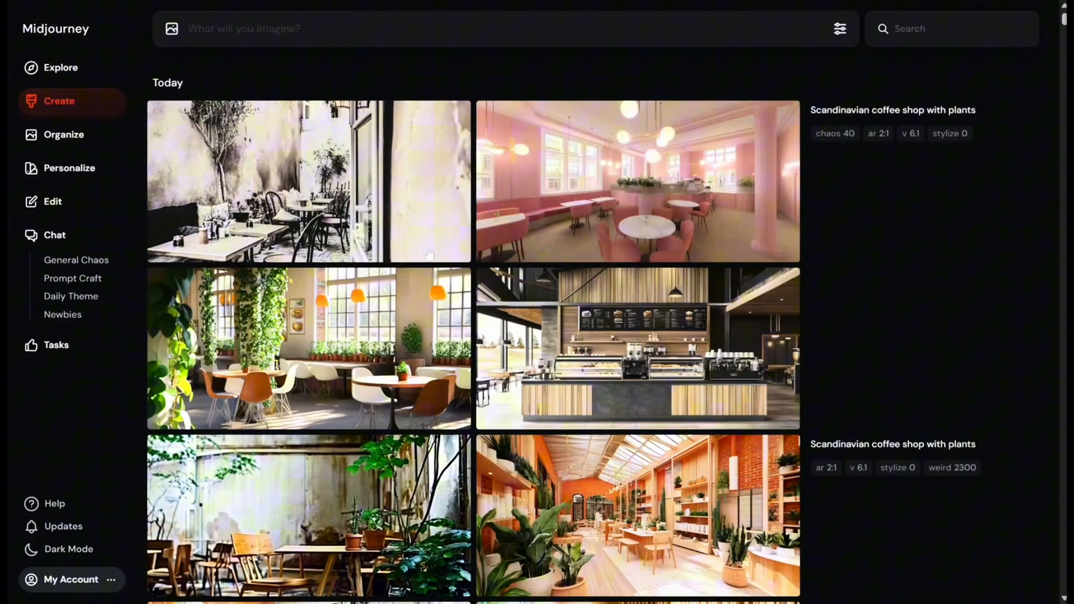
{"action": "mouse_move", "coordinate": [702, 236]}
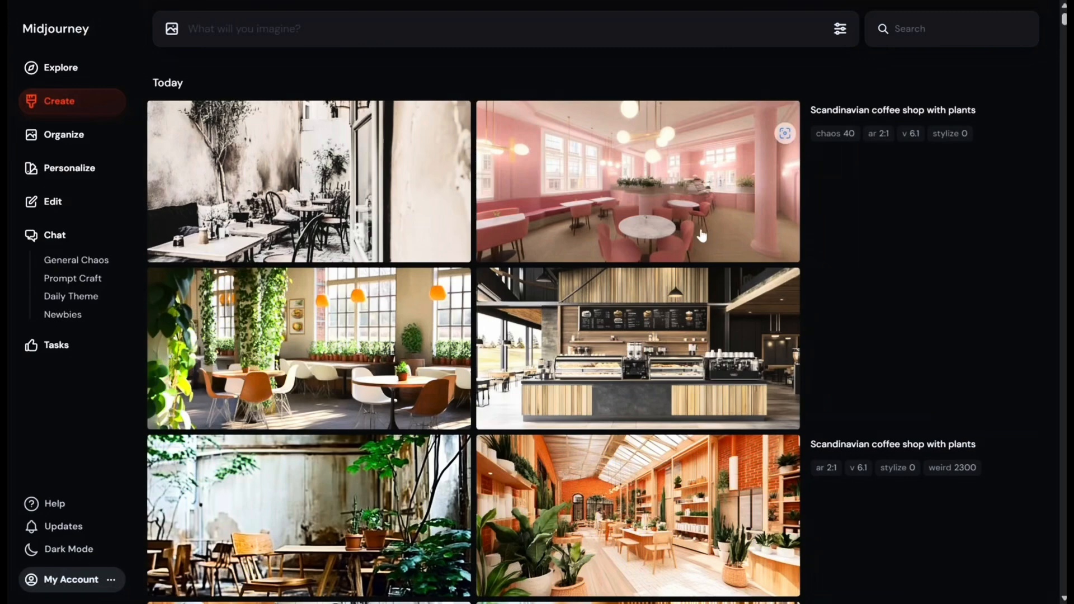
- Browse the feed, preview the orange-badge café render, then enlarge the potted plant photo
{"action": "scroll", "scroll_direction": "down", "scroll_amount": 3}
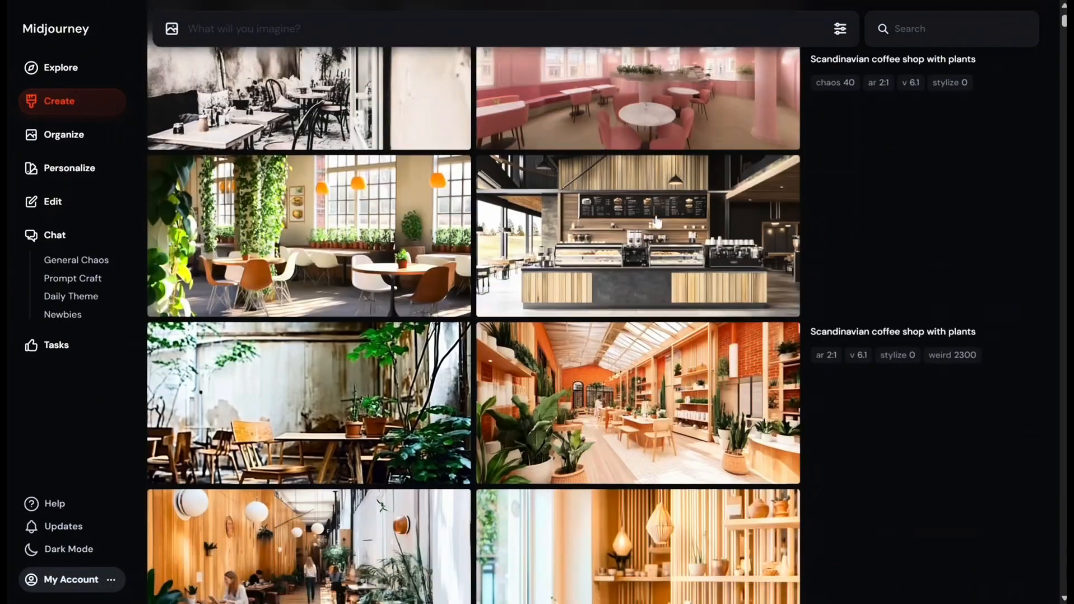
{"action": "scroll", "scroll_direction": "down", "scroll_amount": 3}
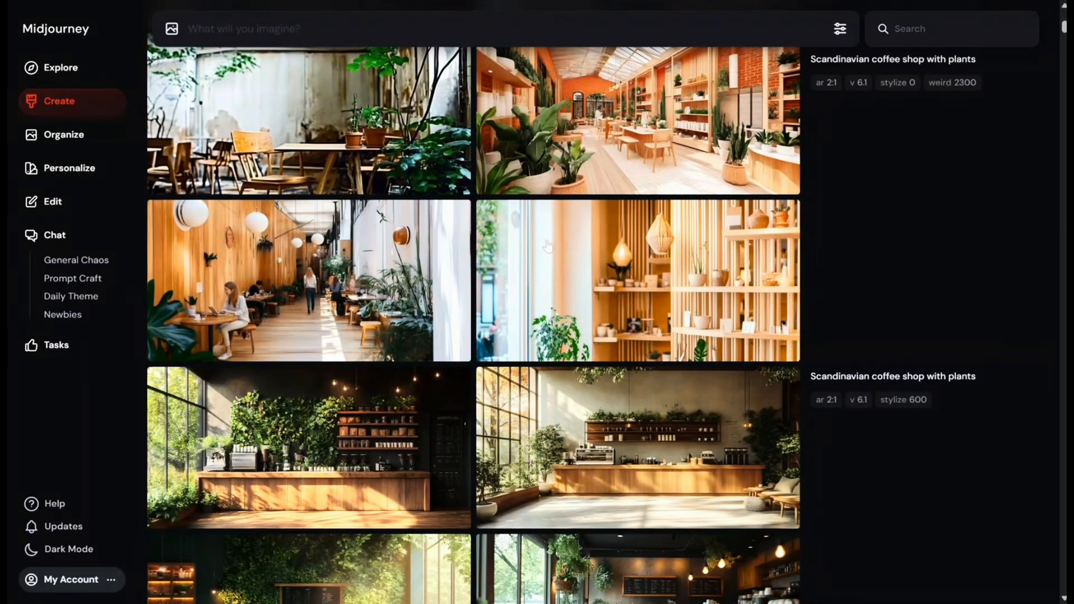
{"action": "scroll", "scroll_direction": "down", "scroll_amount": 3}
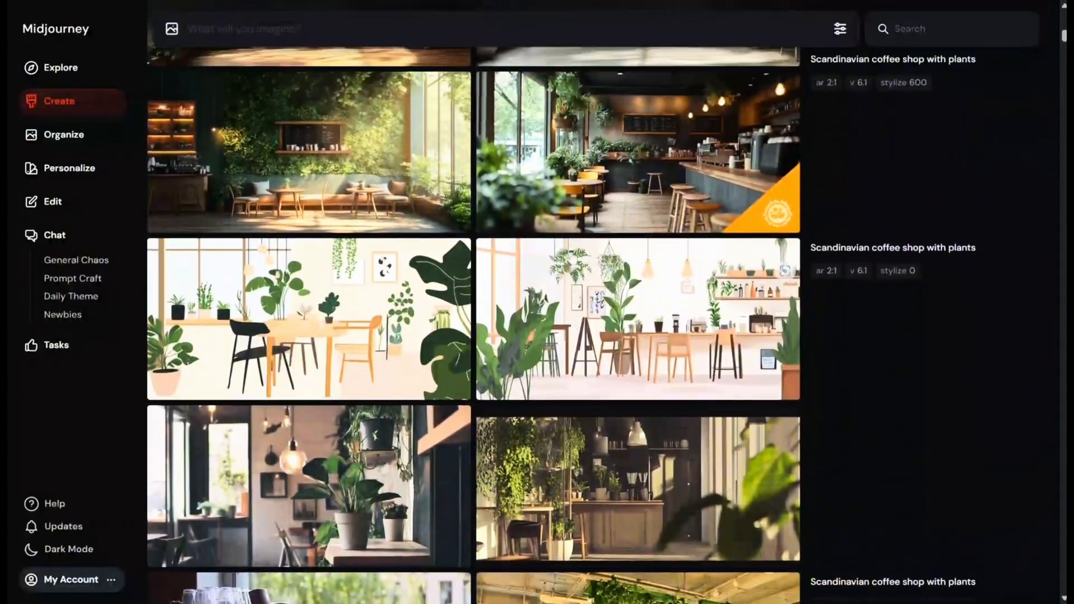
{"action": "scroll", "scroll_direction": "up", "scroll_amount": 3}
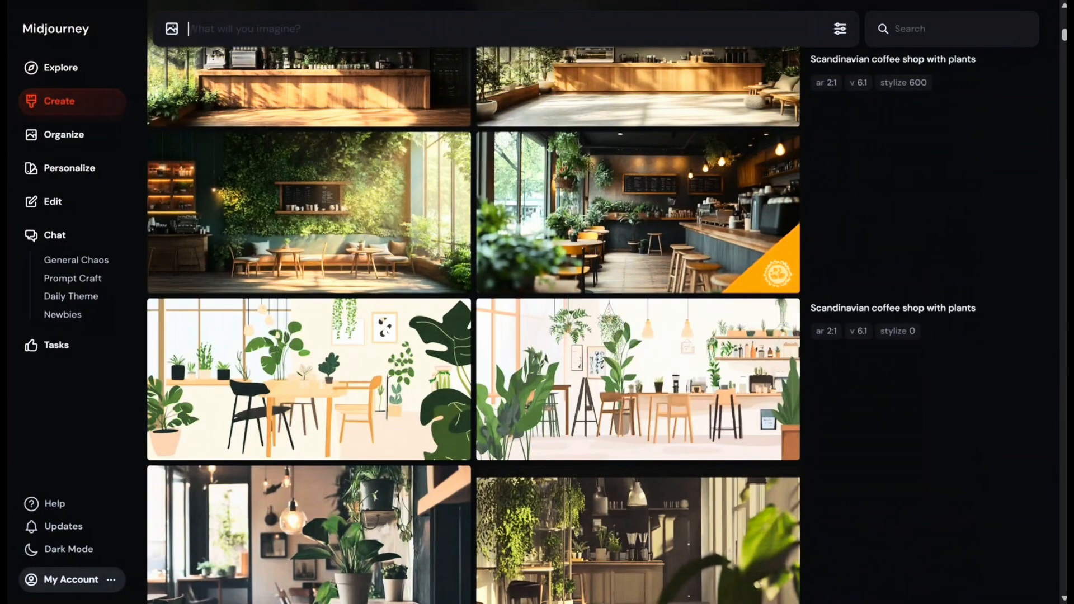
{"action": "scroll", "scroll_direction": "down", "scroll_amount": 3}
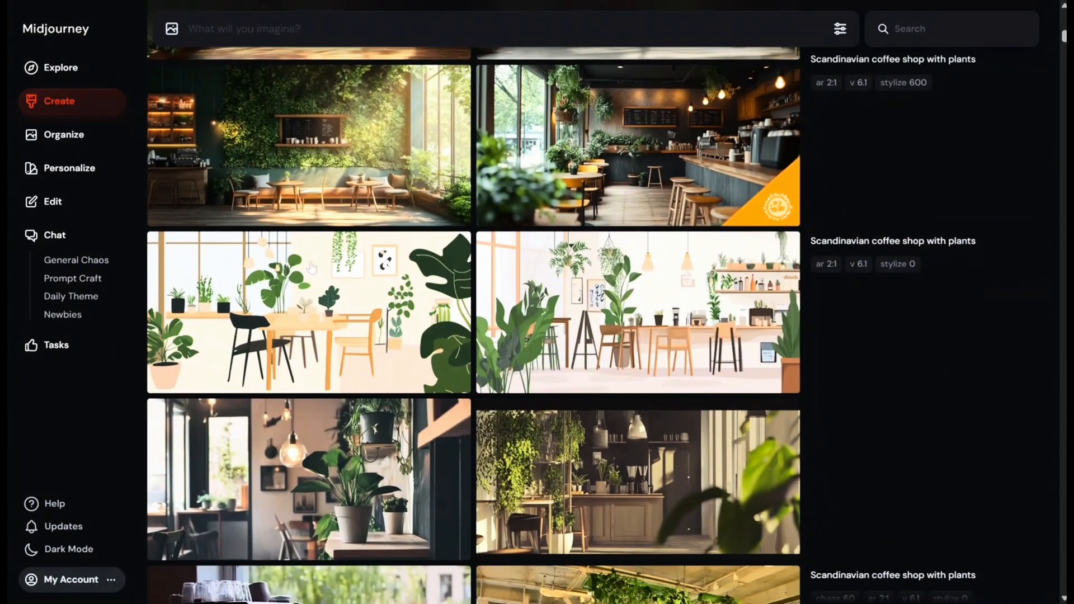
{"action": "left_click", "coordinate": [308, 312]}
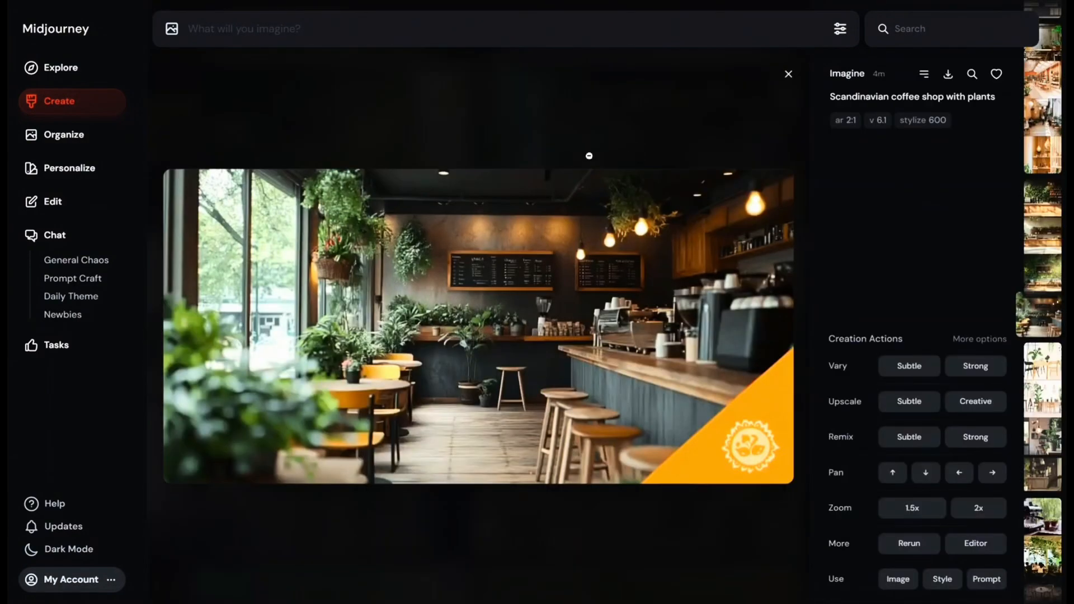
{"action": "left_click", "coordinate": [786, 74]}
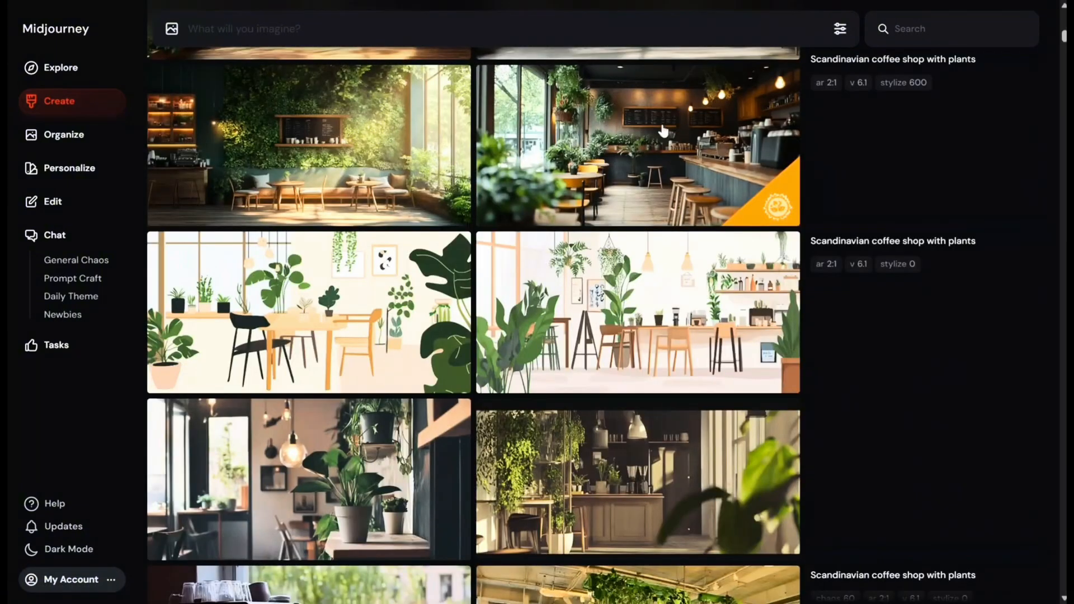
{"action": "left_click", "coordinate": [309, 479]}
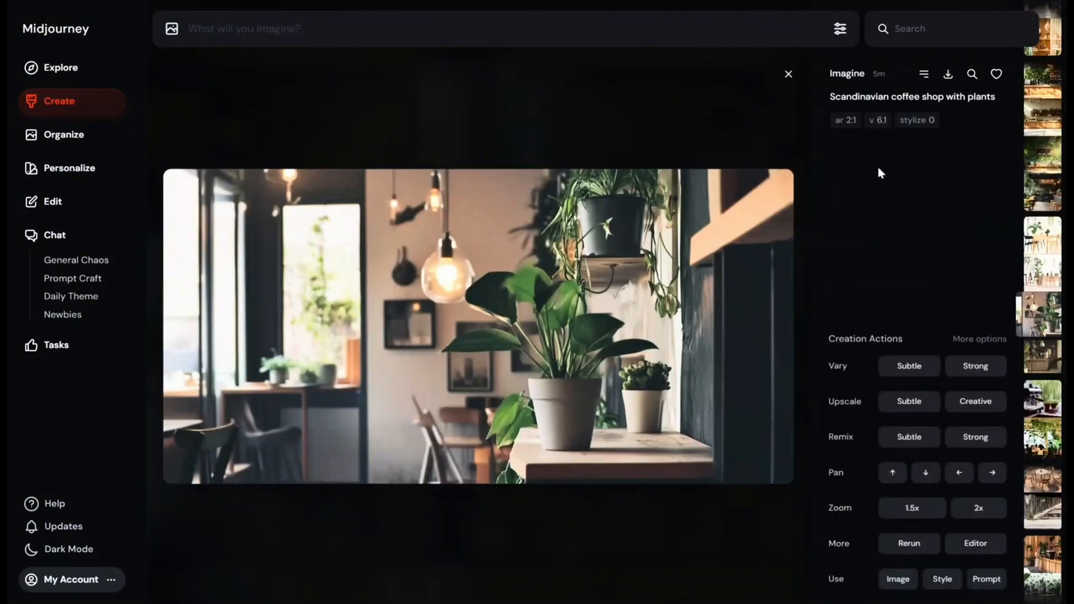
- Close the enlarged potted plant photo to return to the Create gallery
{"action": "left_click", "coordinate": [787, 74]}
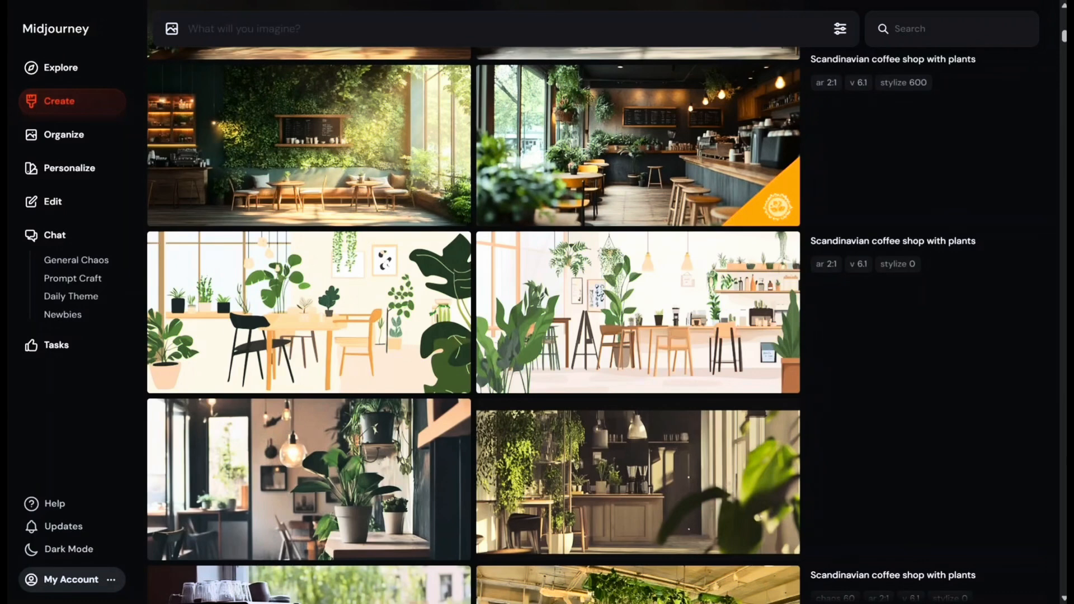
- Start the prompt: editorial-style high resolution photo of a Scandinavian café with Scandinavian furniture, light palette
{"action": "type", "text": "editorial style h"}
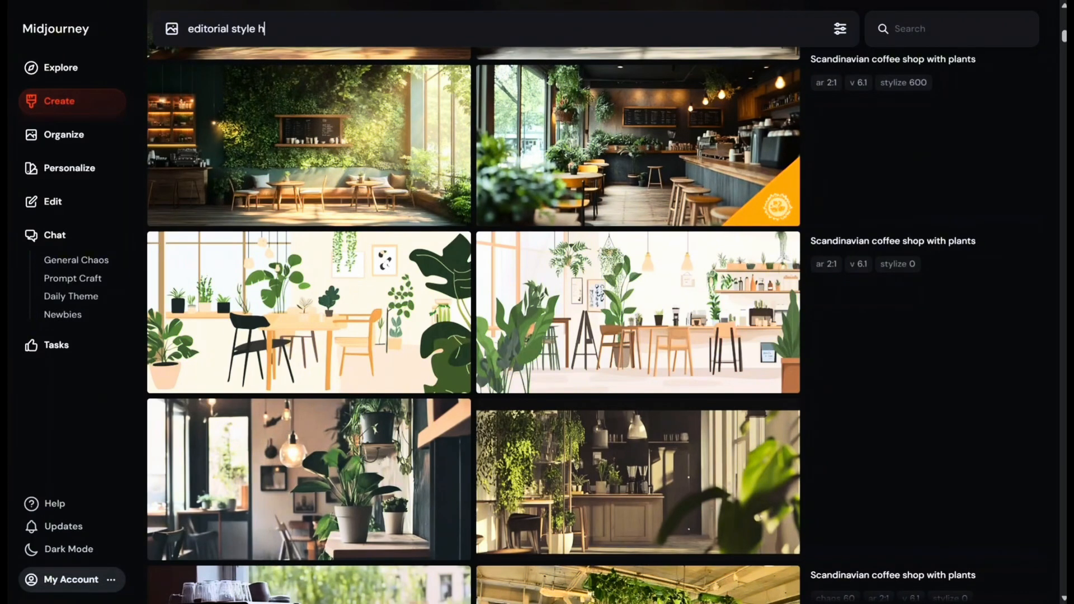
{"action": "type", "text": "igh resolution photo of scandinav"}
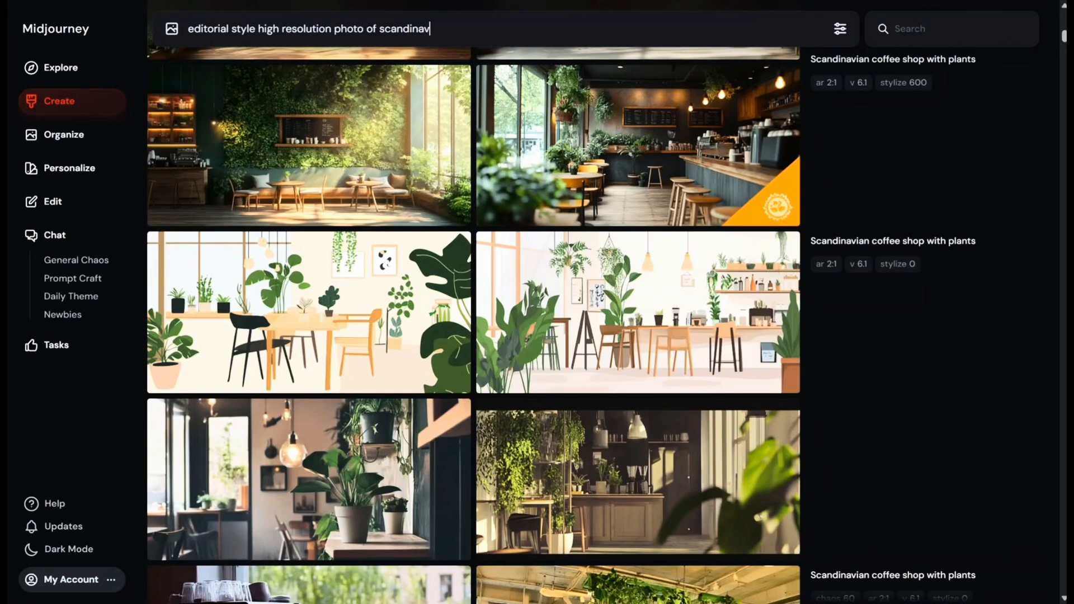
{"action": "type", "text": "ian coffee shop, shot of the cafe"}
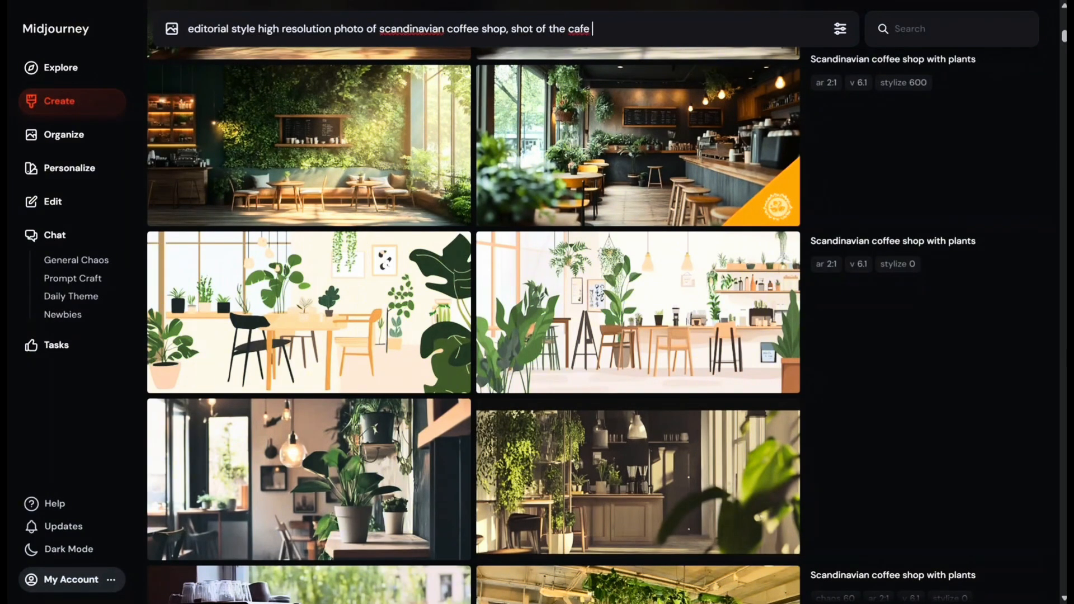
{"action": "type", "text": "with scandinavian furniture"}
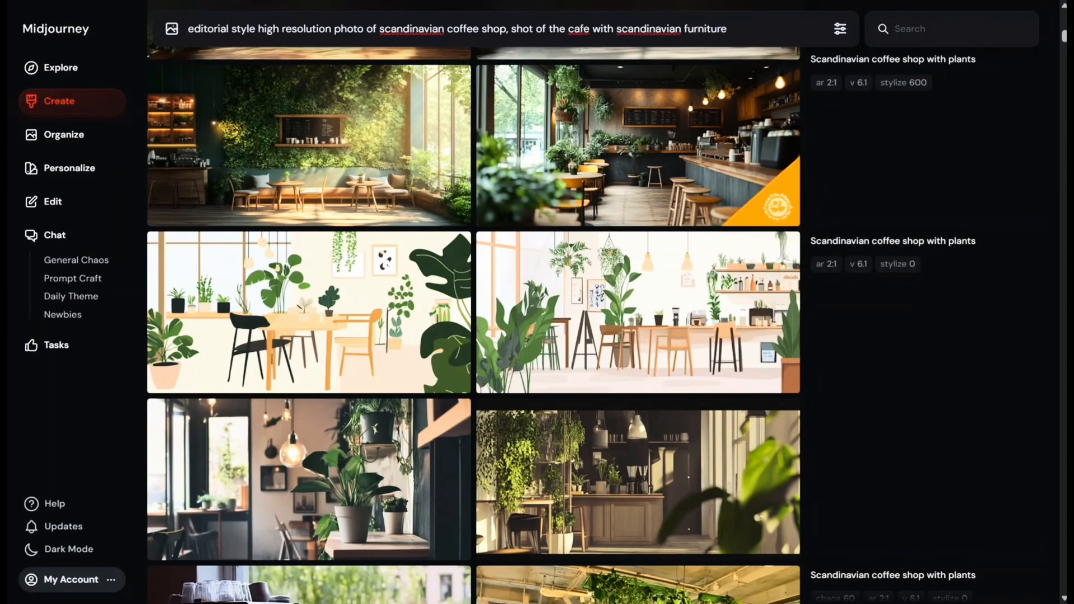
{"action": "type", "text": ", light colour palette wit"}
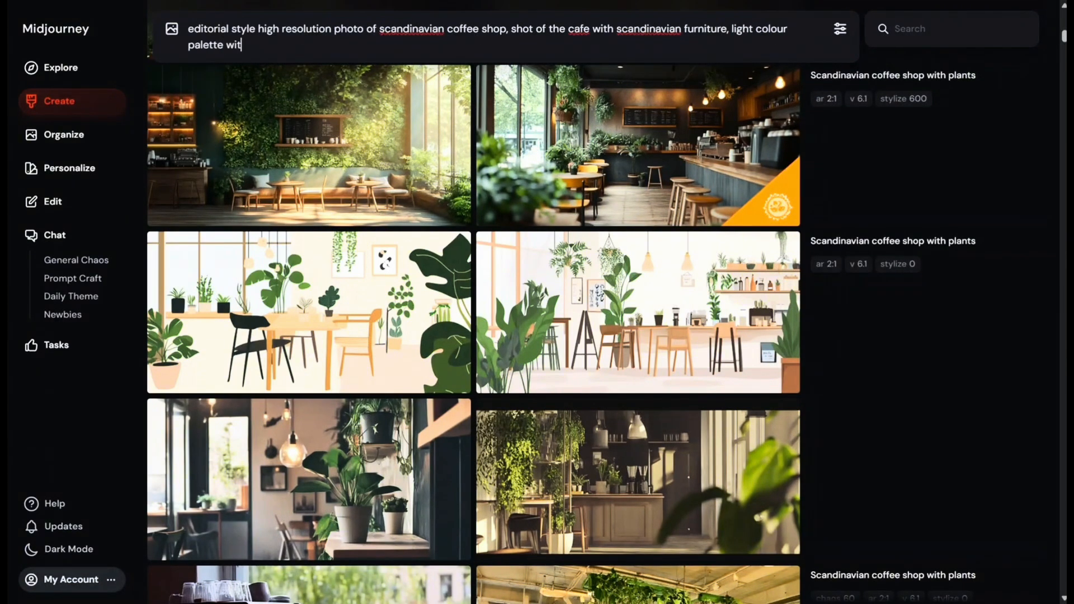
- Add timber floor, exposed ceiling, terrazzo island with planting raft, chatting people, Copenhagen, filtered light
{"action": "type", "text": "h timber floor, exposed ceiling, teraz"}
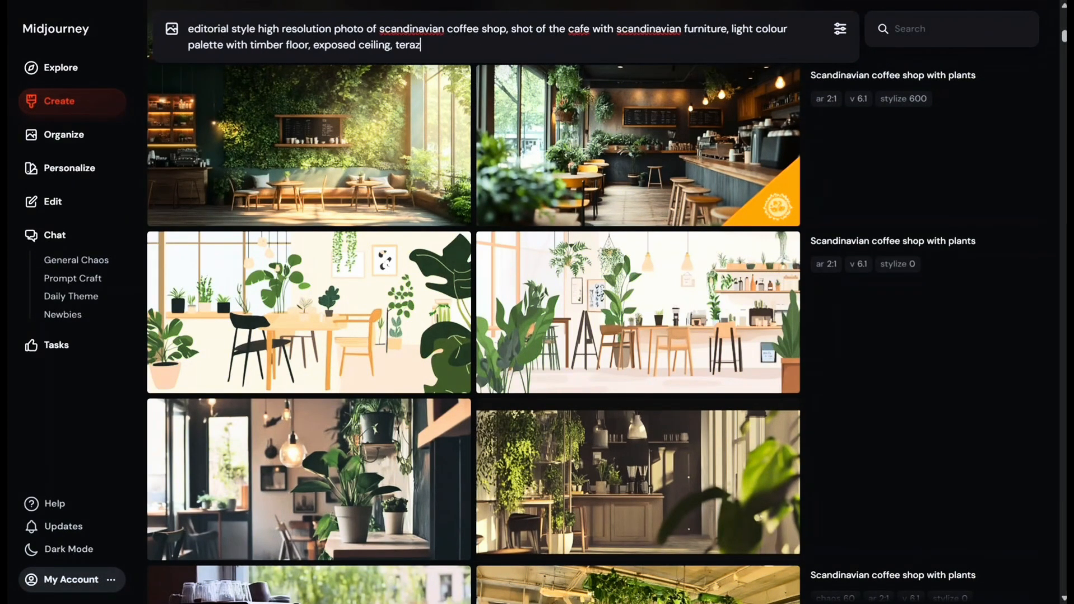
{"action": "type", "text": "zo coffee island with feature planting"}
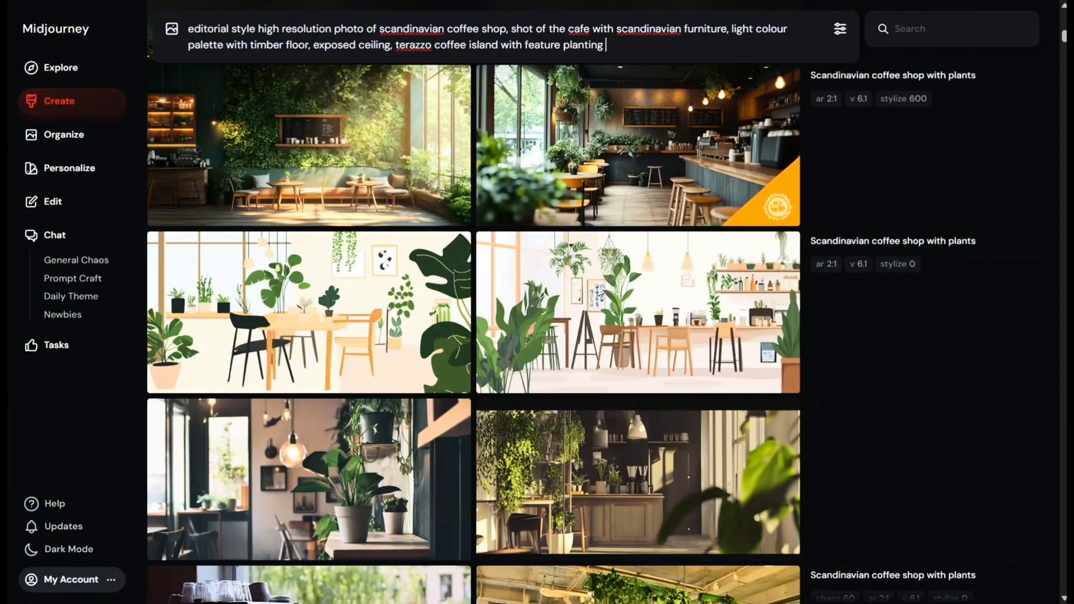
{"action": "type", "text": "raft, with people having converstaion, in the"}
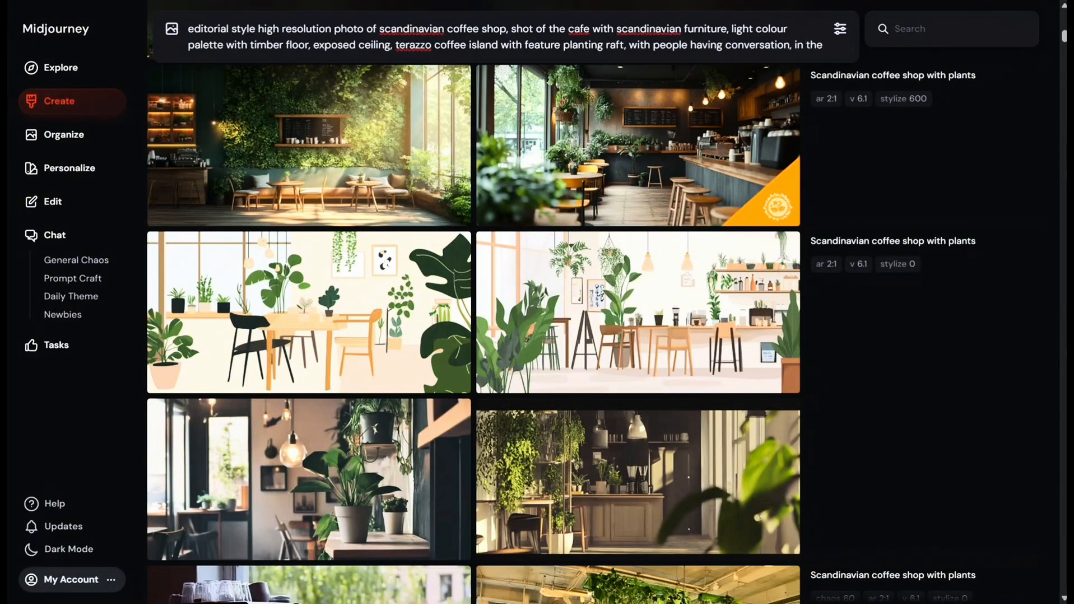
{"action": "type", "text": "central copemhagen autumn, soft golden"}
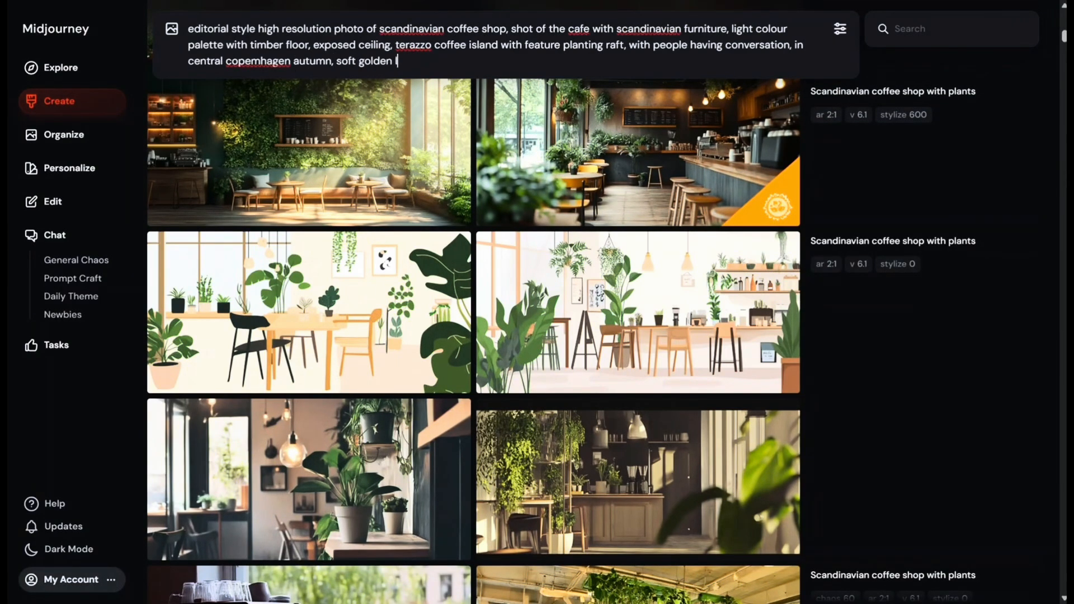
{"action": "type", "text": "light filtered through the industr"}
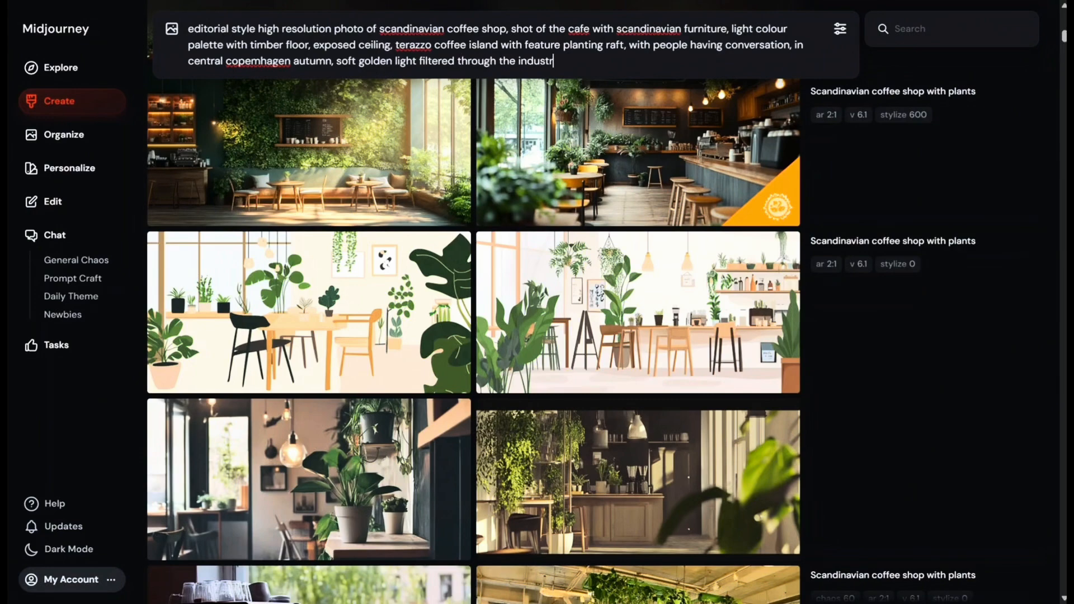
- Submit the editorial prompt and enlarge the render with the hanging plant above the island
{"action": "key", "text": "Return"}
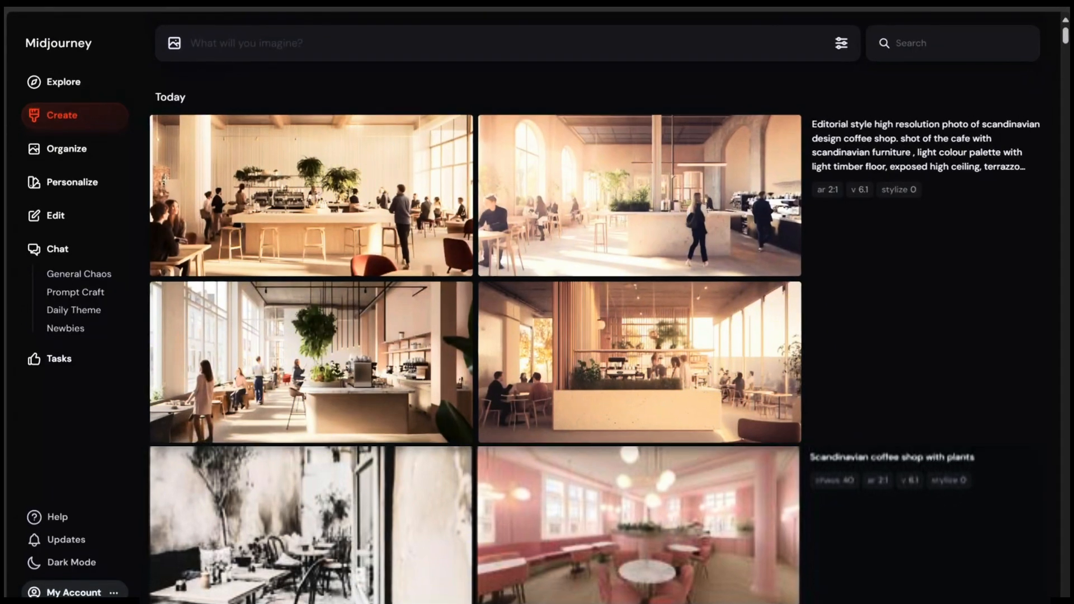
{"action": "left_click", "coordinate": [311, 194]}
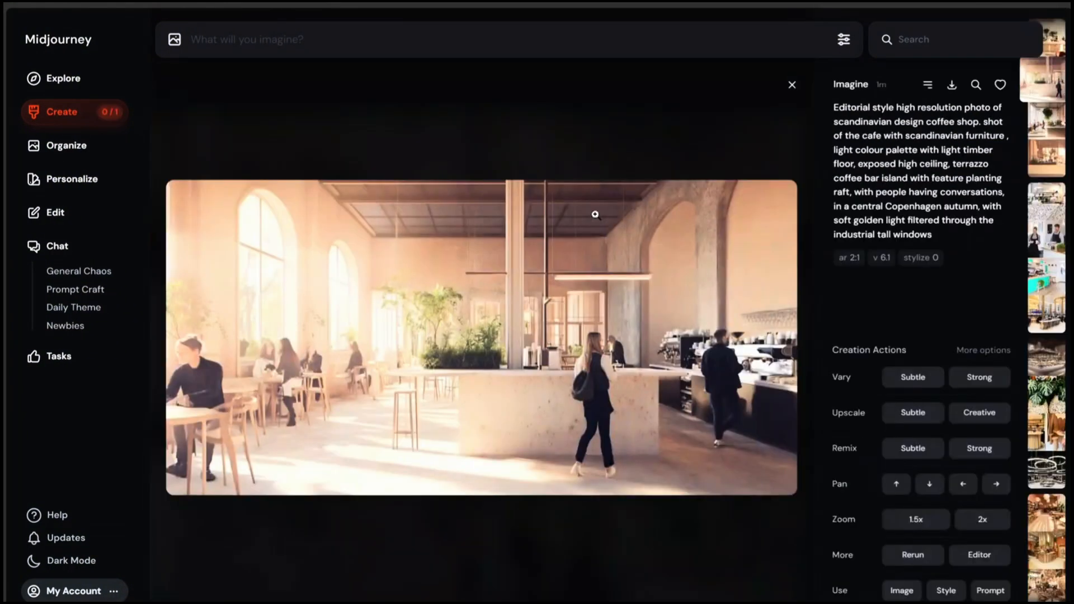
{"action": "left_click", "coordinate": [792, 84]}
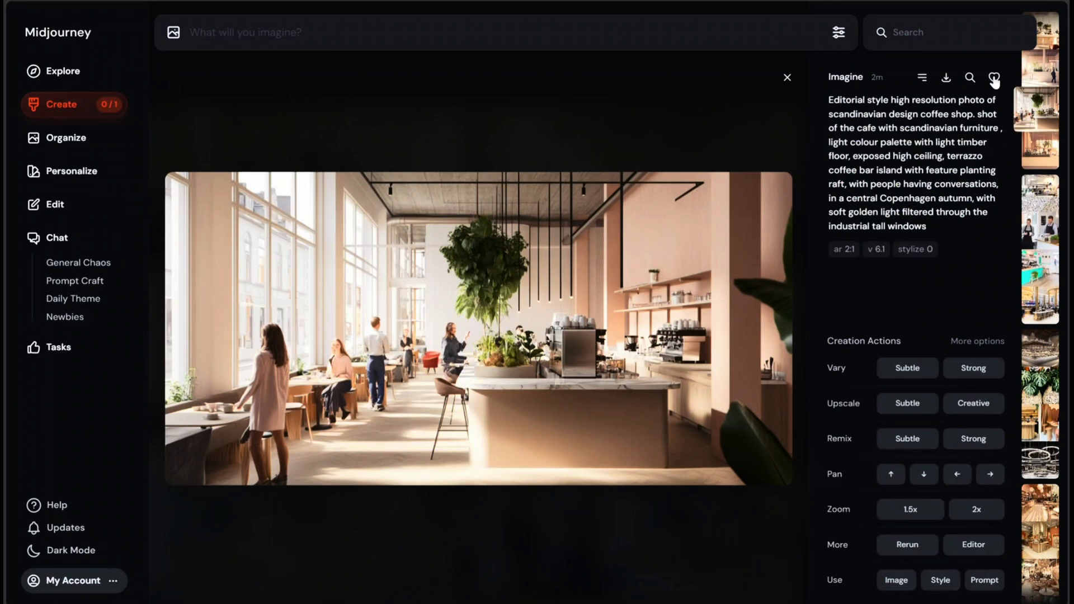
{"action": "mouse_move", "coordinate": [970, 77]}
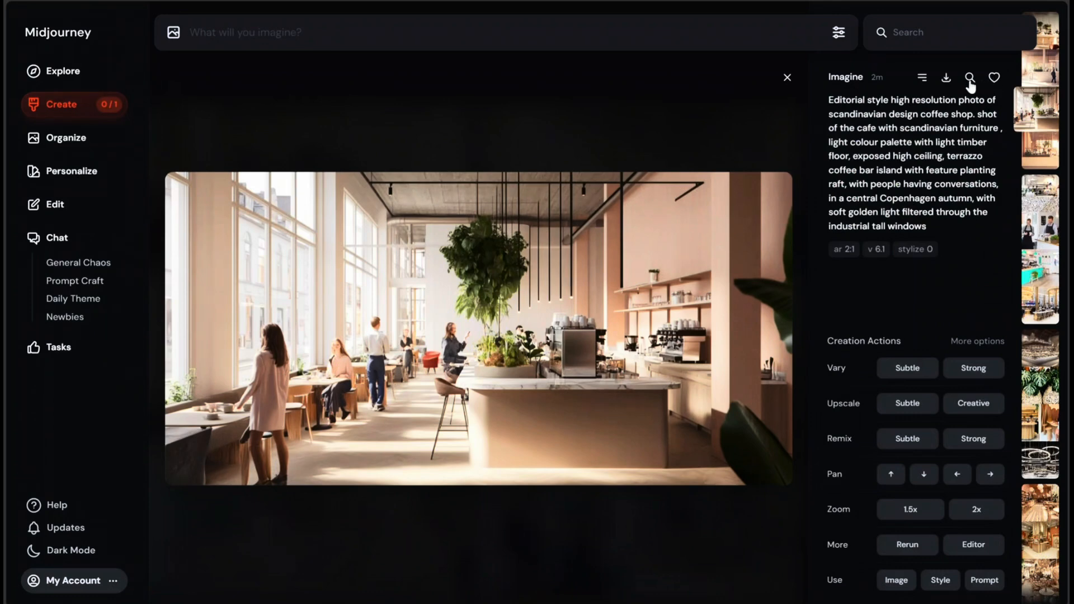
{"action": "mouse_move", "coordinate": [946, 80]}
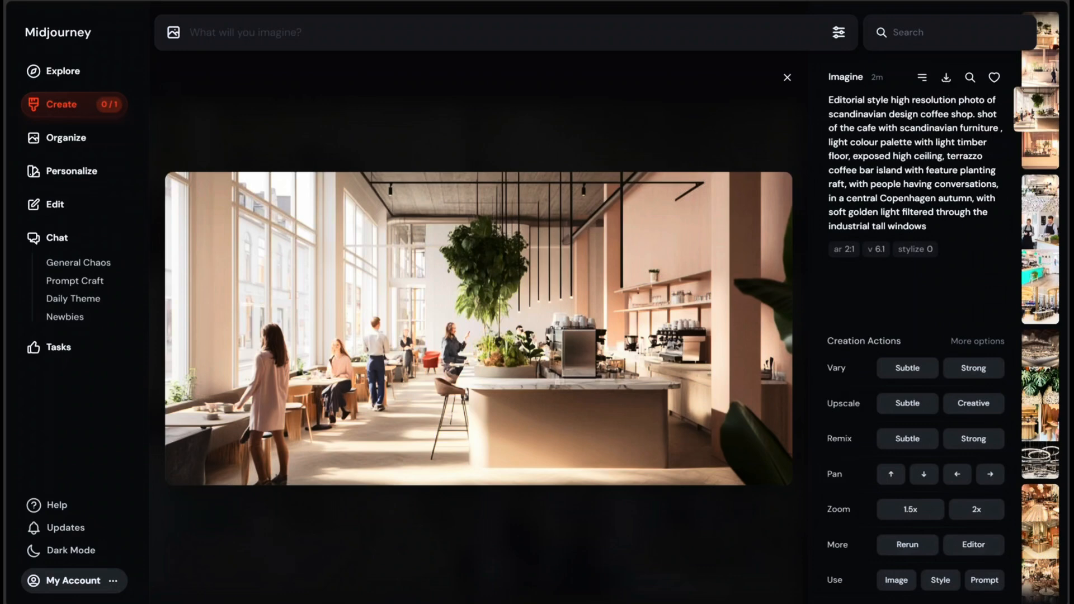
{"action": "left_click", "coordinate": [921, 77]}
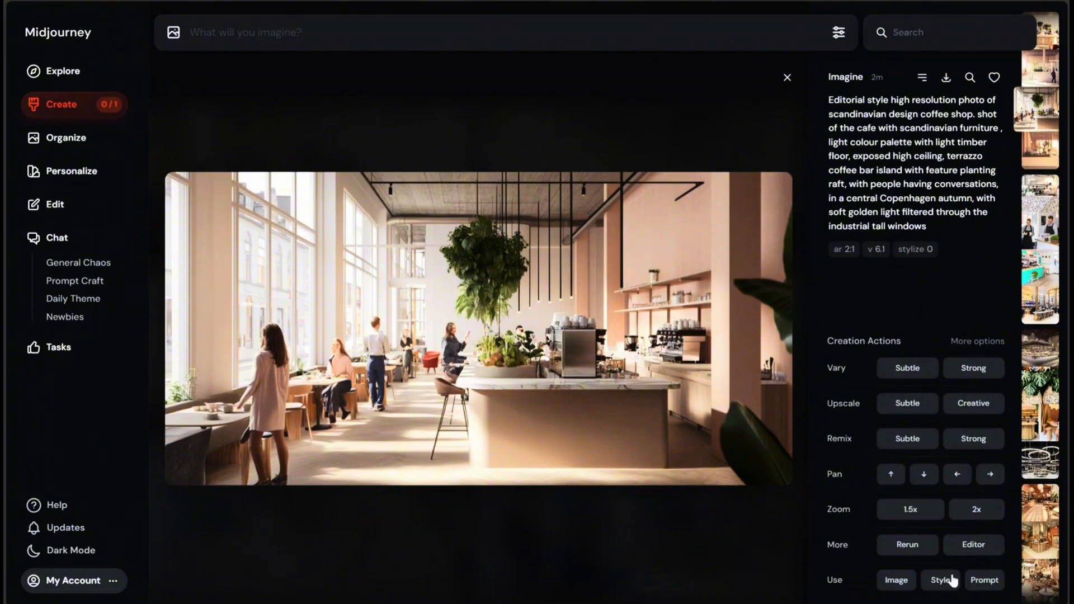
{"action": "mouse_move", "coordinate": [840, 317]}
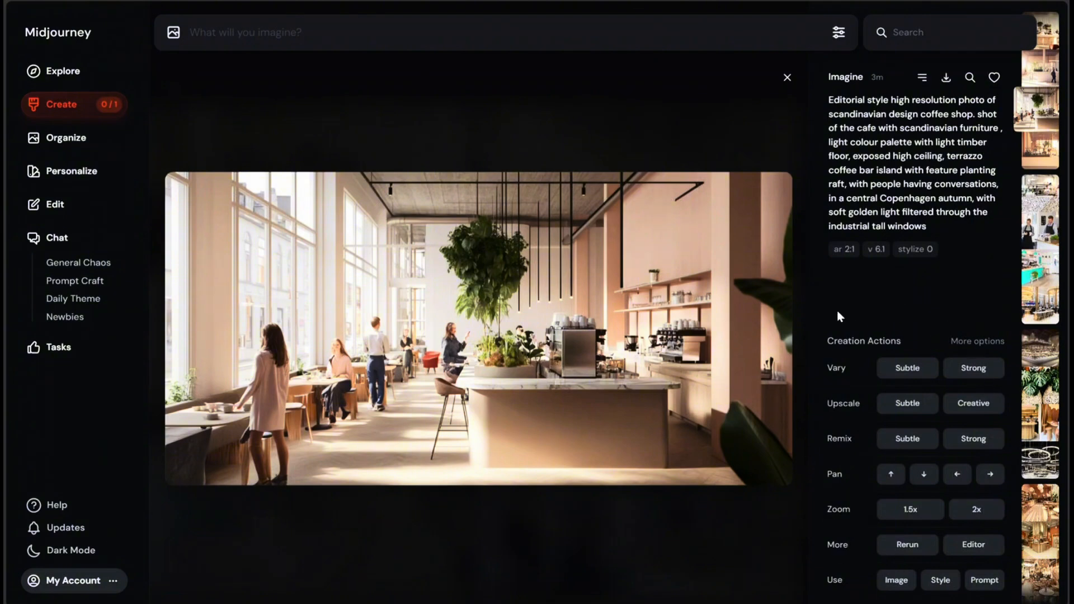
{"action": "mouse_move", "coordinate": [835, 368]}
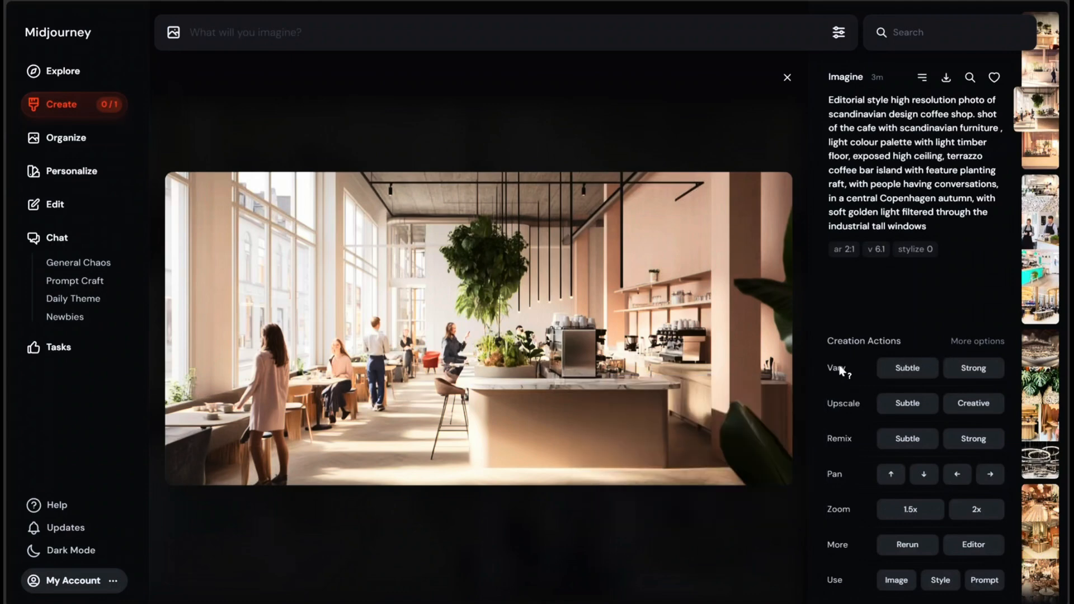
{"action": "mouse_move", "coordinate": [837, 368]}
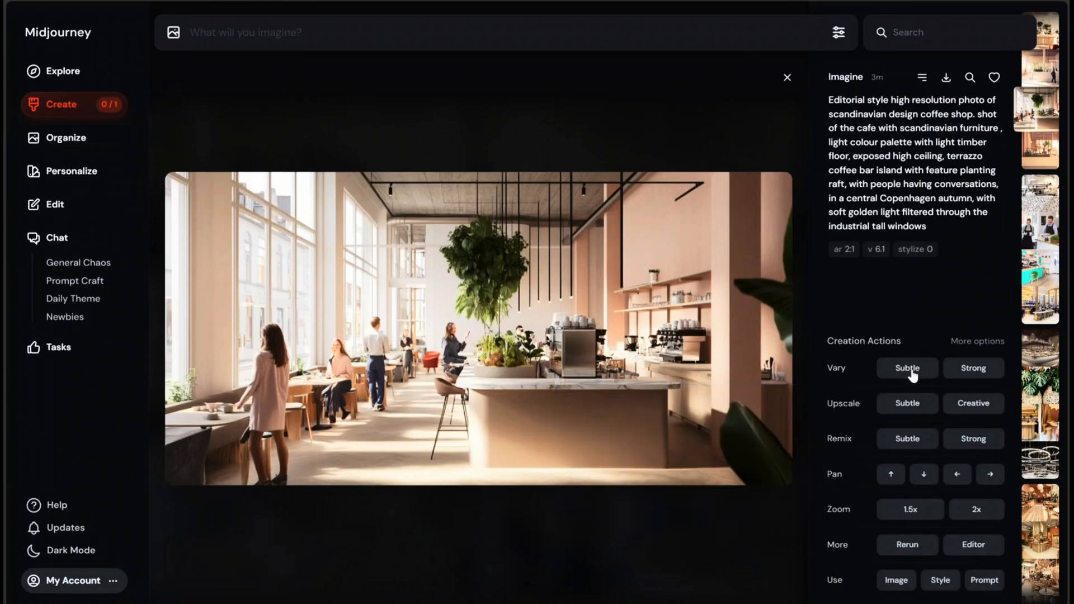
- Create subtle variations of the hanging-plant render and flip through the results
{"action": "left_click", "coordinate": [908, 368]}
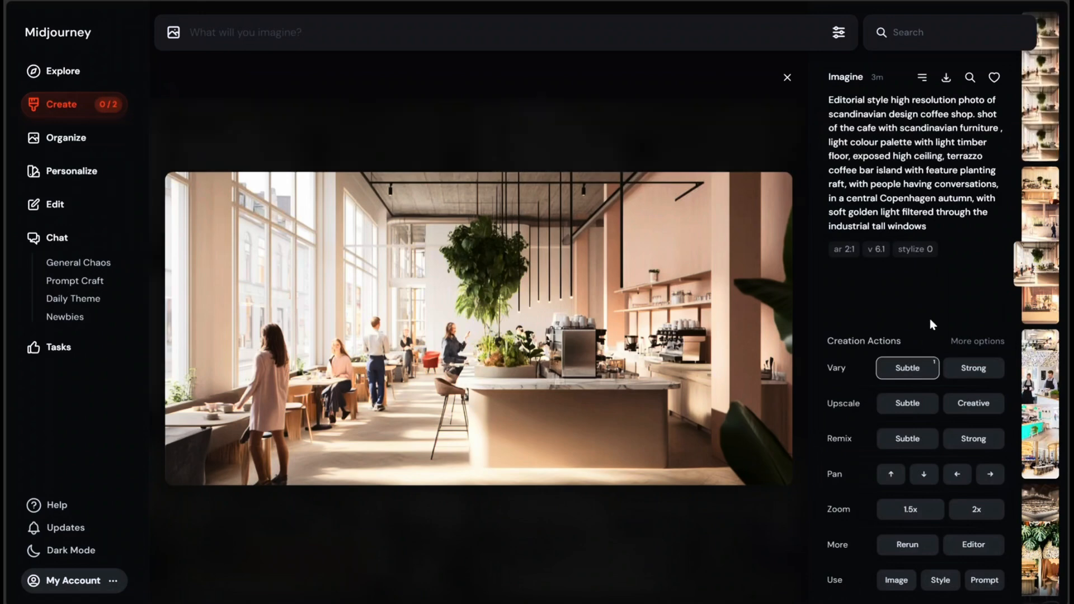
{"action": "mouse_move", "coordinate": [596, 385]}
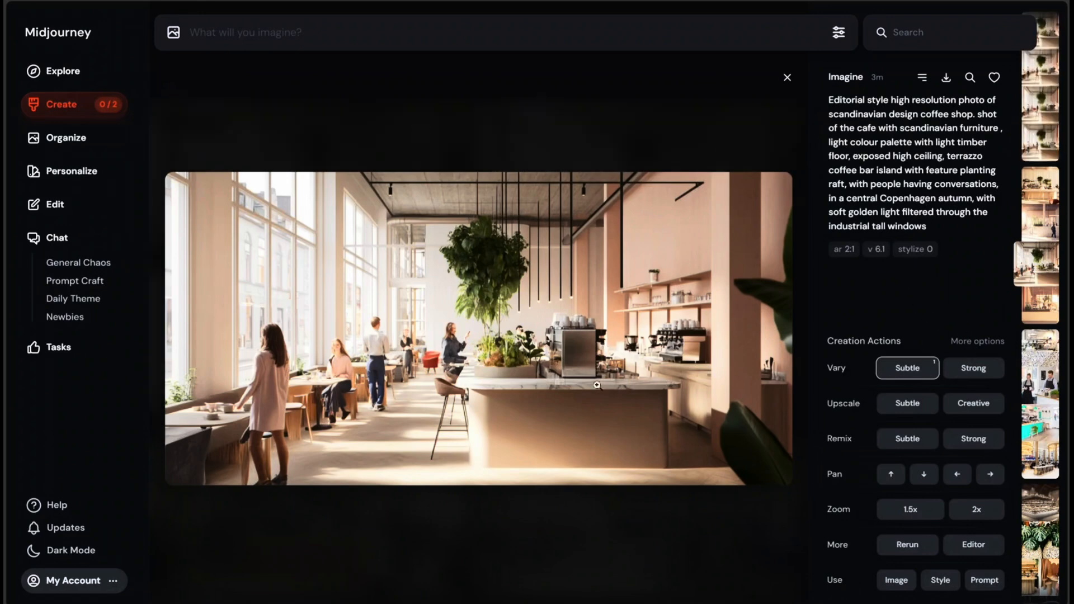
{"action": "left_click", "coordinate": [786, 77]}
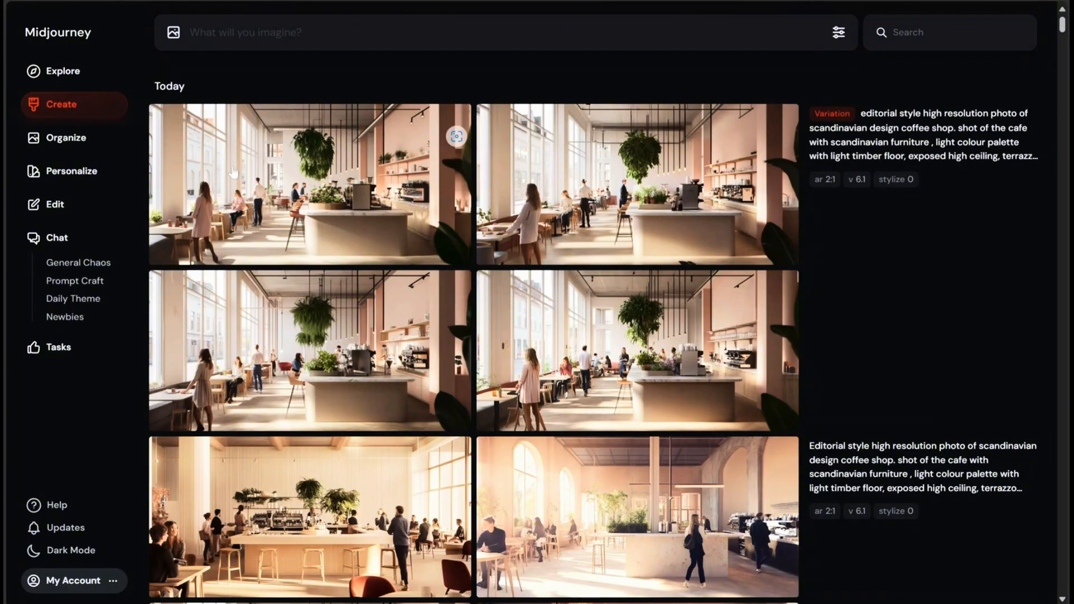
{"action": "left_click", "coordinate": [308, 184]}
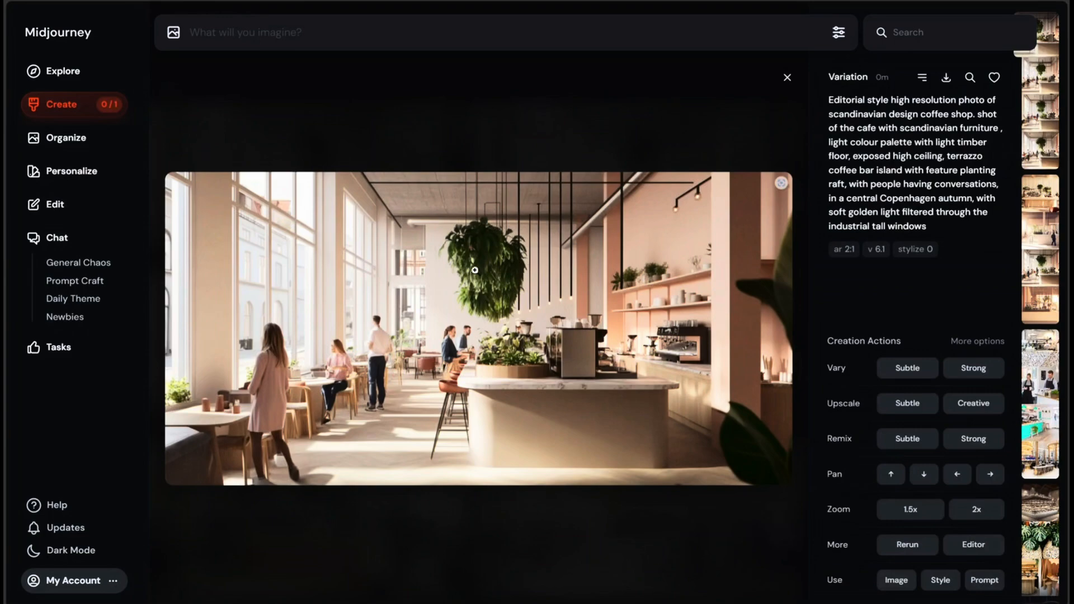
{"action": "left_click", "coordinate": [787, 77]}
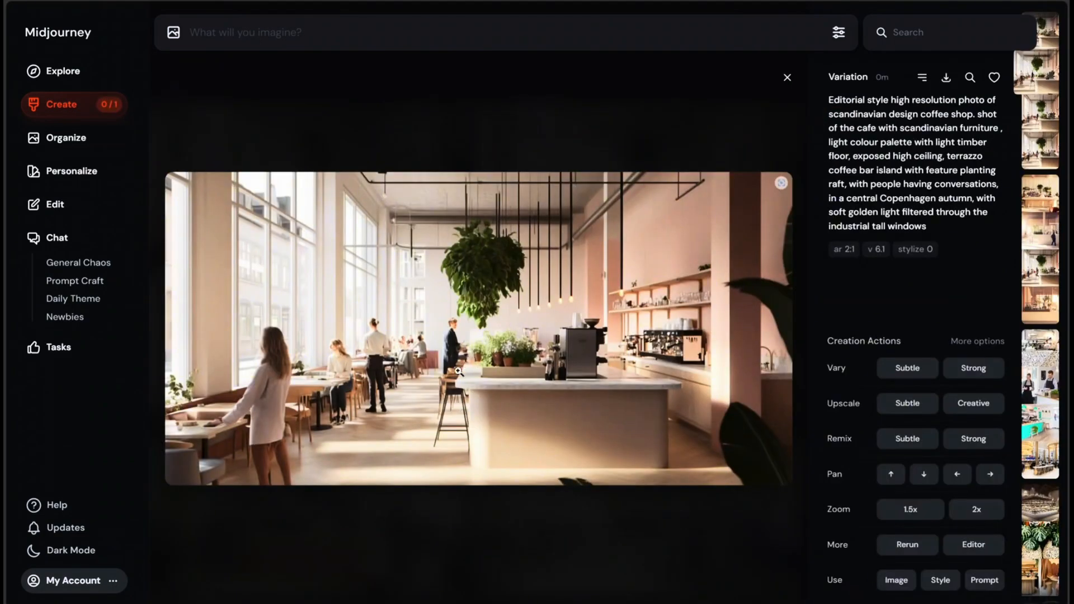
{"action": "left_click", "coordinate": [786, 77]}
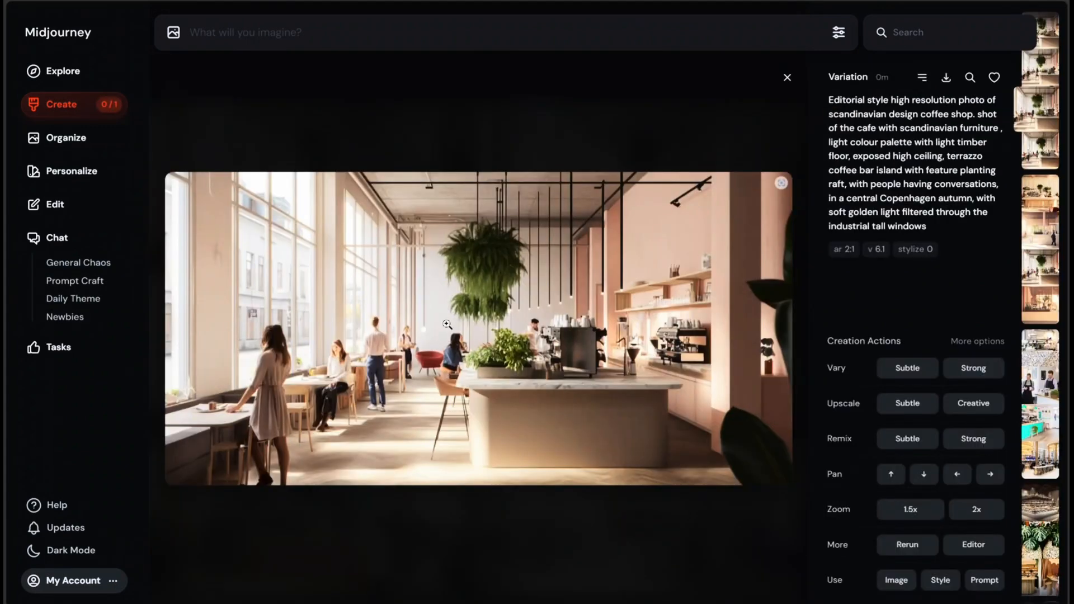
{"action": "left_click", "coordinate": [786, 77]}
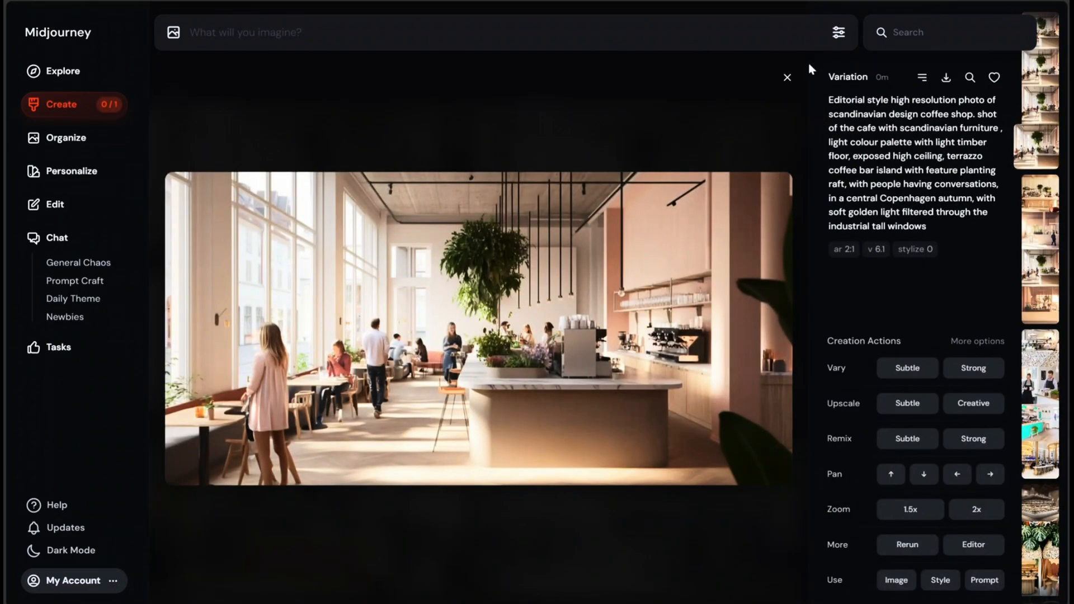
{"action": "left_click", "coordinate": [786, 77]}
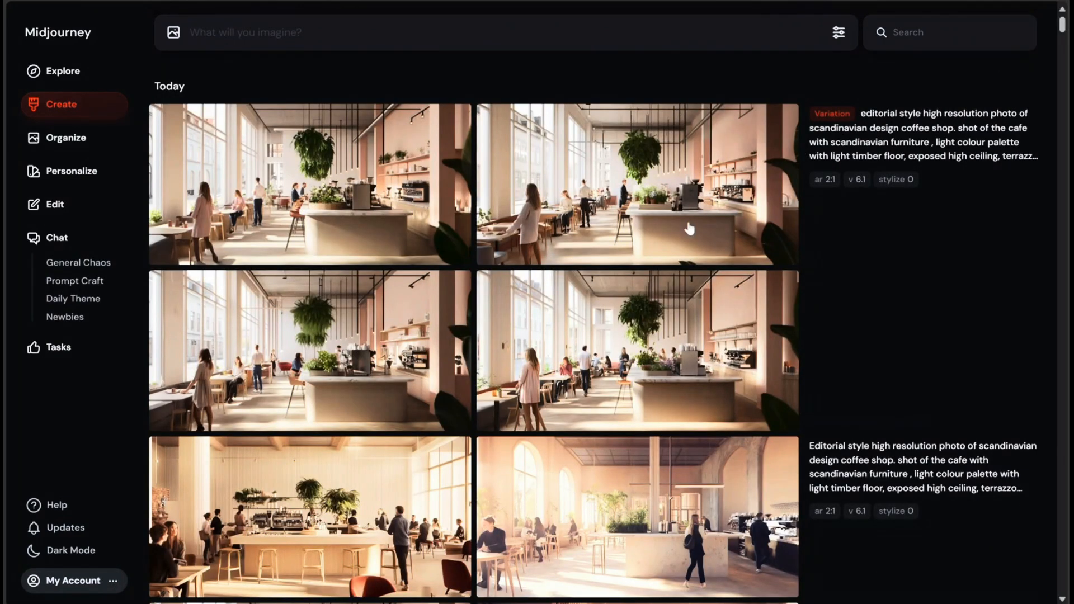
{"action": "scroll", "scroll_direction": "down", "scroll_amount": 3}
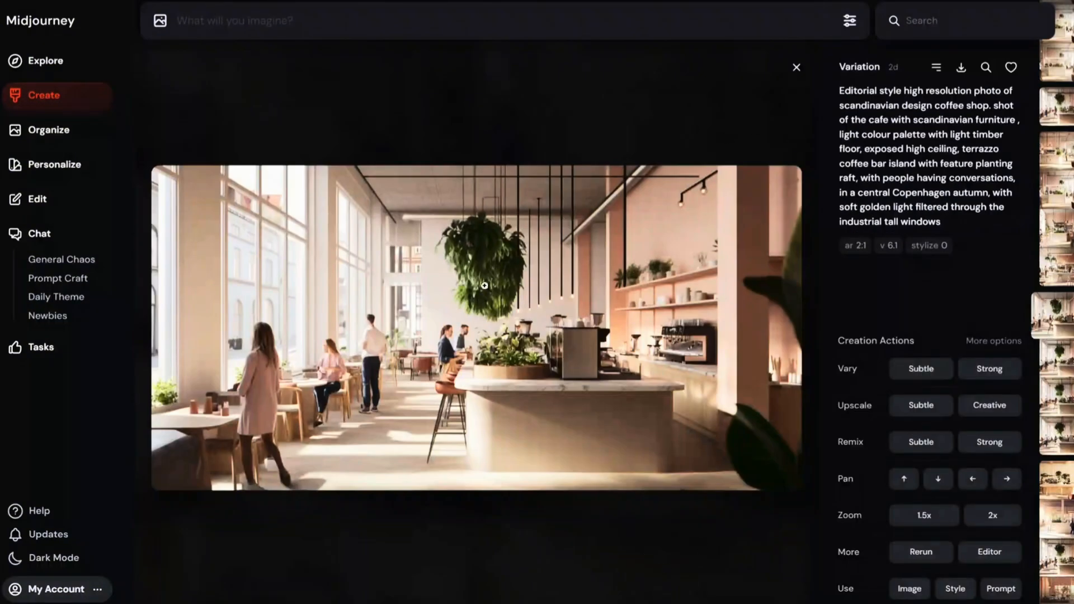
- Create strong variations of the render and view the new results enlarged
{"action": "left_click", "coordinate": [989, 368]}
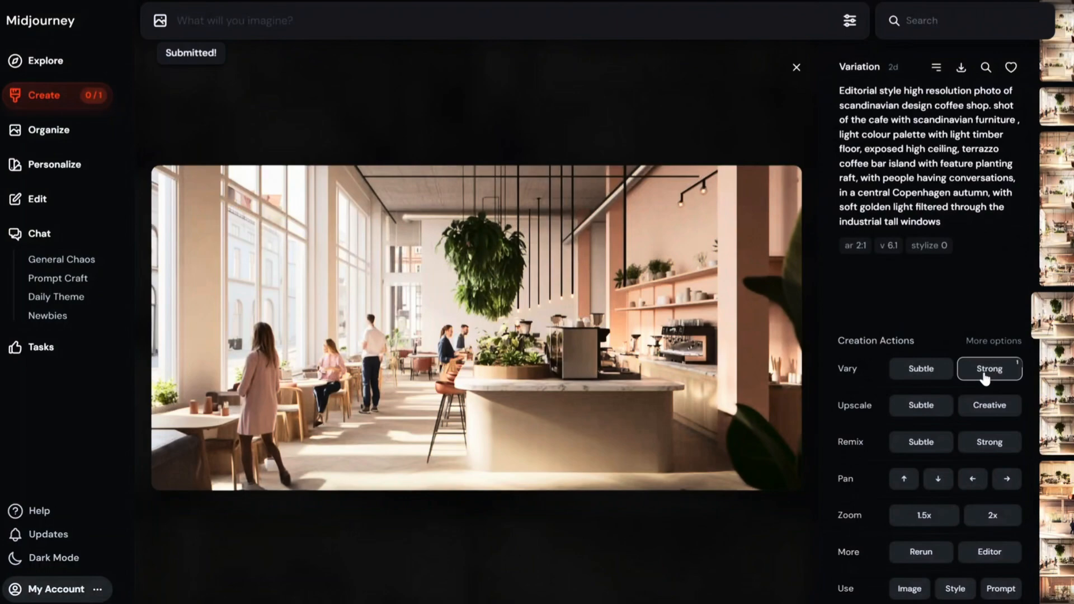
{"action": "left_click", "coordinate": [795, 67]}
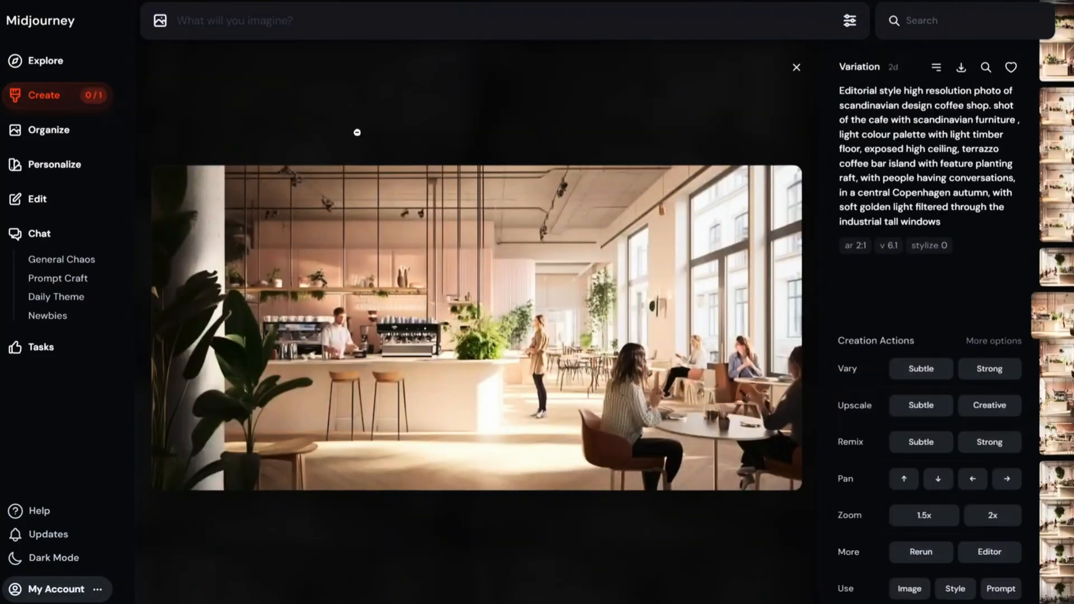
{"action": "left_click", "coordinate": [795, 67]}
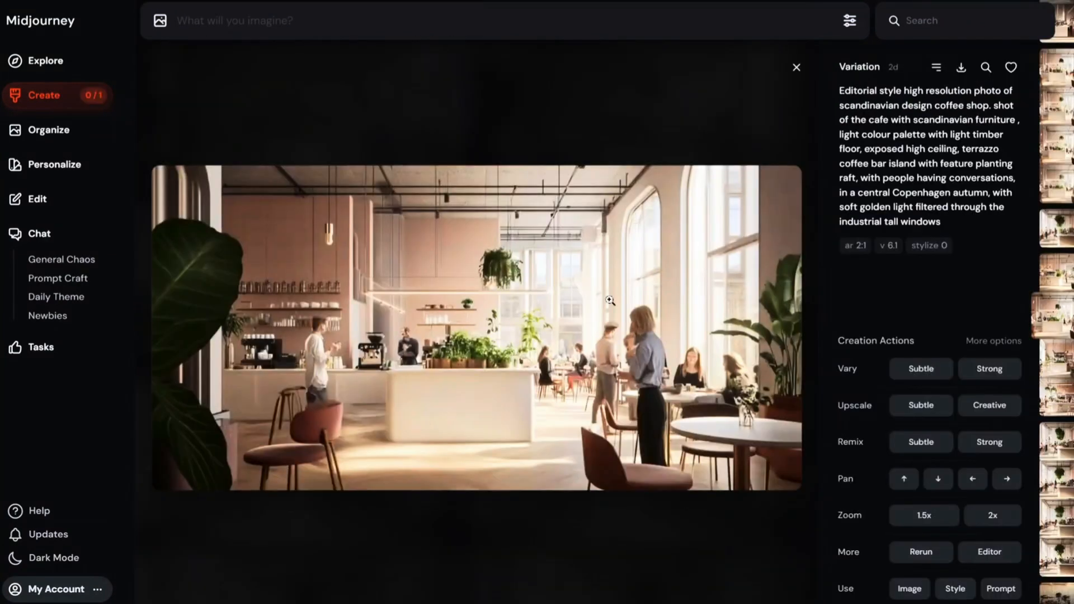
{"action": "left_click", "coordinate": [795, 67]}
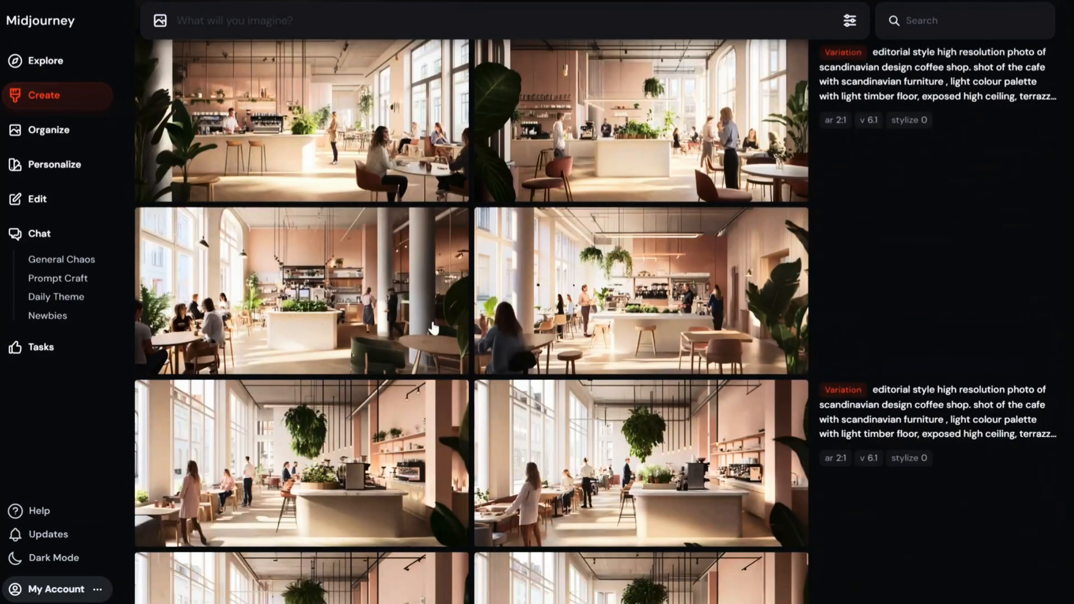
{"action": "left_click", "coordinate": [301, 287]}
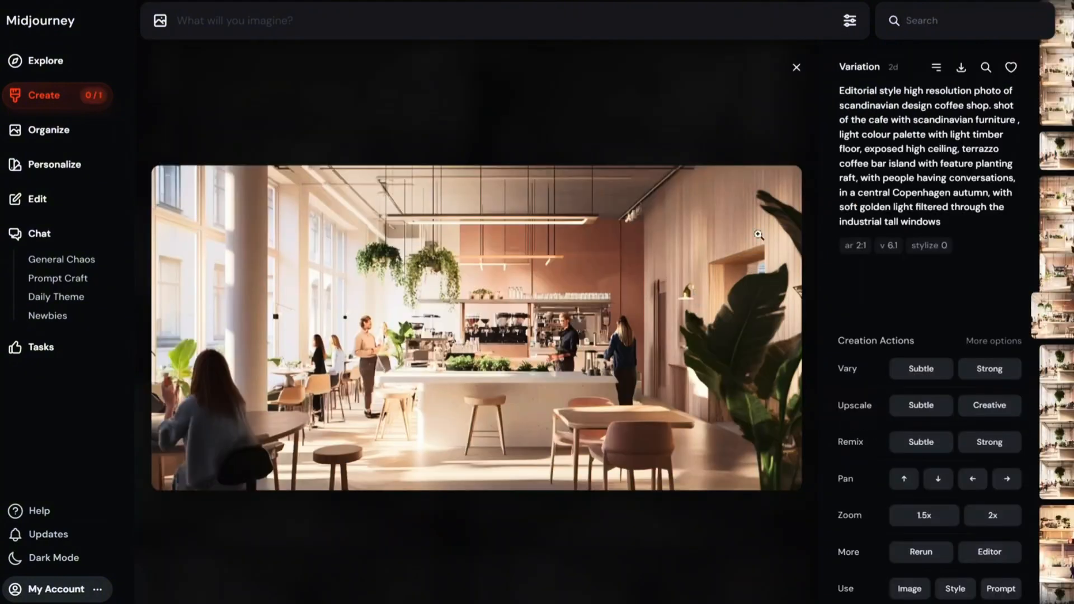
- Enlarge the arched-window strong variation with the white island from the thumbnail strip
{"action": "left_click", "coordinate": [795, 66]}
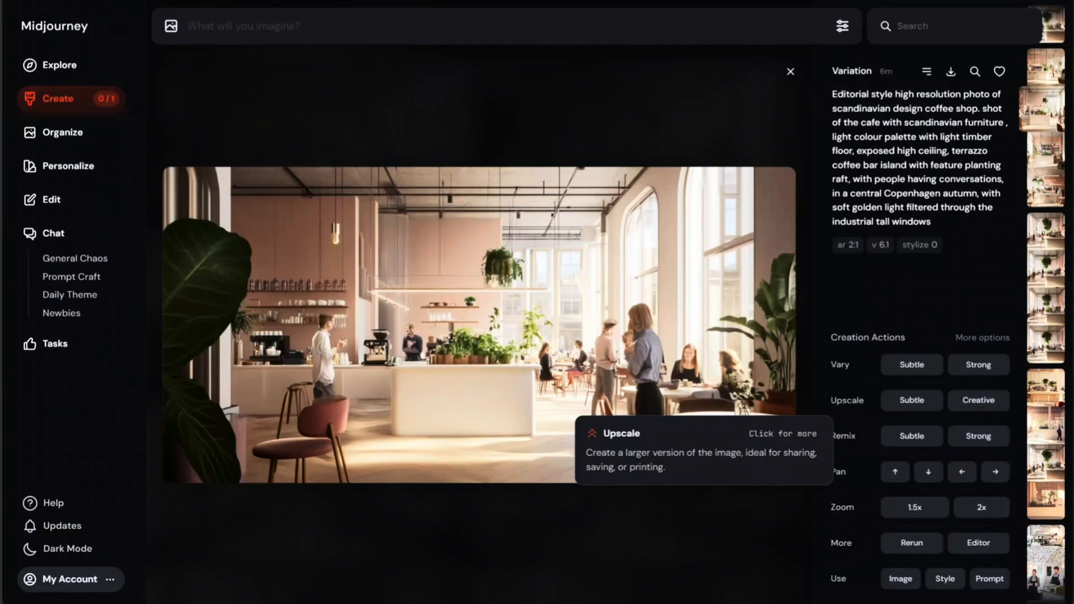
{"action": "mouse_move", "coordinate": [843, 436]}
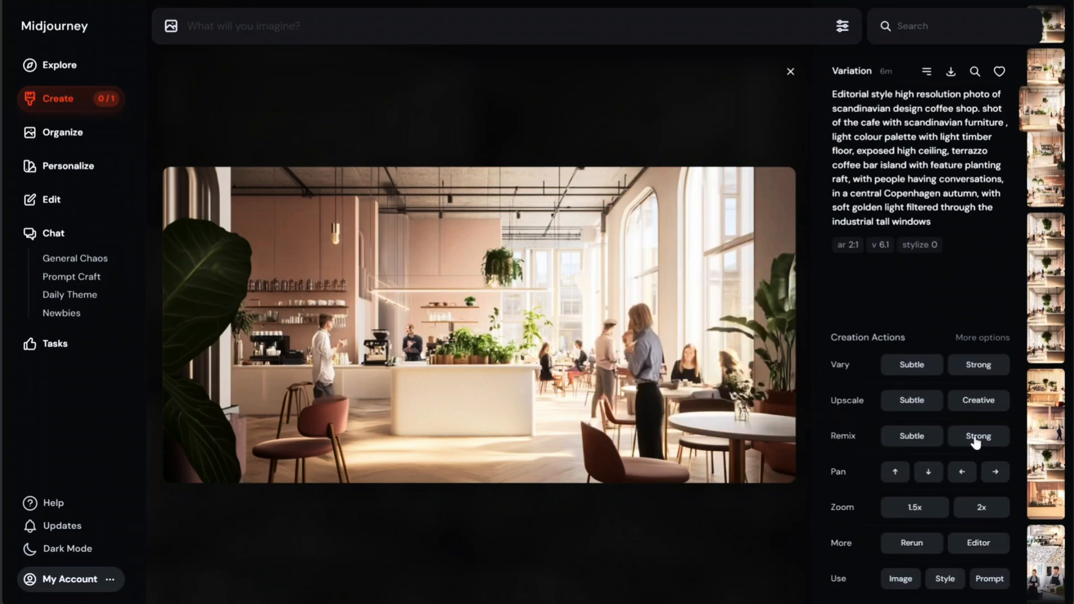
{"action": "mouse_move", "coordinate": [977, 436]}
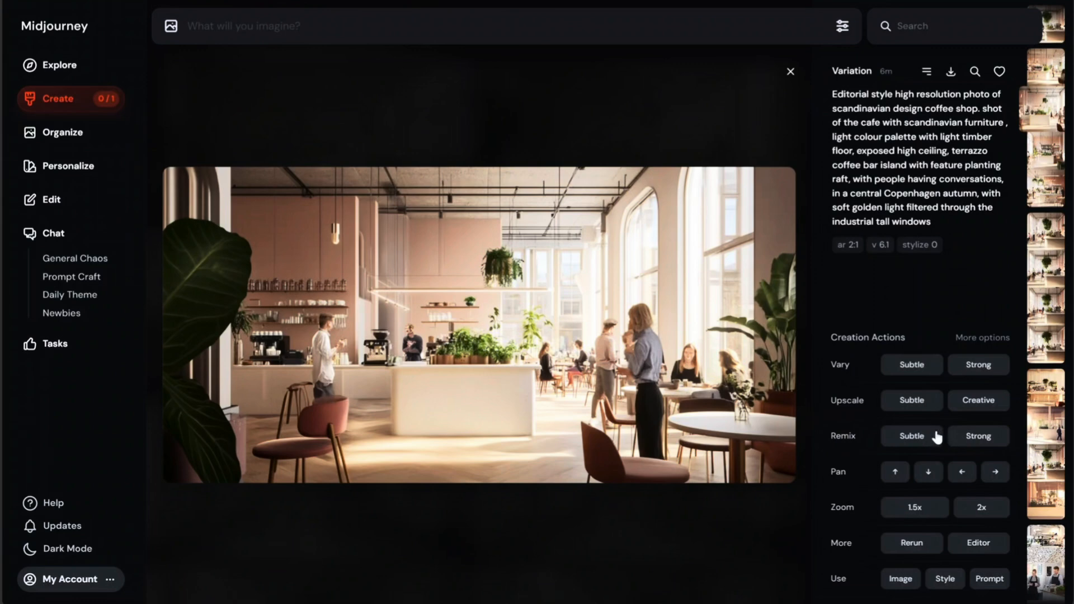
- Run a Remix Subtle with 'terrazzo' replaced by 'marble' for the coffee bar island
{"action": "left_click", "coordinate": [910, 435]}
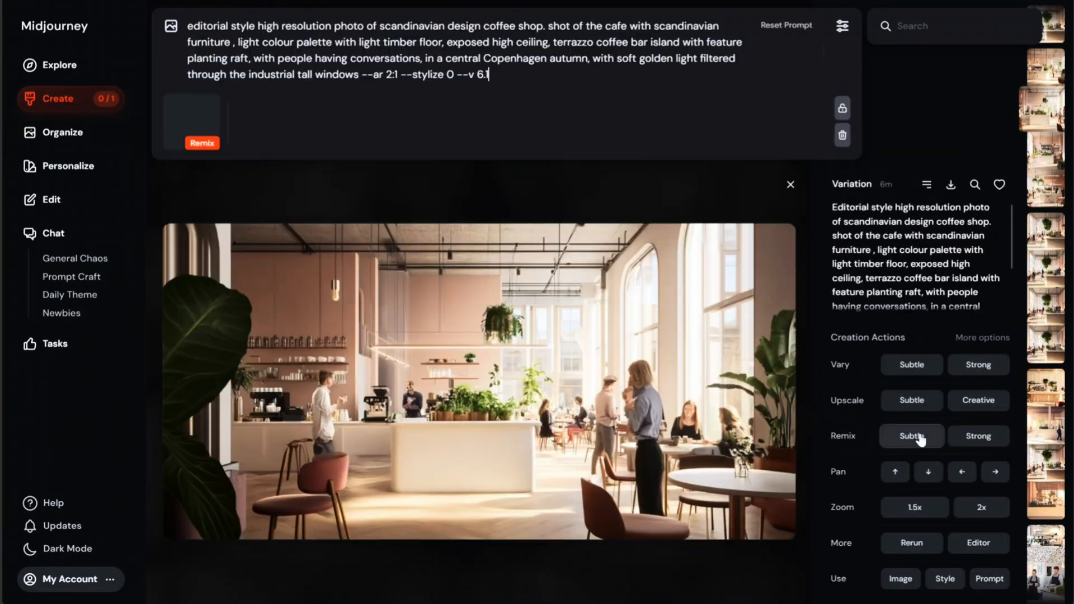
{"action": "left_click", "coordinate": [911, 436]}
{"action": "type", "text": "m"}
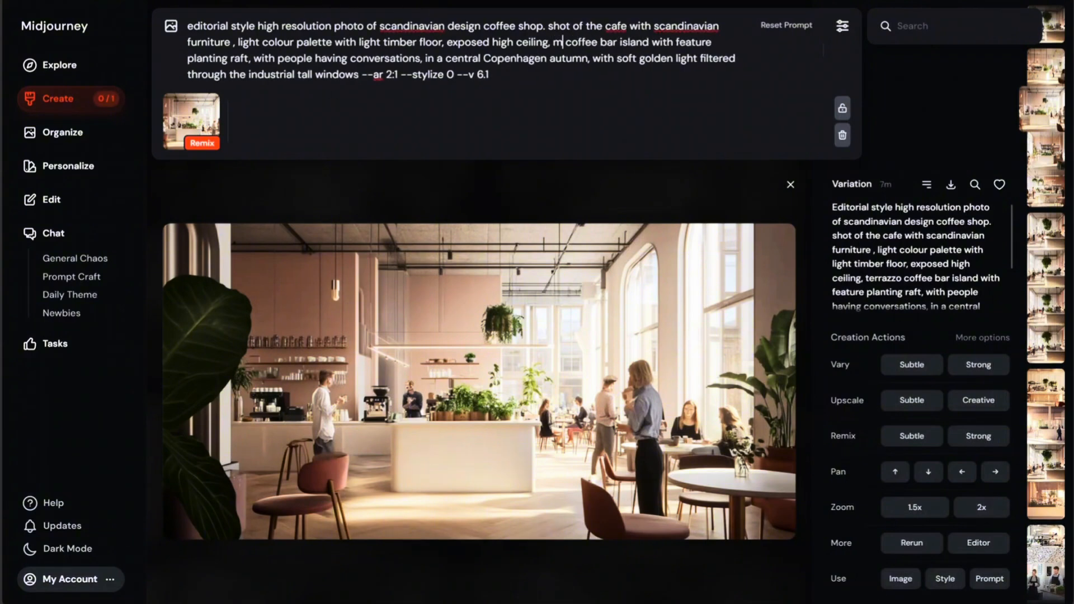
{"action": "type", "text": "arble"}
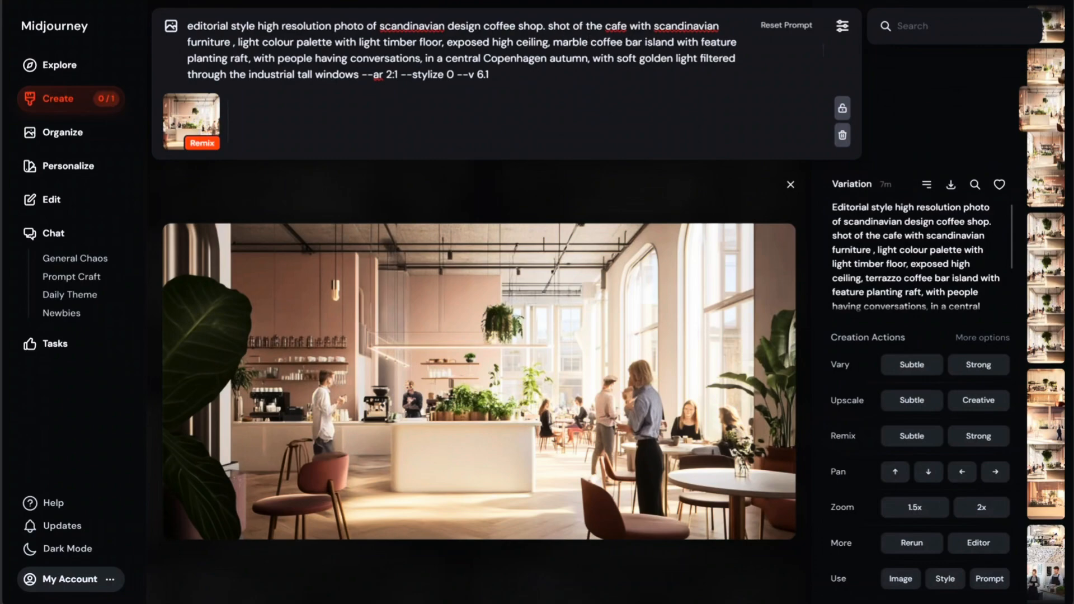
{"action": "left_click", "coordinate": [789, 185]}
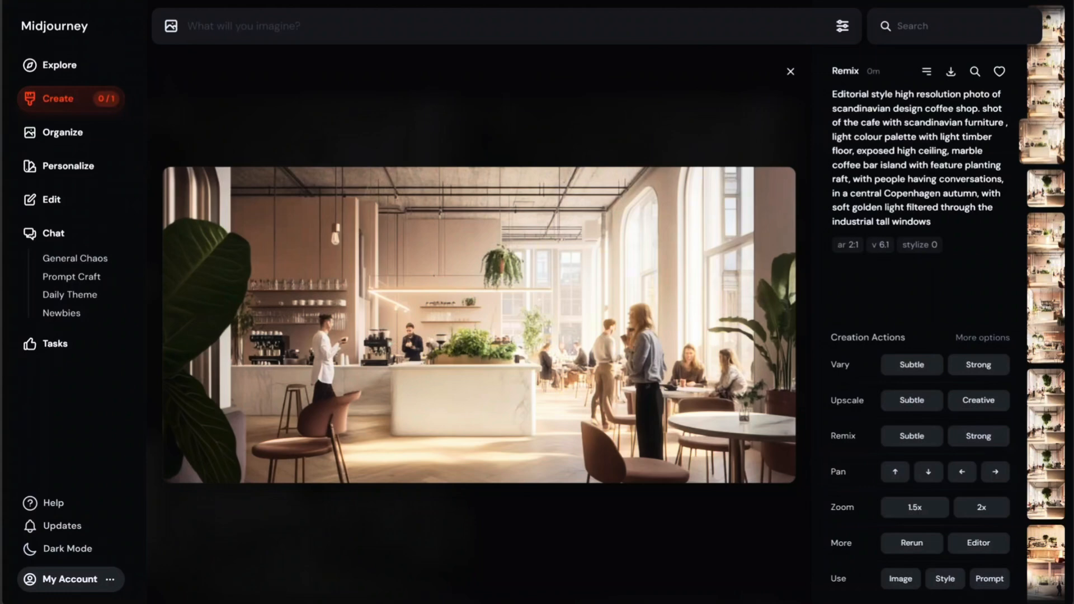
{"action": "mouse_move", "coordinate": [950, 435]}
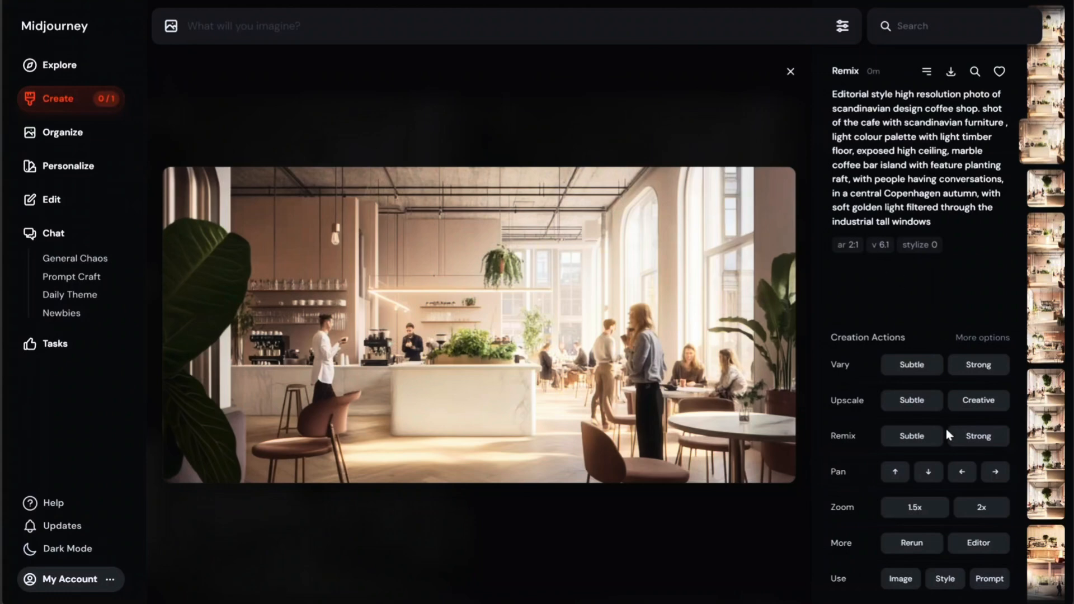
{"action": "mouse_move", "coordinate": [928, 481]}
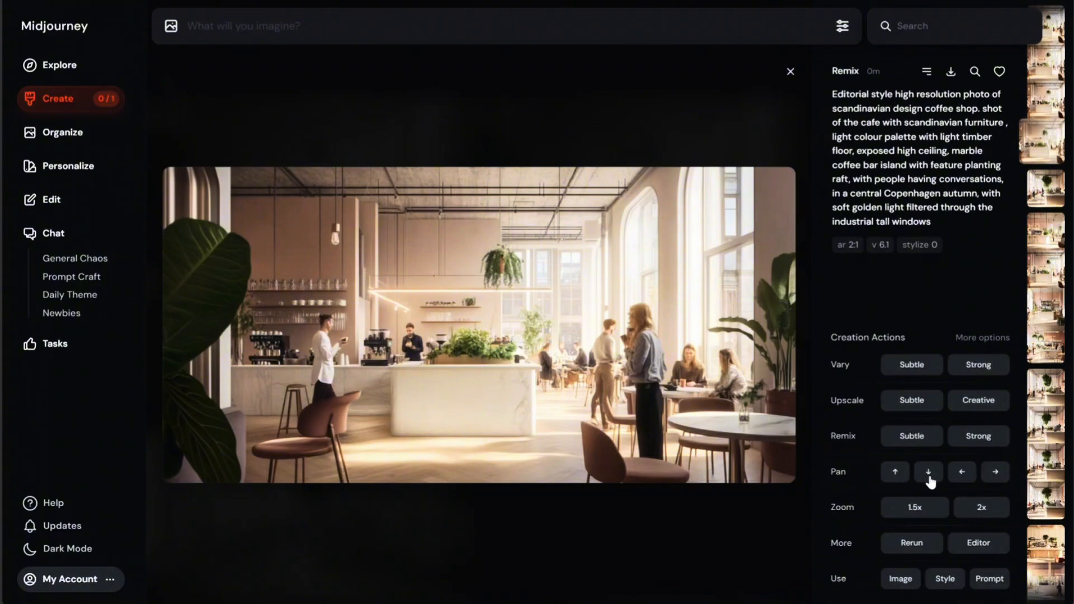
{"action": "mouse_move", "coordinate": [995, 472]}
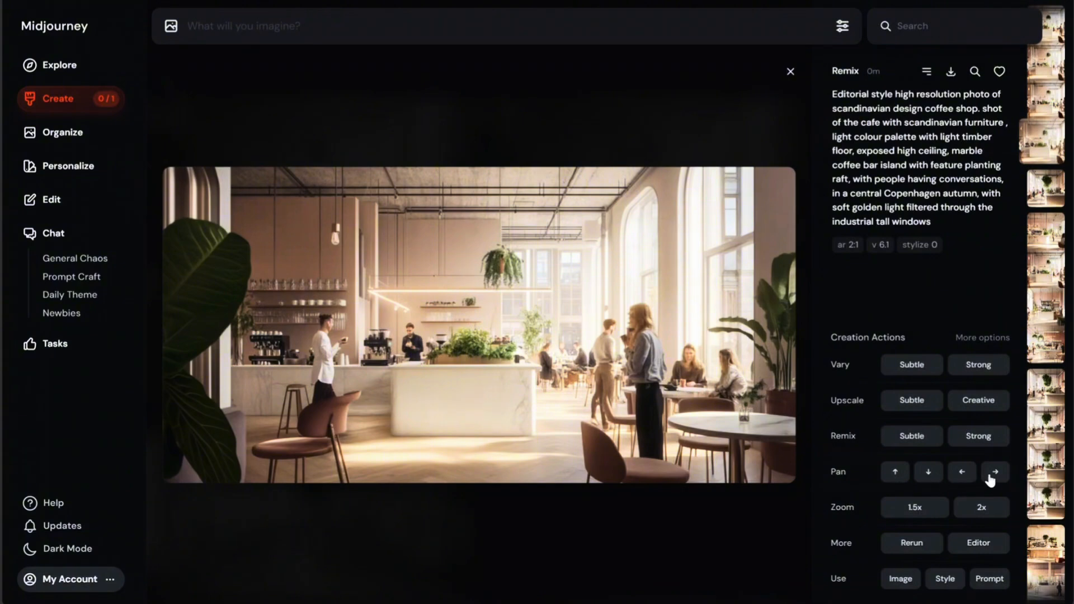
{"action": "mouse_move", "coordinate": [914, 507]}
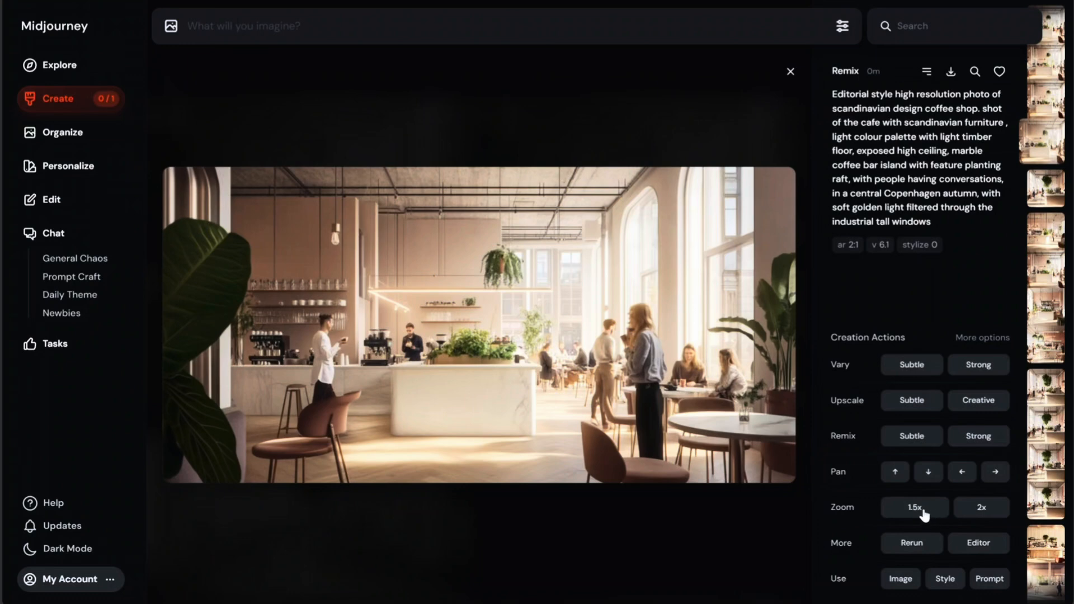
{"action": "left_click", "coordinate": [981, 337]}
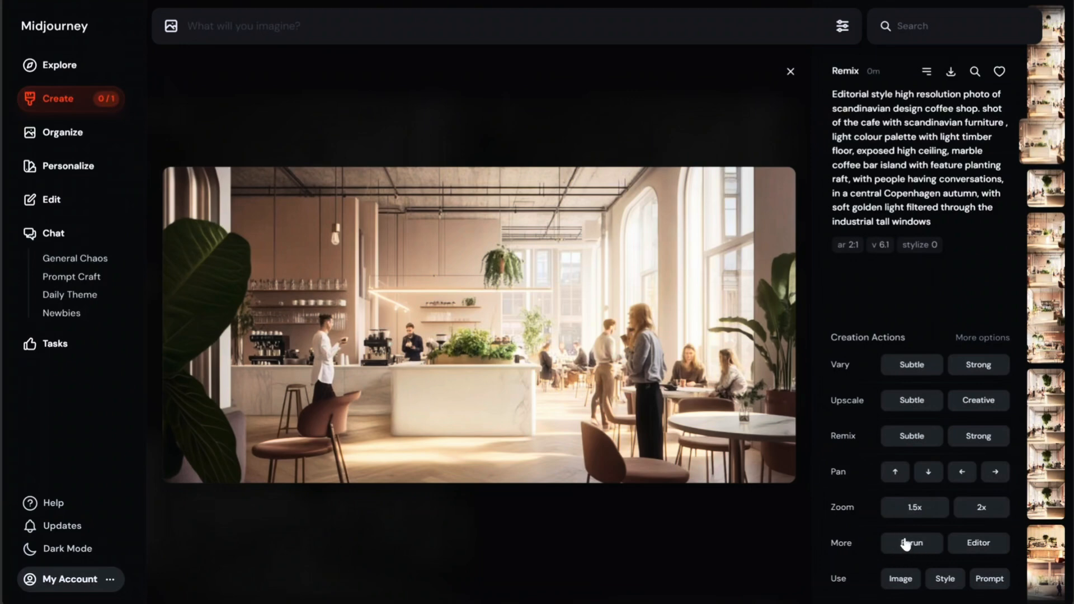
{"action": "mouse_move", "coordinate": [963, 557]}
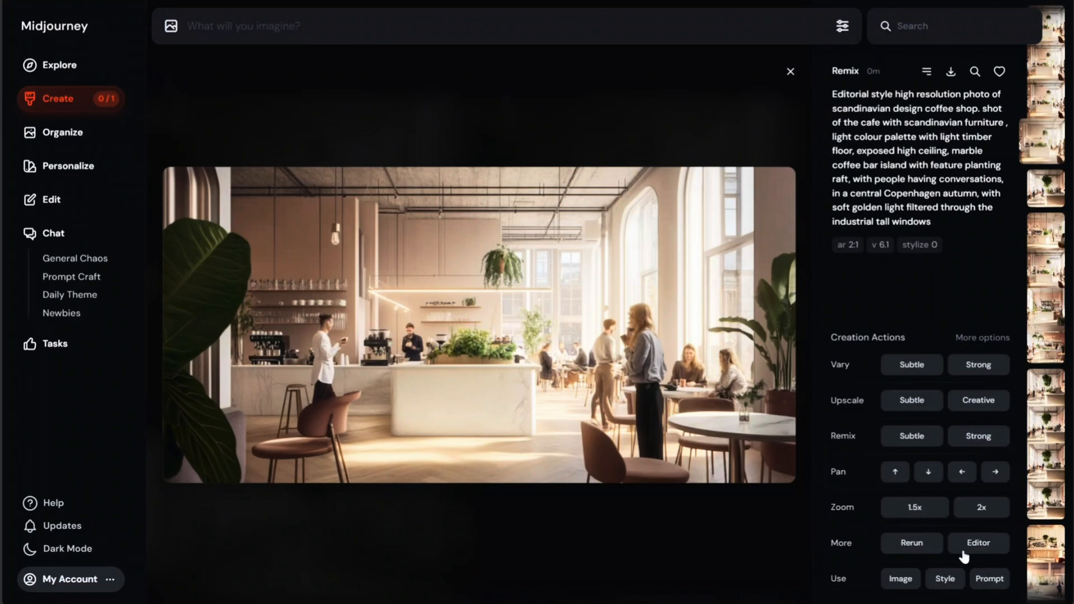
{"action": "left_click", "coordinate": [978, 543]}
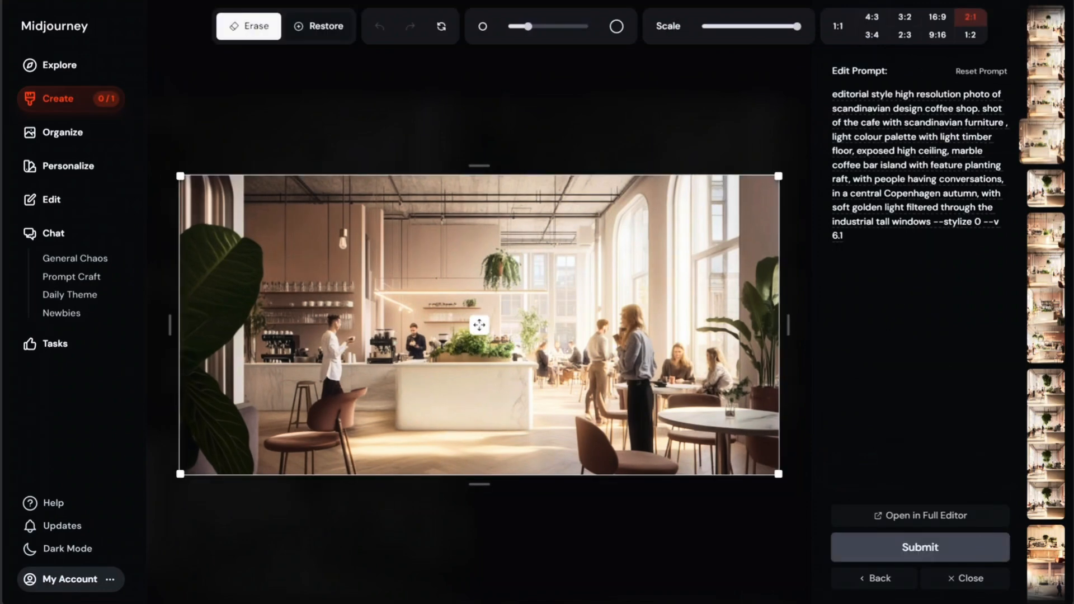
{"action": "mouse_move", "coordinate": [865, 588]}
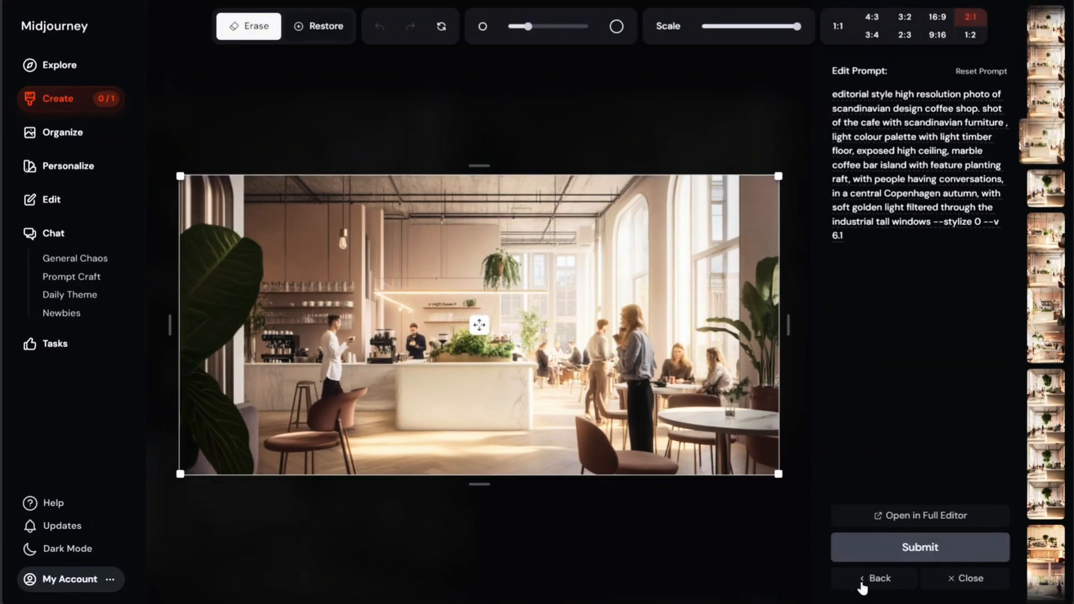
{"action": "left_click", "coordinate": [874, 578]}
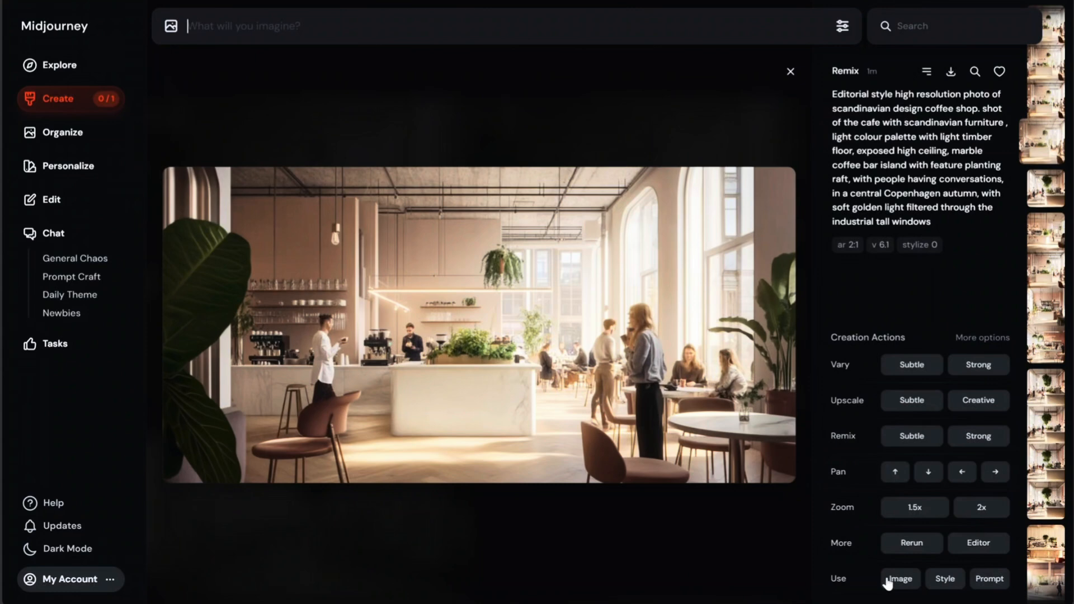
{"action": "mouse_move", "coordinate": [904, 584]}
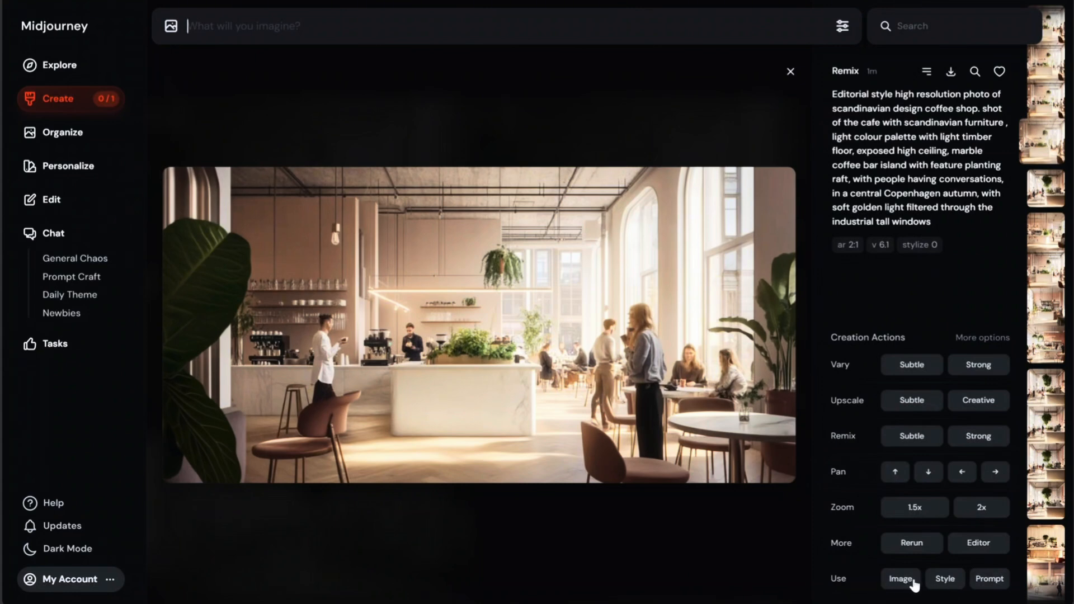
- Use the marble-island render as image reference and generate a 'japanese sushi bar' prompt set in Tokyo
{"action": "left_click", "coordinate": [900, 579]}
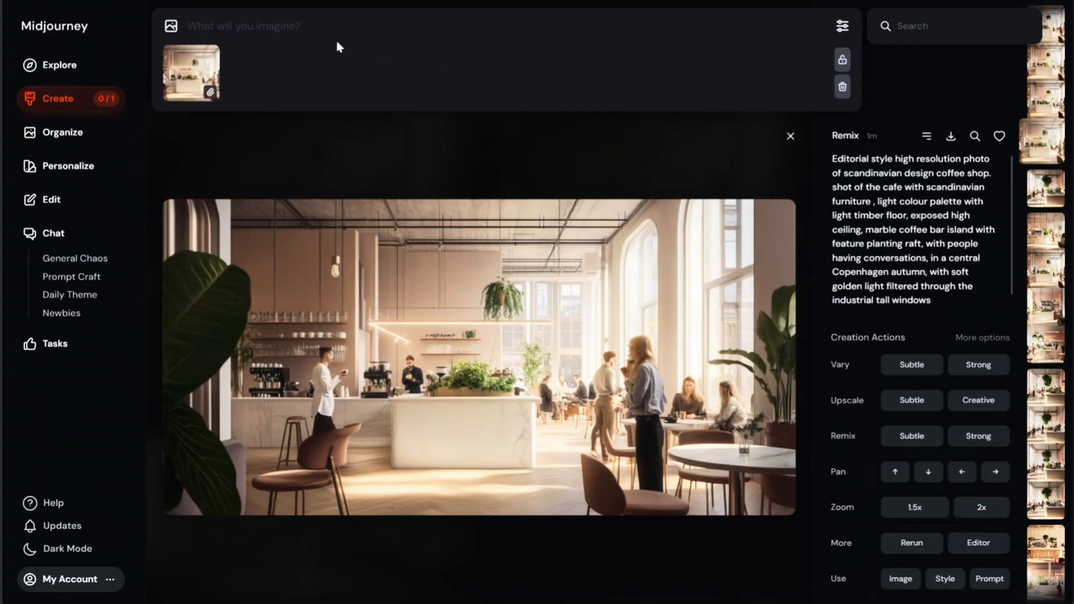
{"action": "mouse_move", "coordinate": [220, 41]}
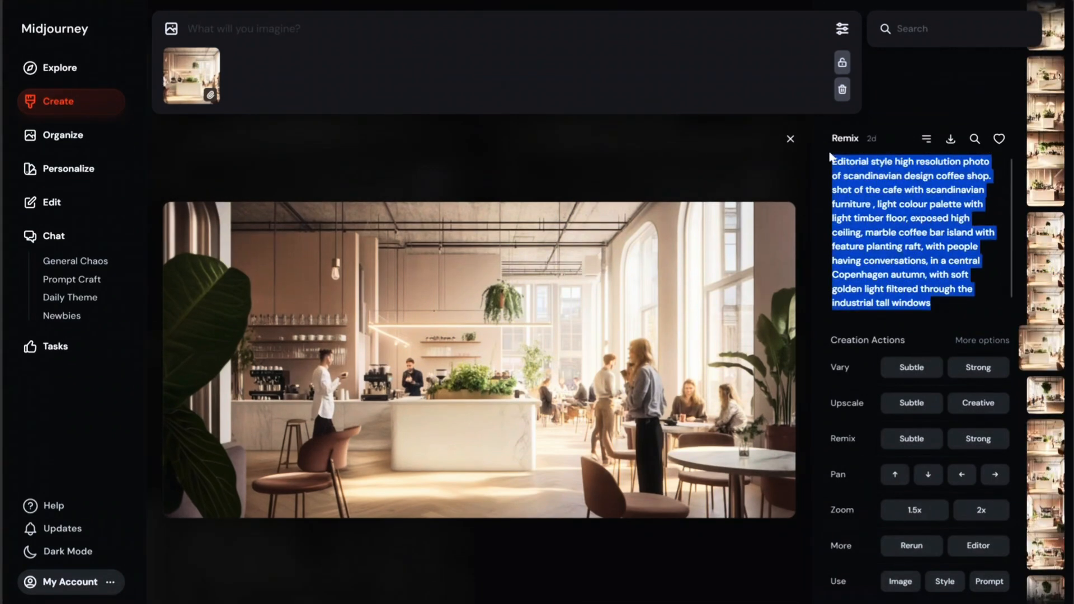
{"action": "left_click", "coordinate": [988, 581]}
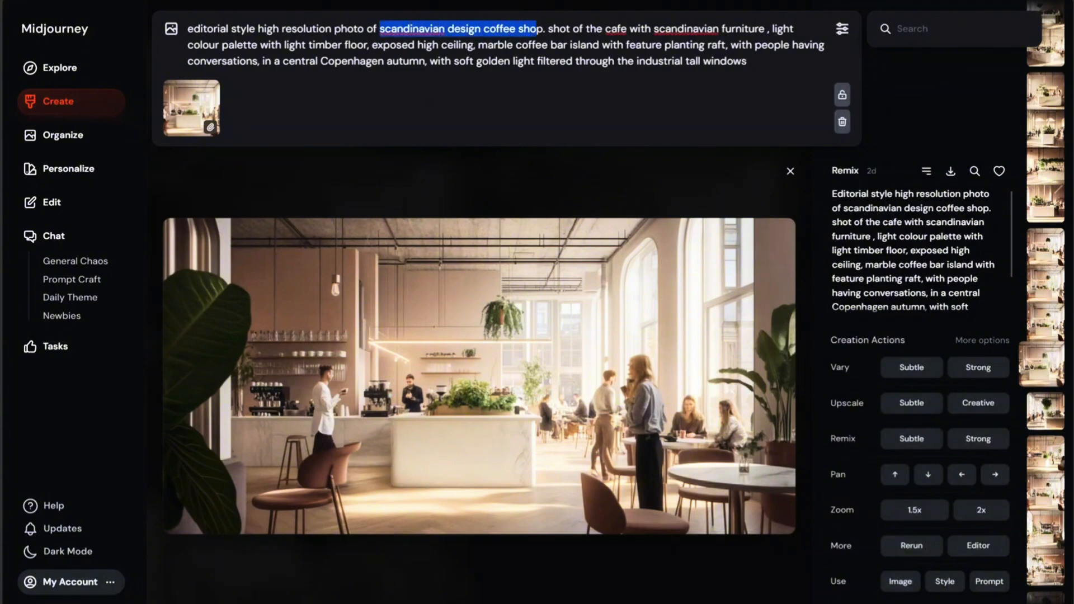
{"action": "type", "text": "japanese"}
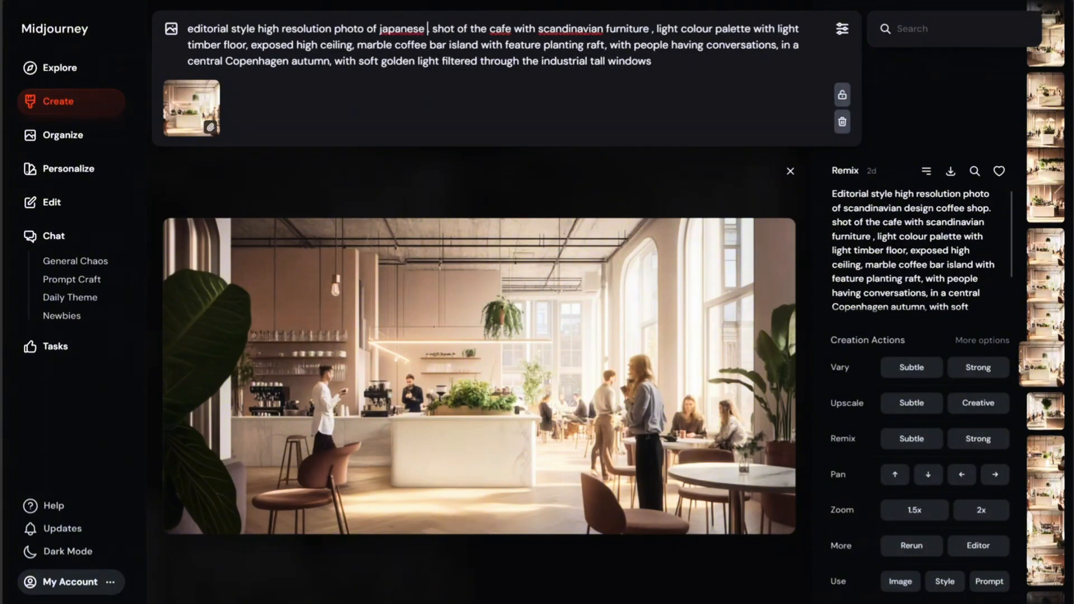
{"action": "type", "text": "sushi bar. shot of the"}
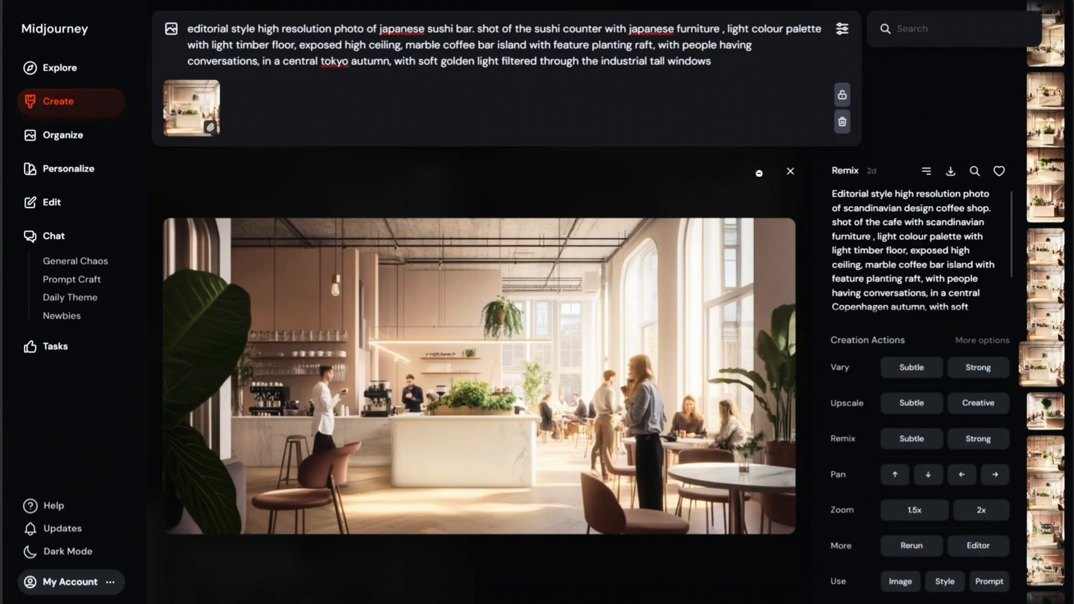
{"action": "left_click", "coordinate": [790, 170]}
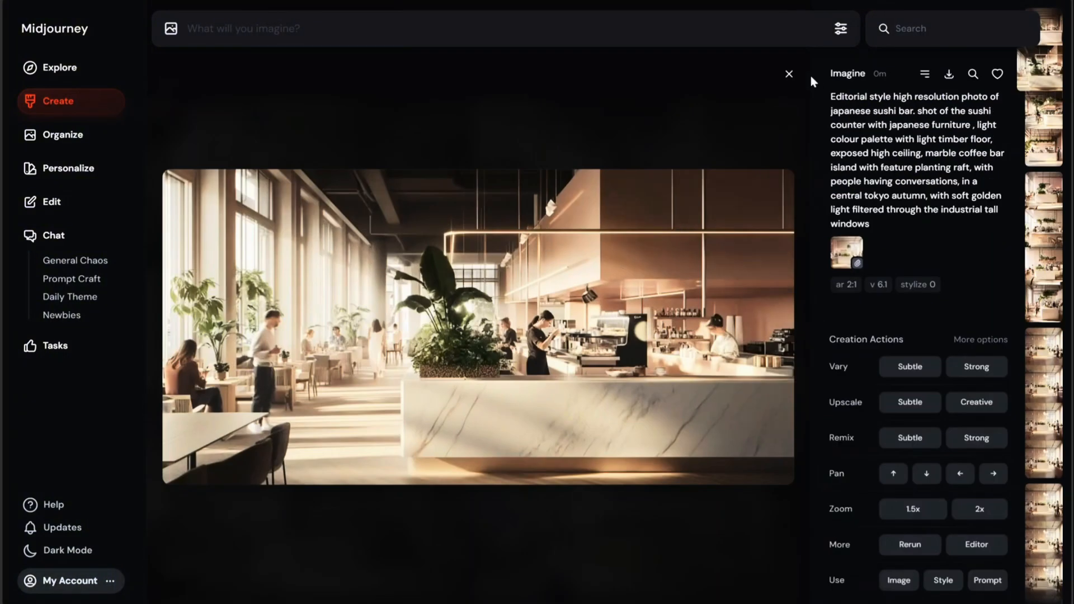
- Load the earlier pendant-light café render into the image editor
{"action": "left_click", "coordinate": [788, 74]}
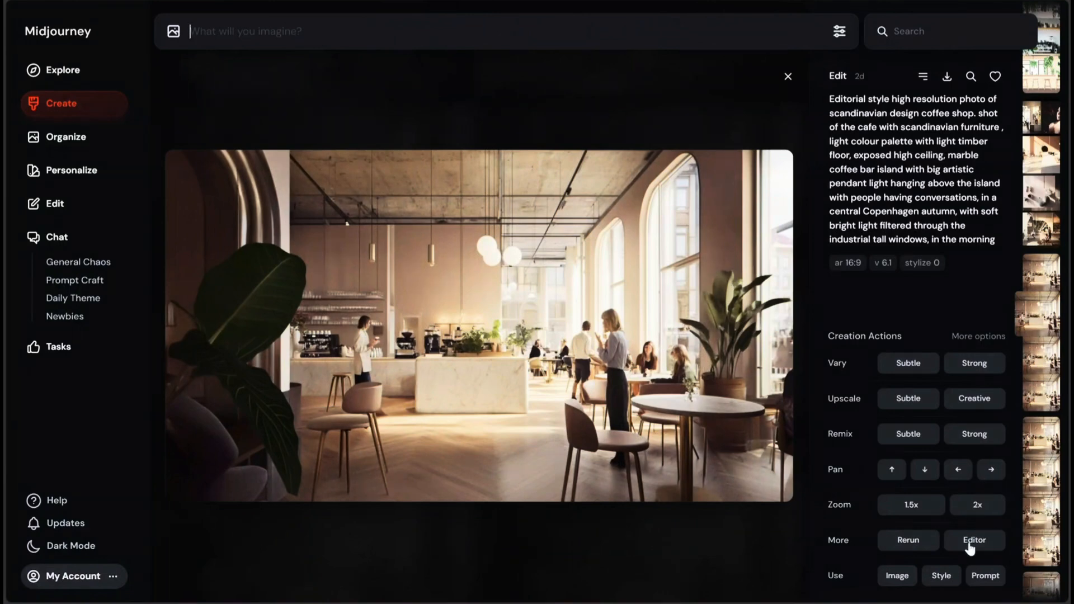
{"action": "left_click", "coordinate": [974, 539]}
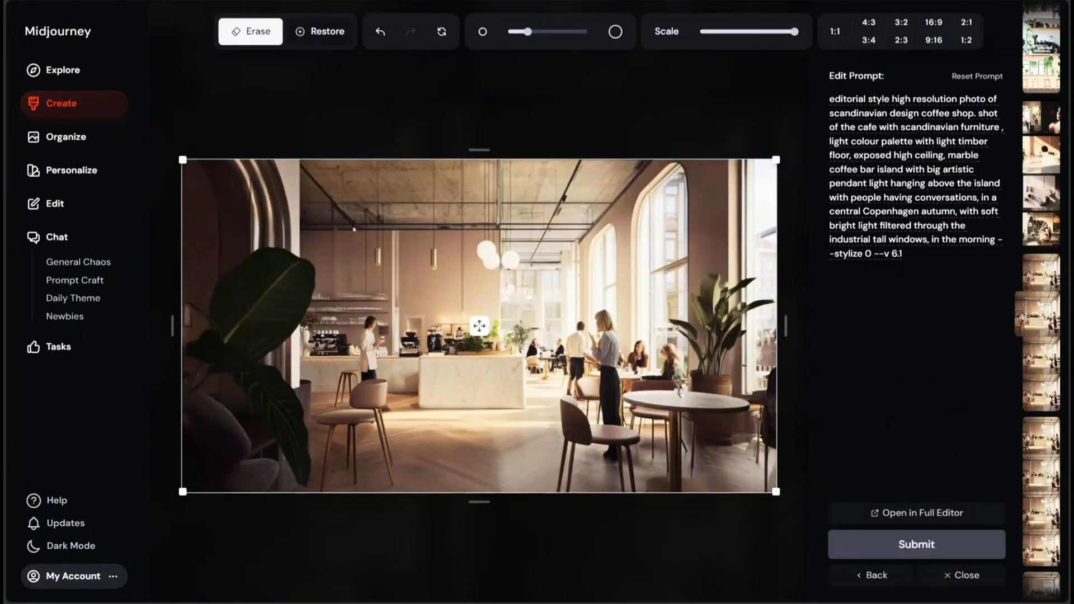
- Erase the round table and set the canvas to a 16:9 ratio
{"action": "left_click", "coordinate": [713, 448]}
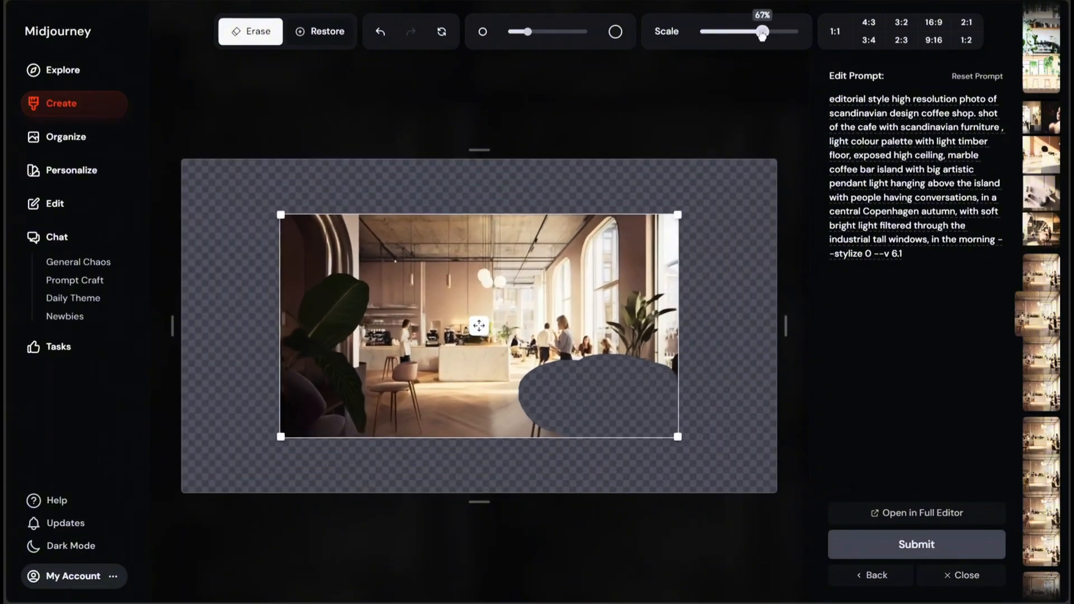
{"action": "left_click", "coordinate": [933, 22]}
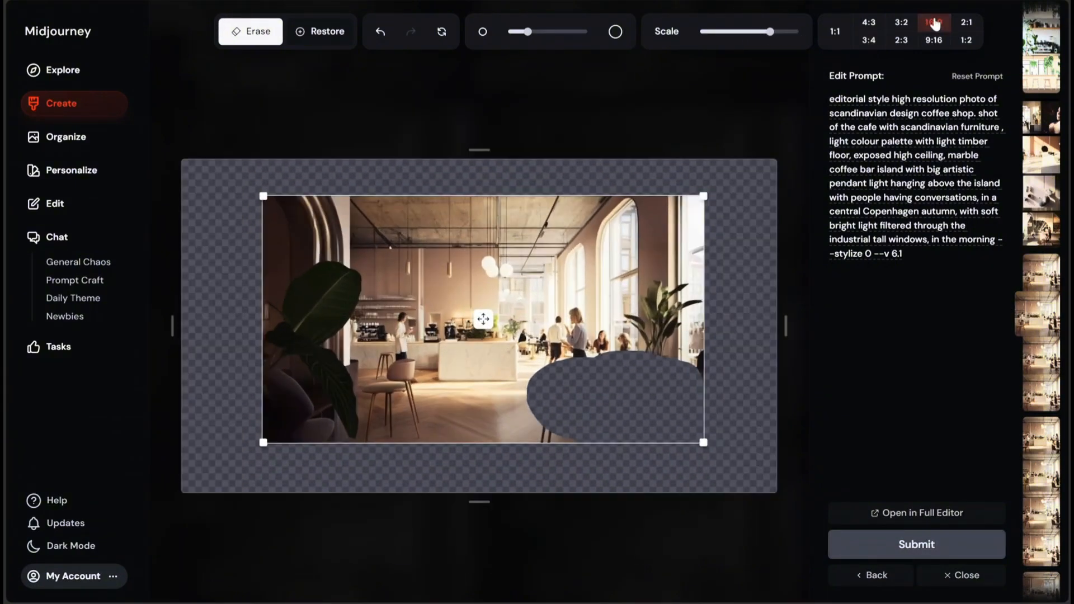
{"action": "left_click", "coordinate": [933, 22]}
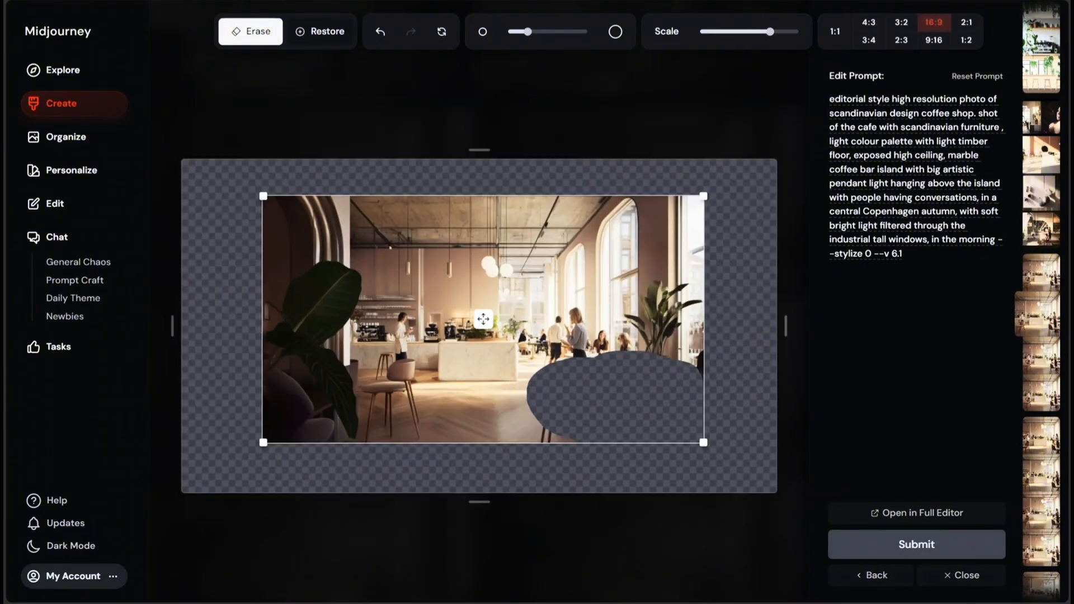
- Append 'on the right hand side there is sofa and lounge chairs, coffee table' and submit the outpaint
{"action": "type", "text": "on the right ha -"}
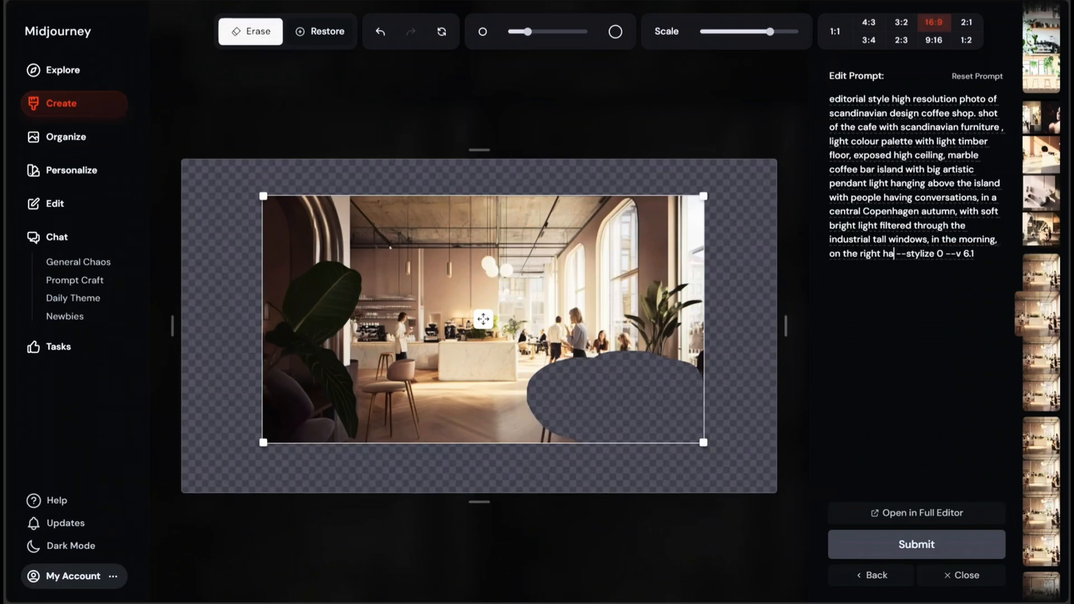
{"action": "type", "text": "nd side there is"}
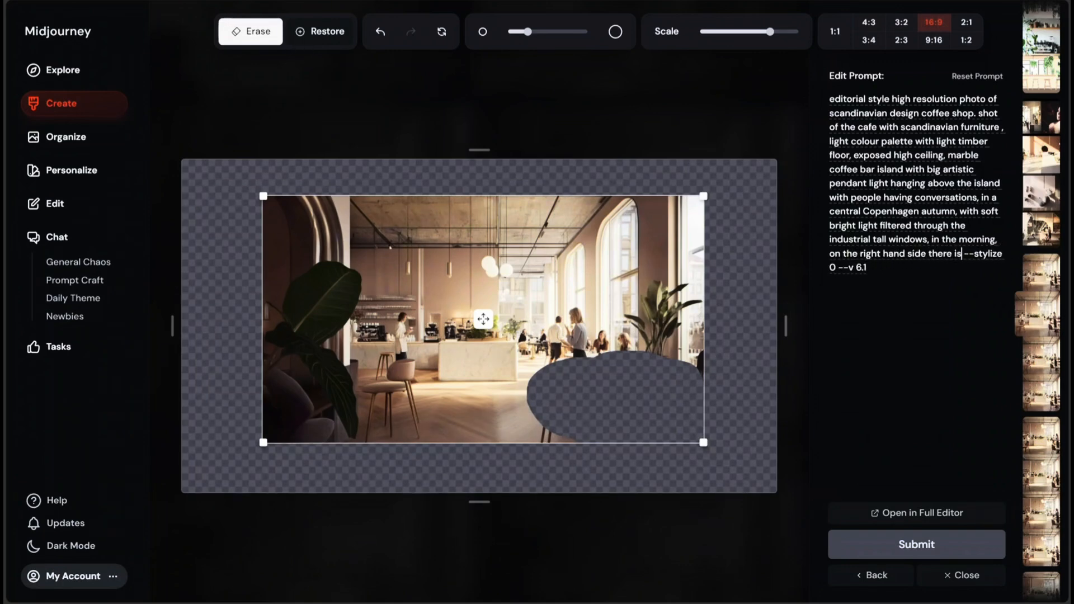
{"action": "type", "text": "sofa and lounge chairs, coffee table"}
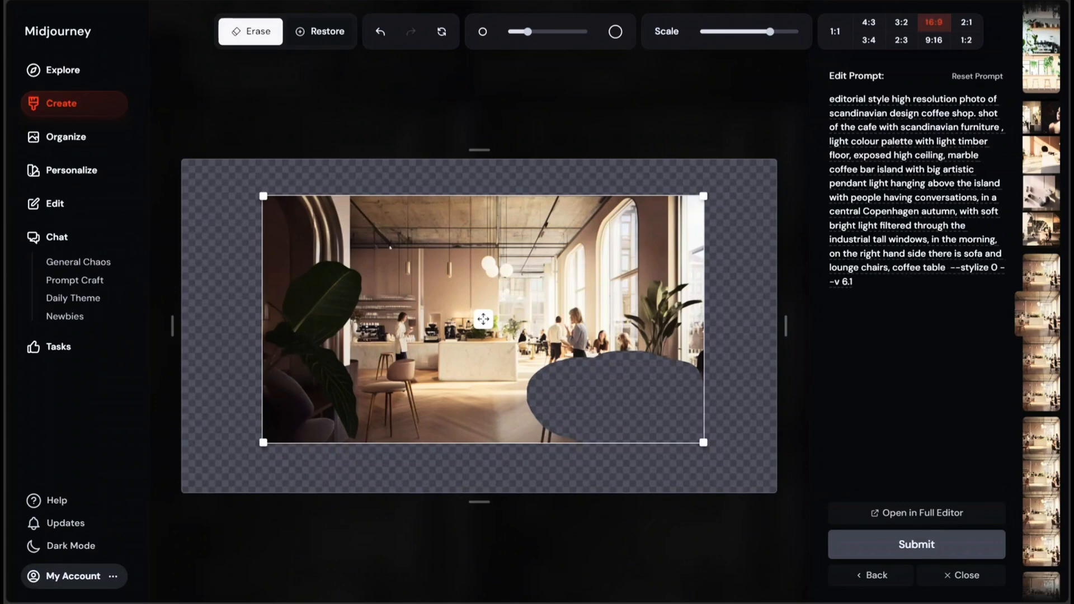
{"action": "left_click", "coordinate": [915, 544]}
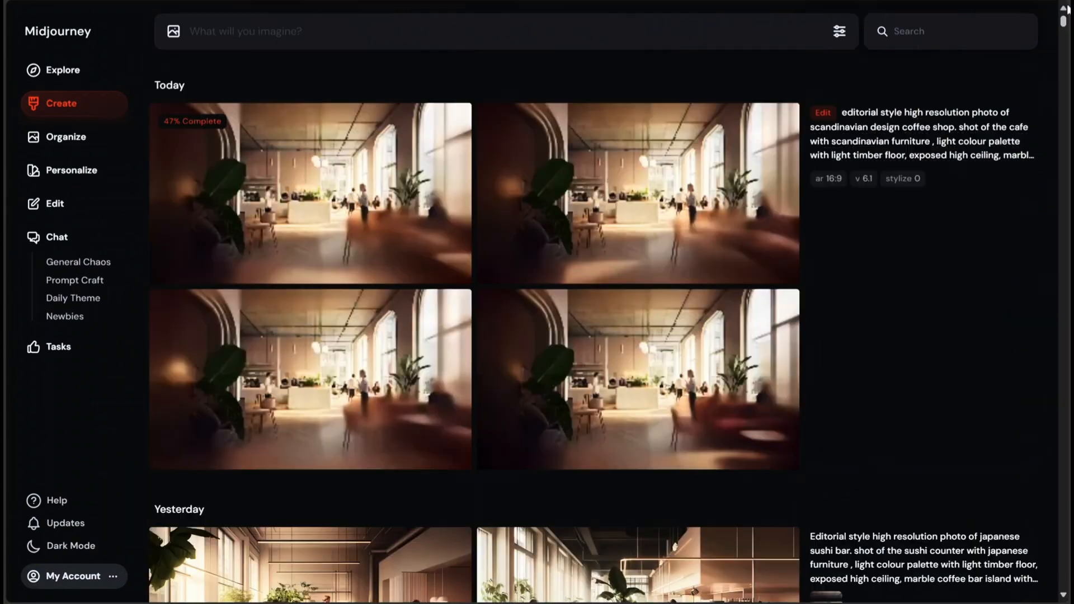